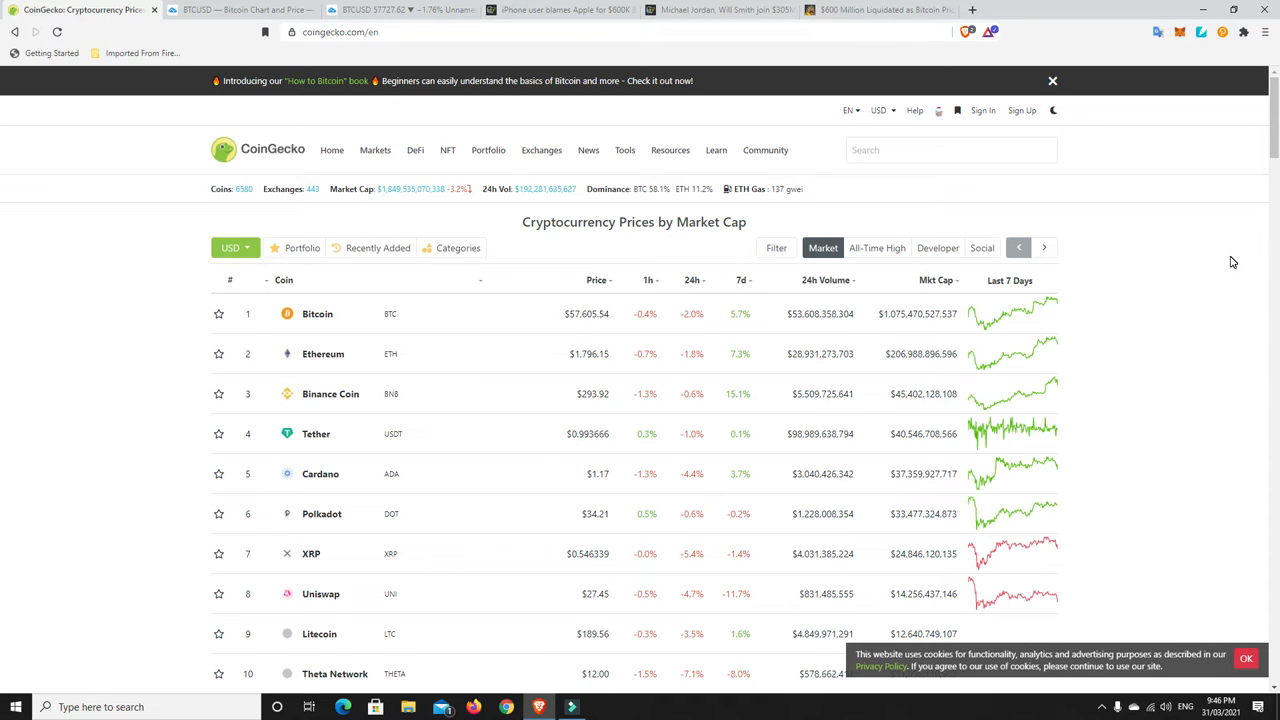
pyautogui.moveTo(583, 314)
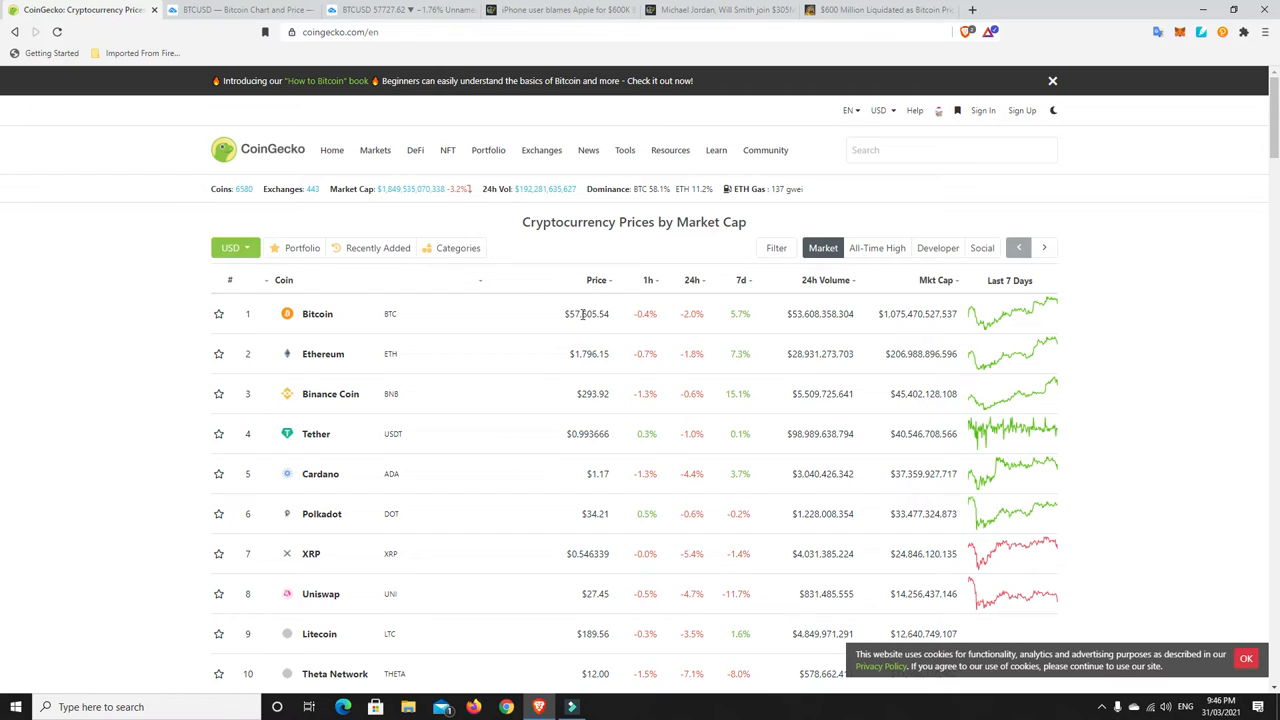
pyautogui.moveTo(680, 291)
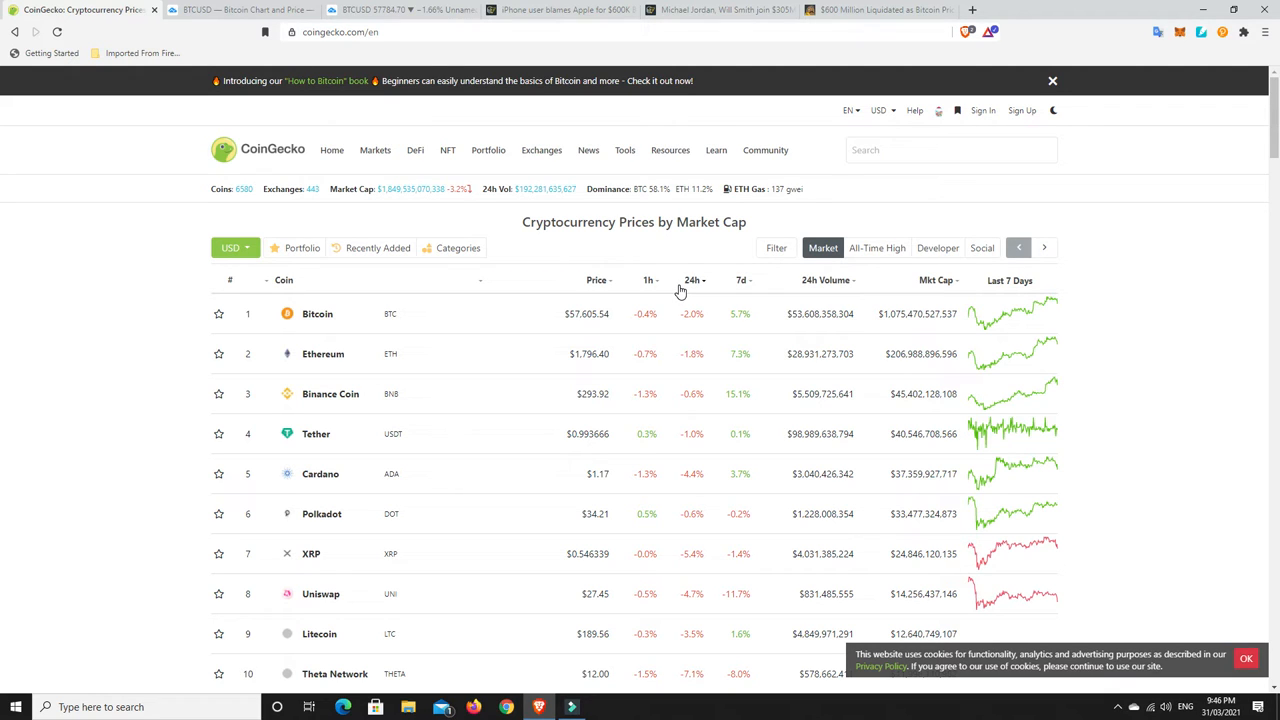
pyautogui.moveTo(590, 331)
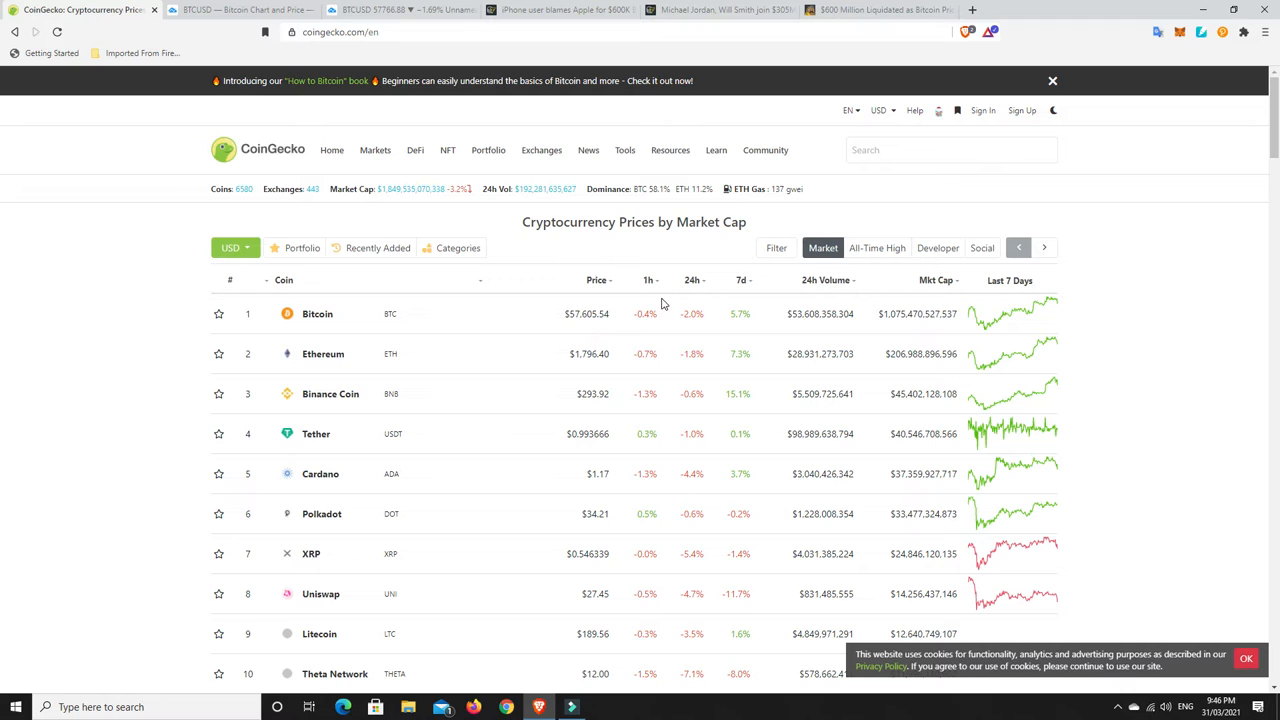
pyautogui.moveTo(580, 327)
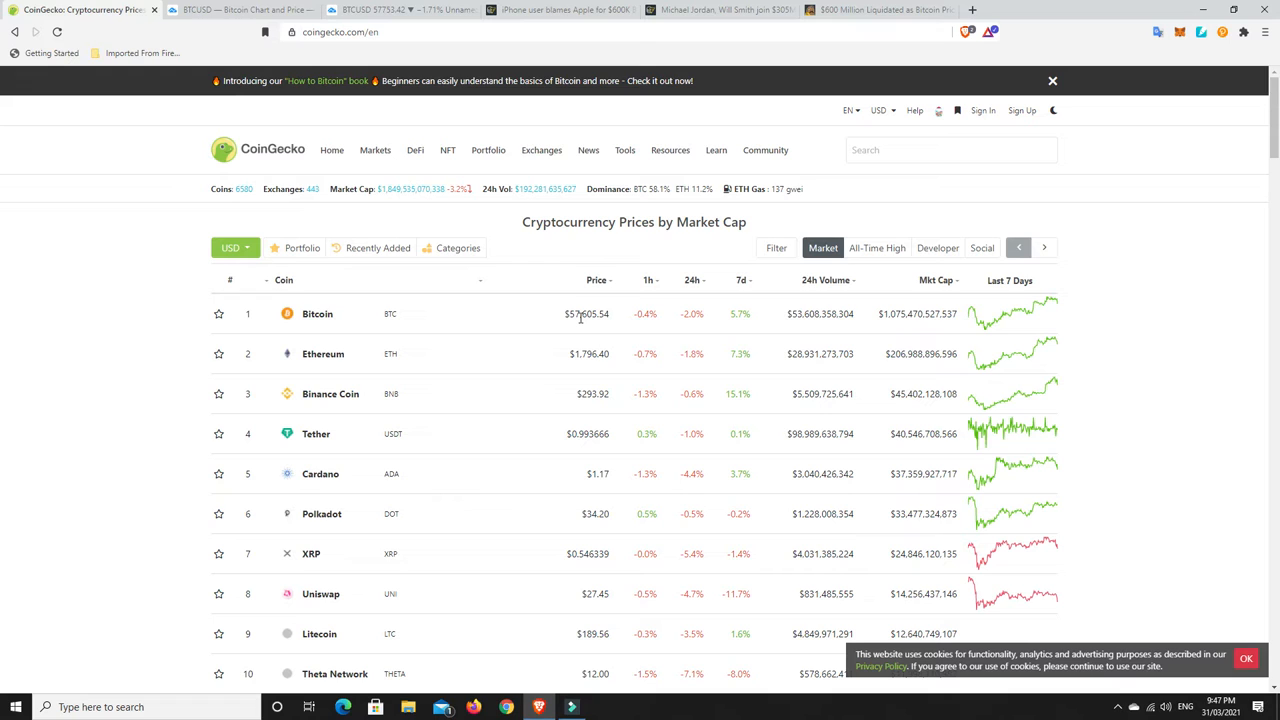
pyautogui.moveTo(1000, 333)
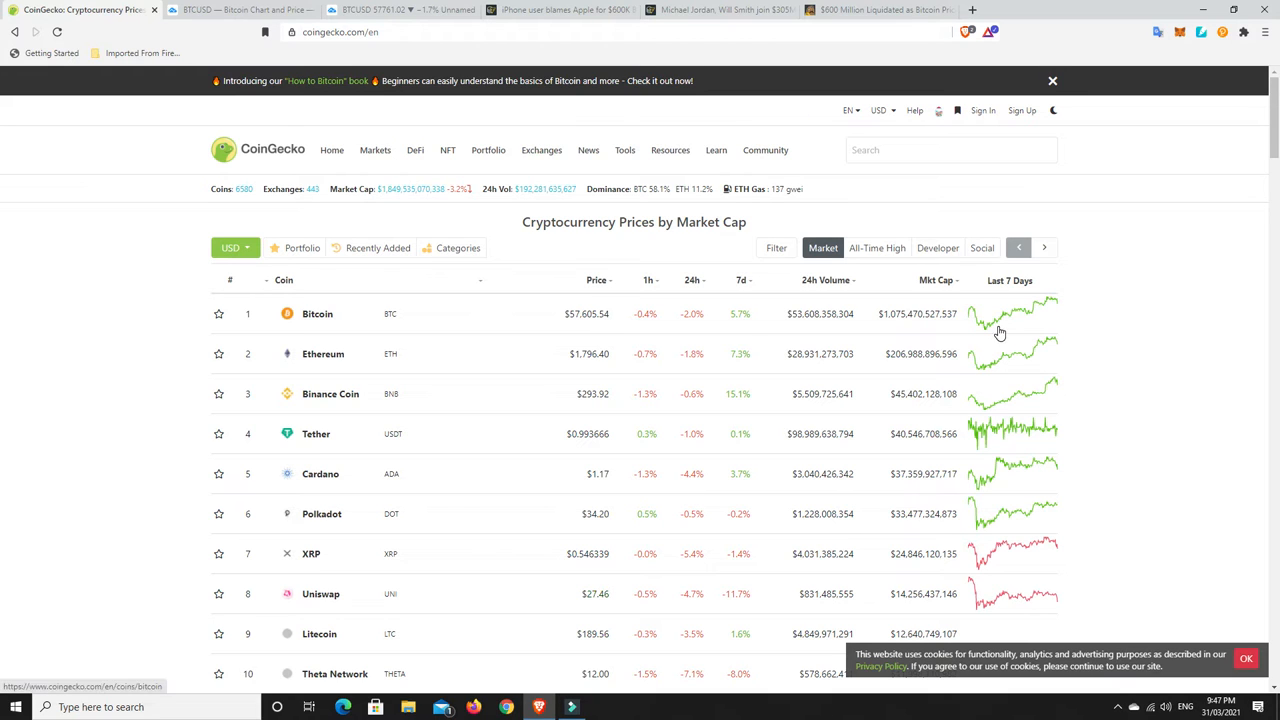
pyautogui.moveTo(1051, 308)
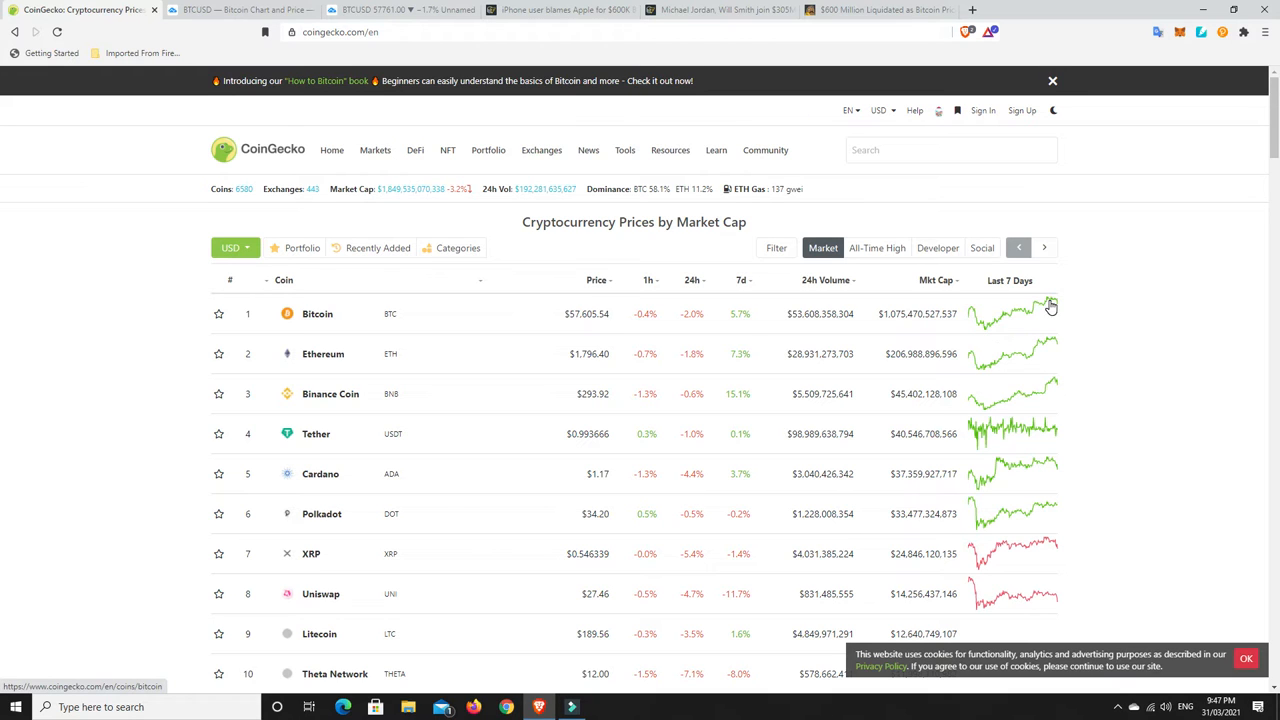
pyautogui.moveTo(996, 431)
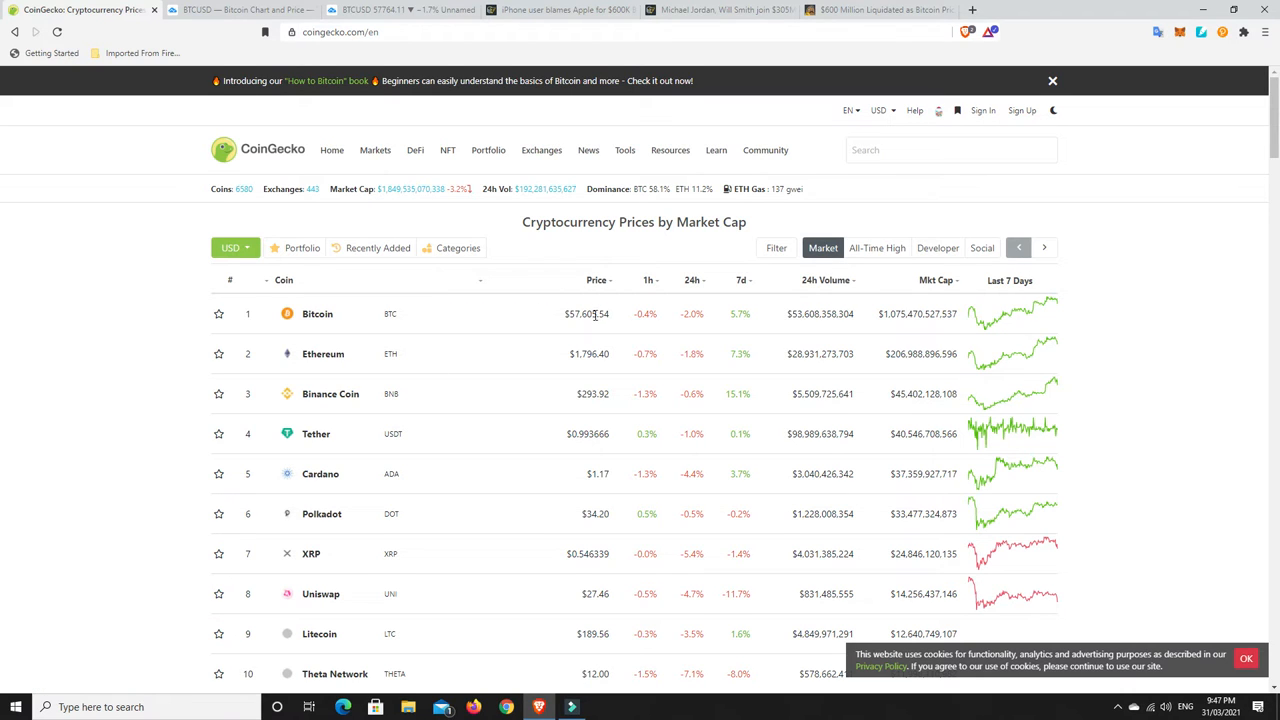
pyautogui.moveTo(600, 326)
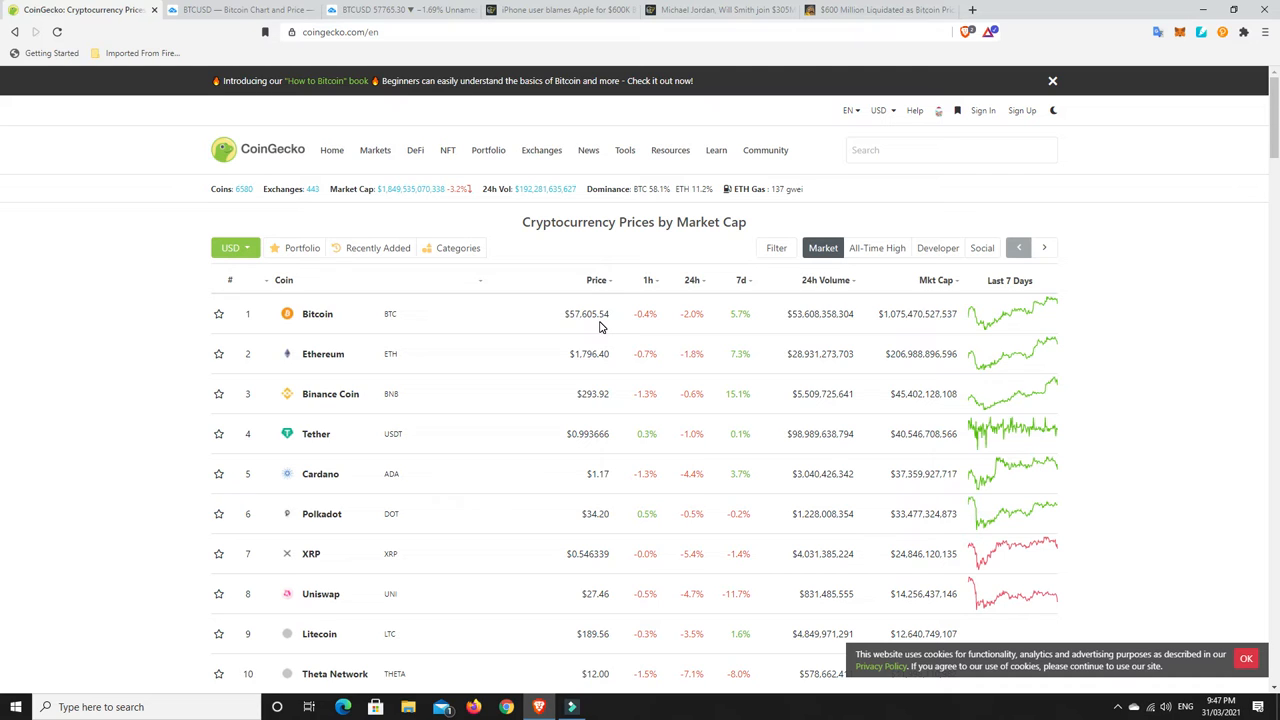
pyautogui.moveTo(405, 210)
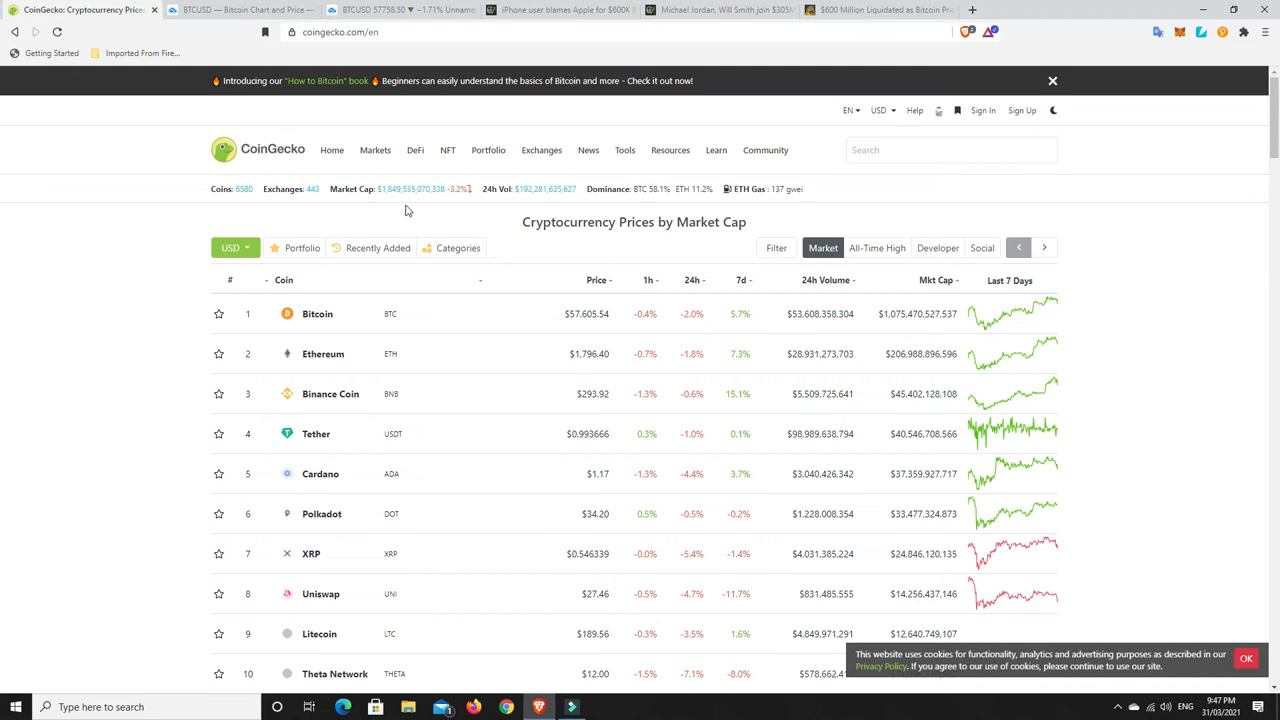
pyautogui.moveTo(397, 197)
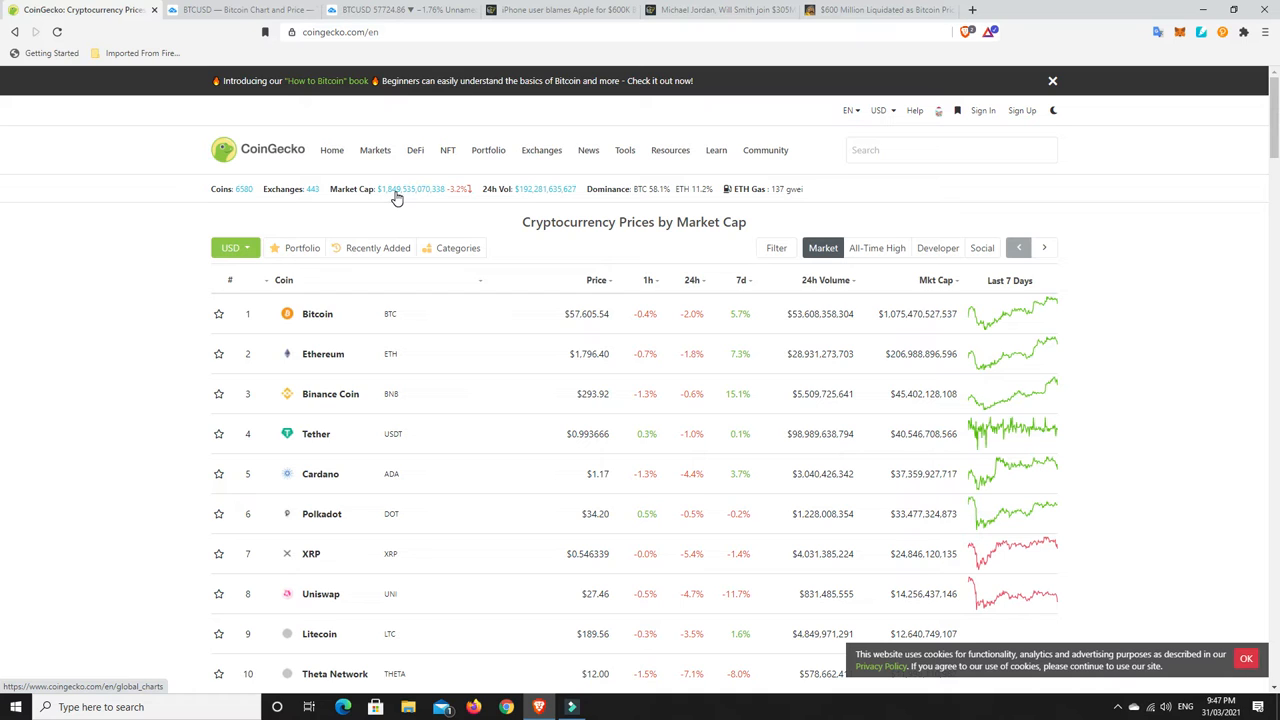
pyautogui.moveTo(645, 205)
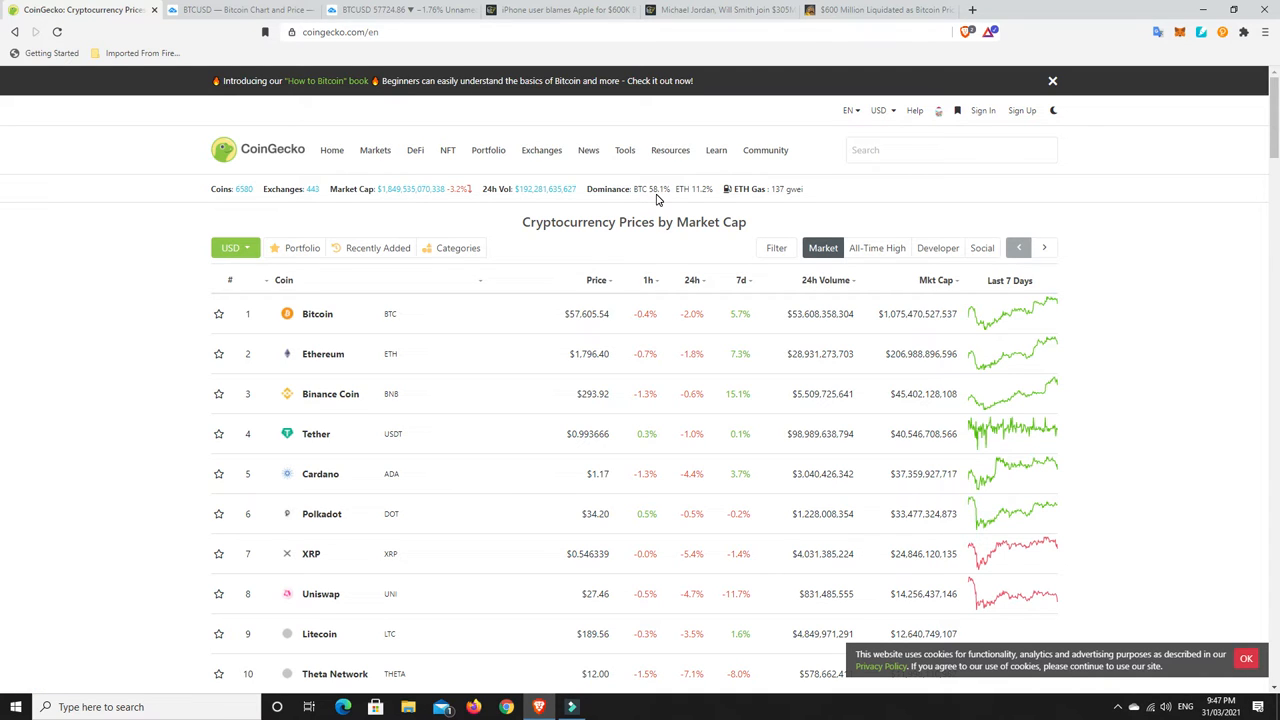
pyautogui.moveTo(807, 217)
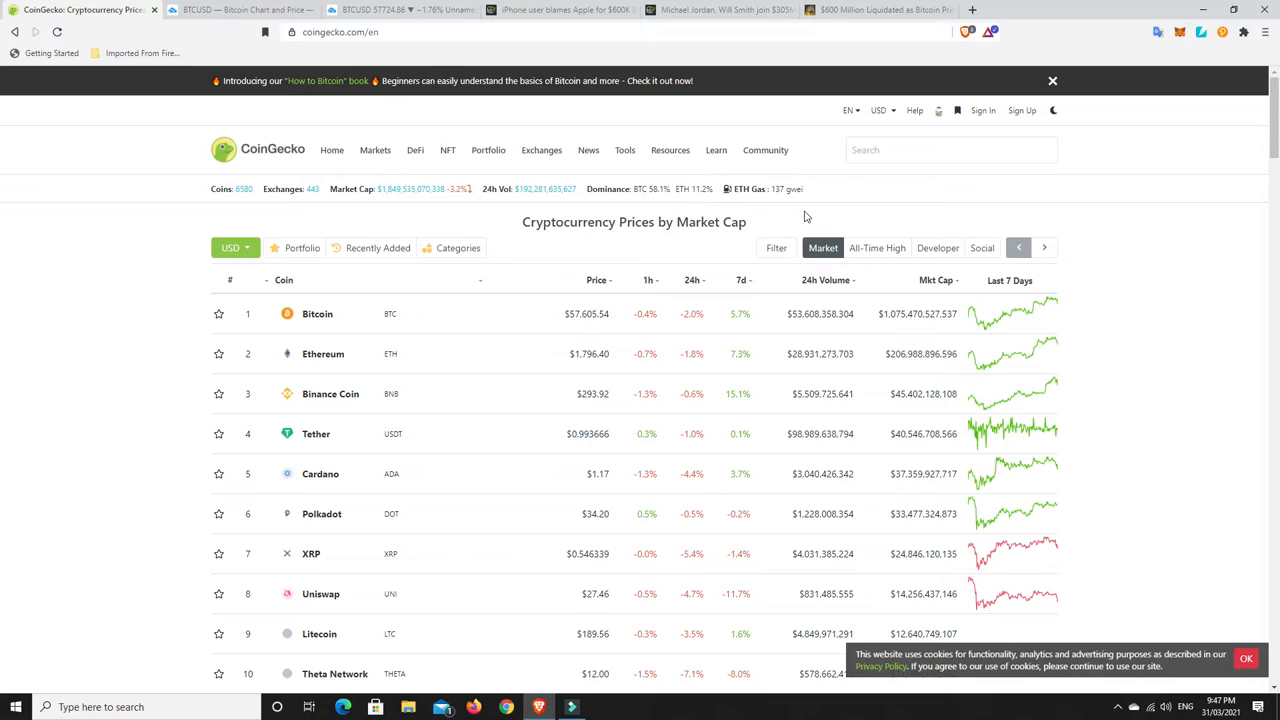
pyautogui.moveTo(770, 203)
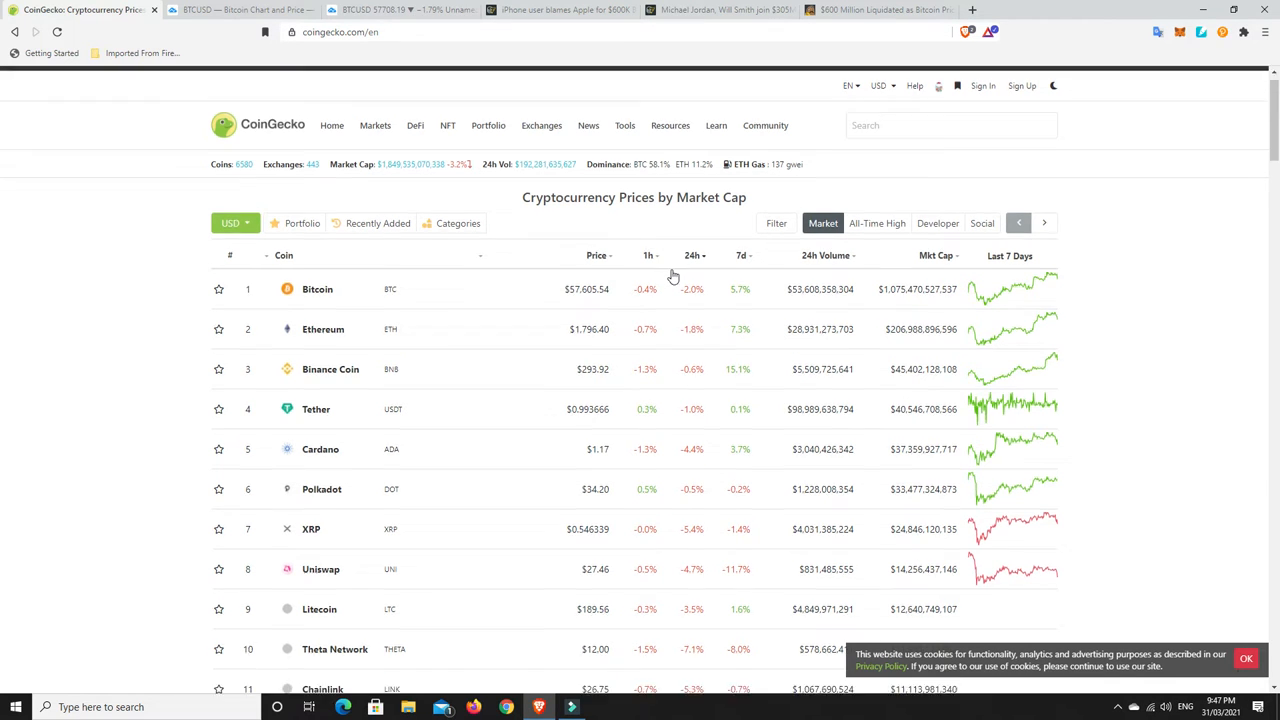
# Sort CoinGecko's coin table by 24h change, putting BitTorrent and Filecoin at the top.
pyautogui.scroll(-3)
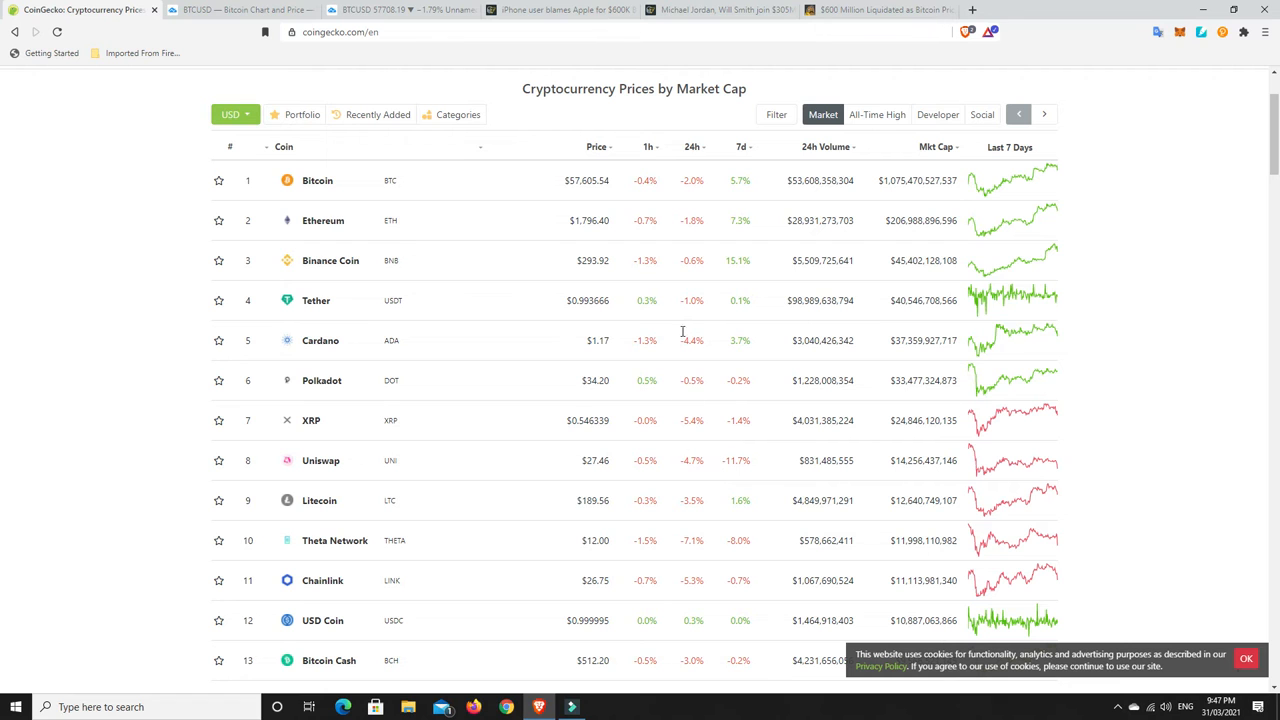
pyautogui.moveTo(693, 358)
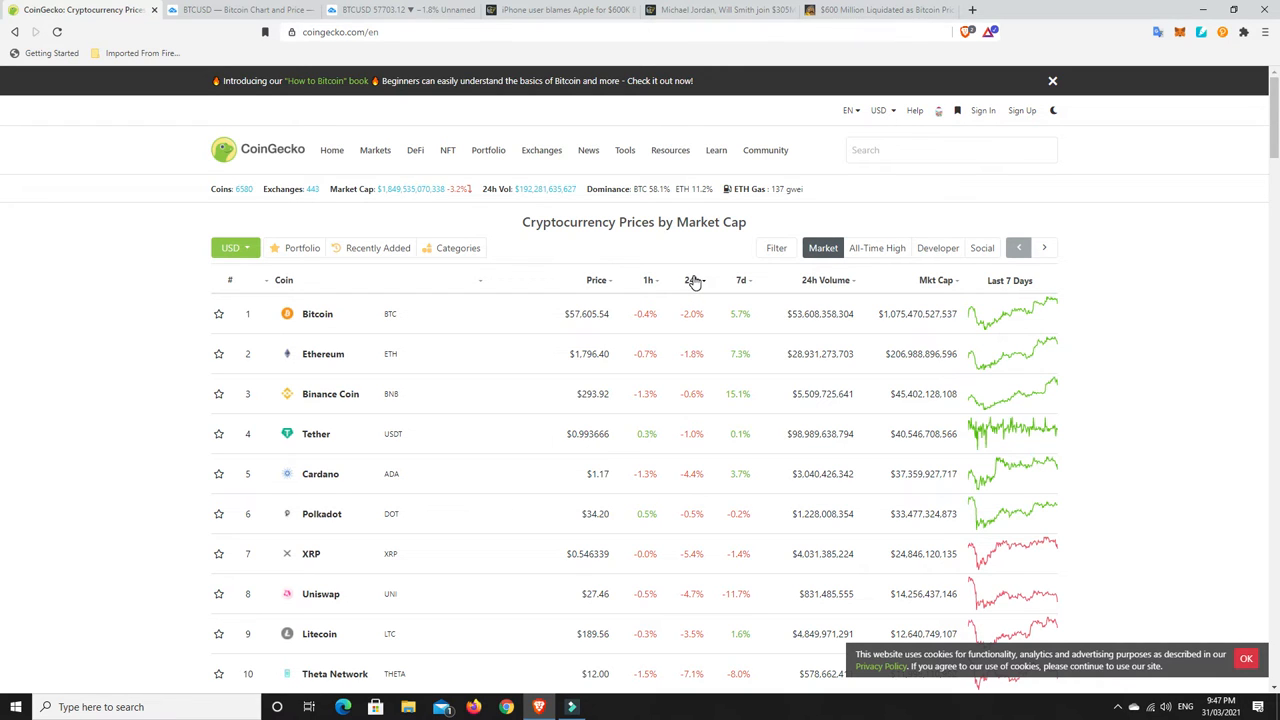
pyautogui.moveTo(690, 288)
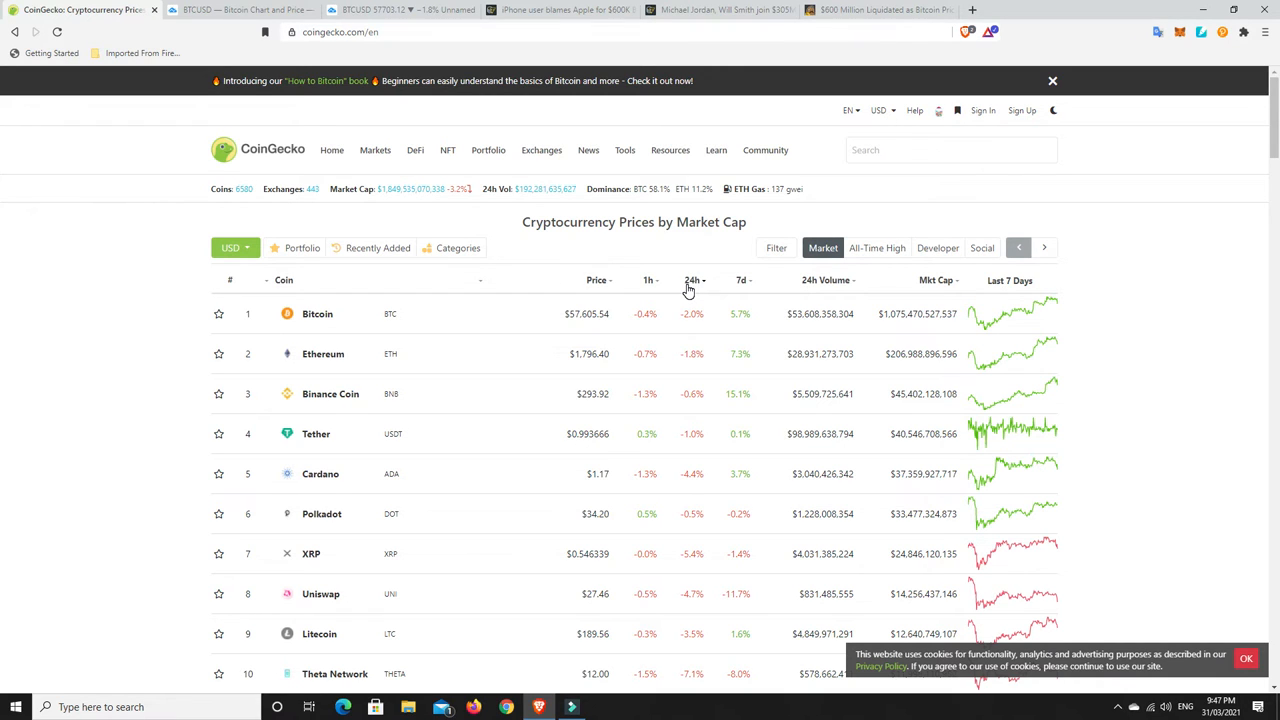
pyautogui.click(691, 280)
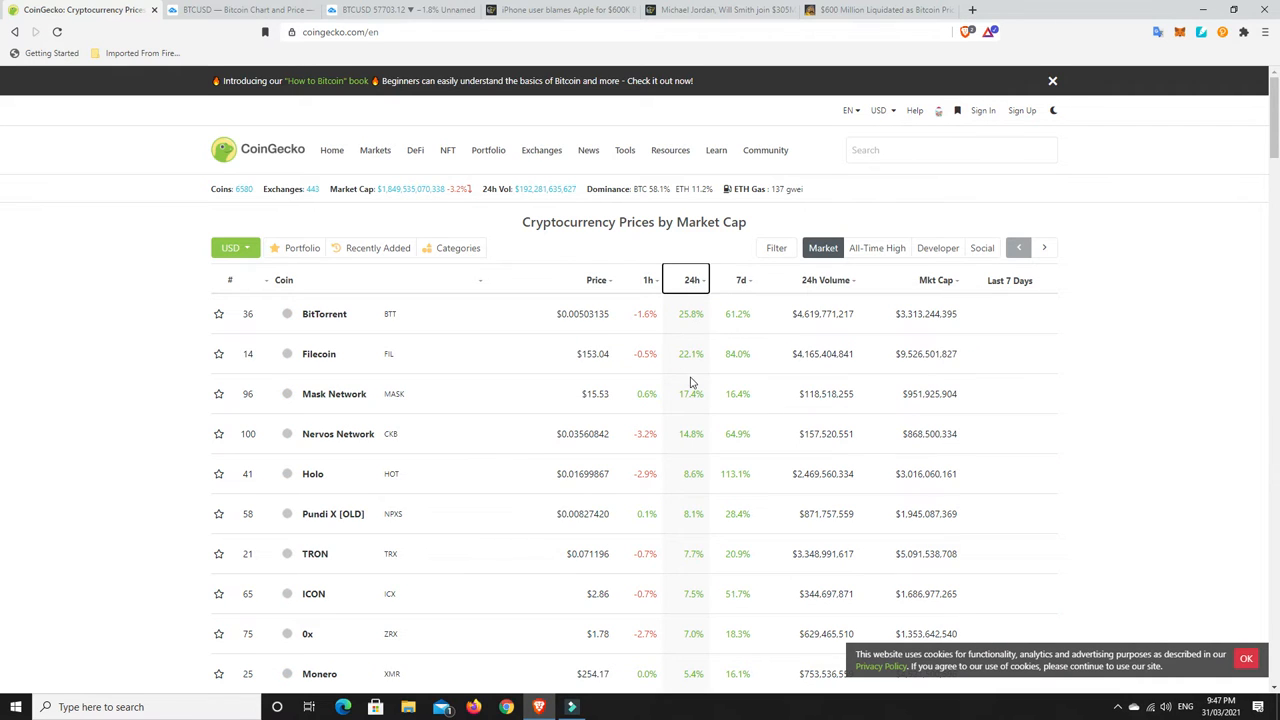
pyautogui.moveTo(675, 418)
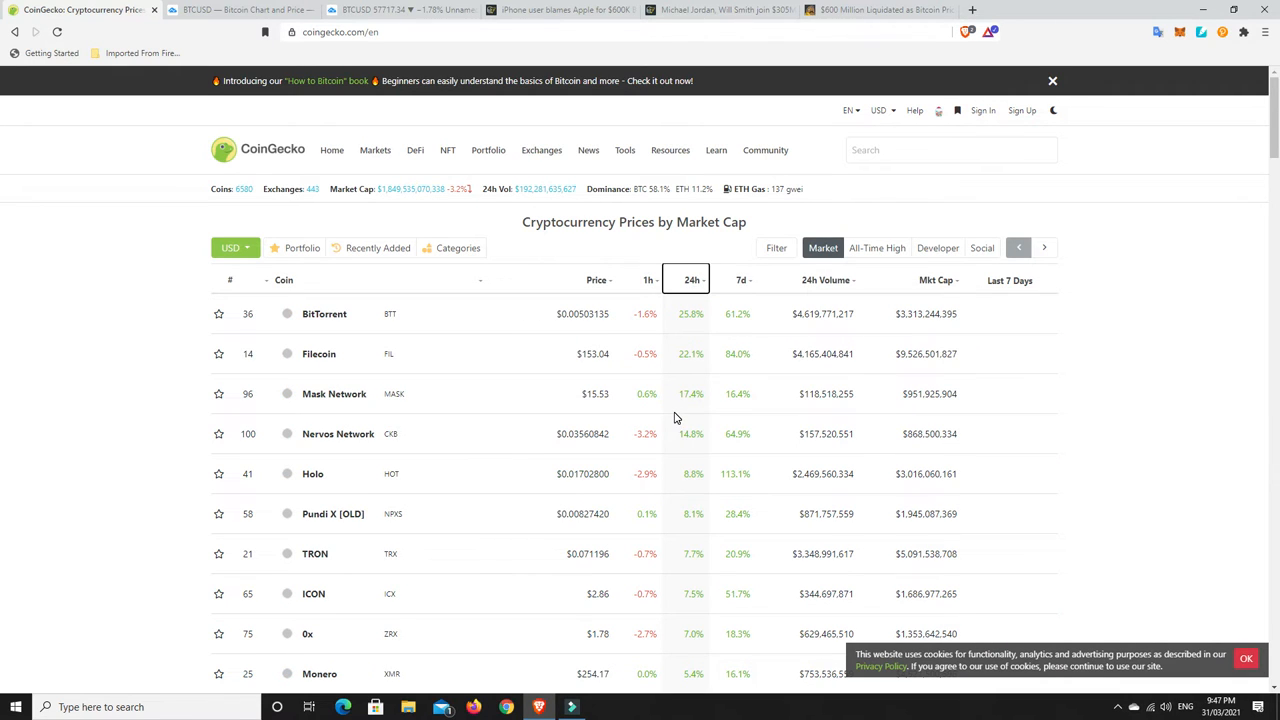
pyautogui.moveTo(681, 448)
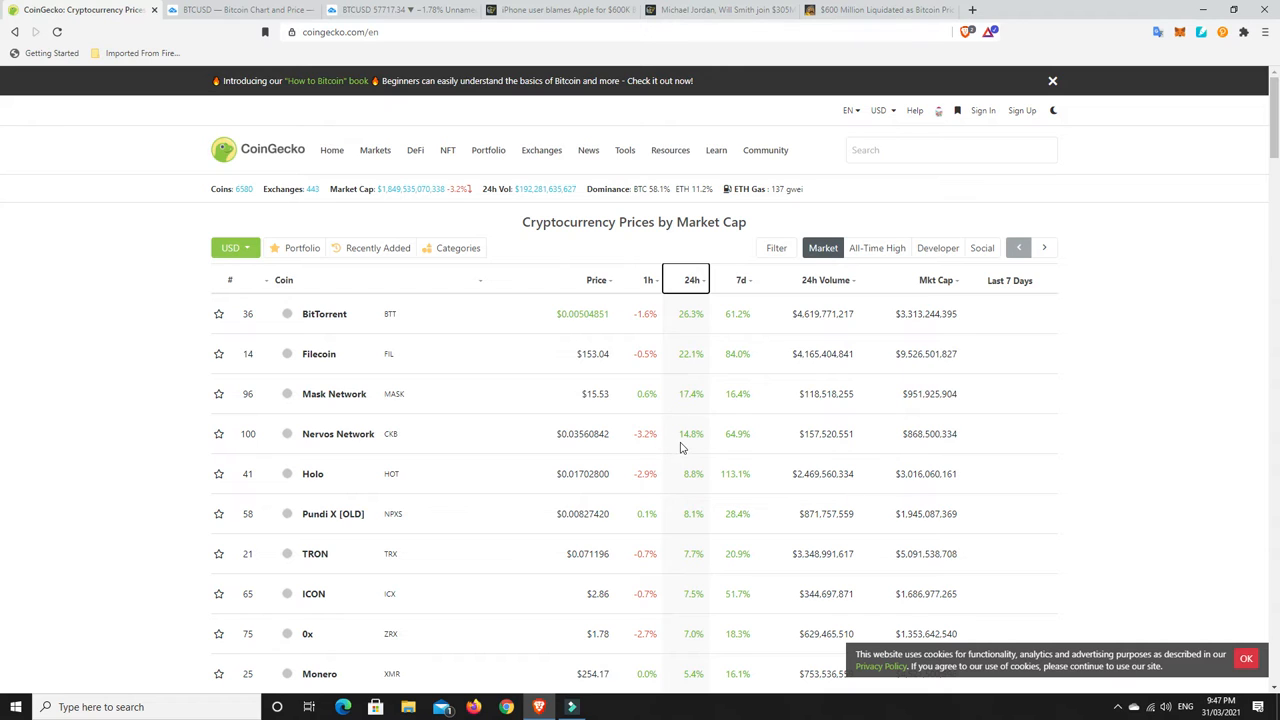
pyautogui.moveTo(687, 534)
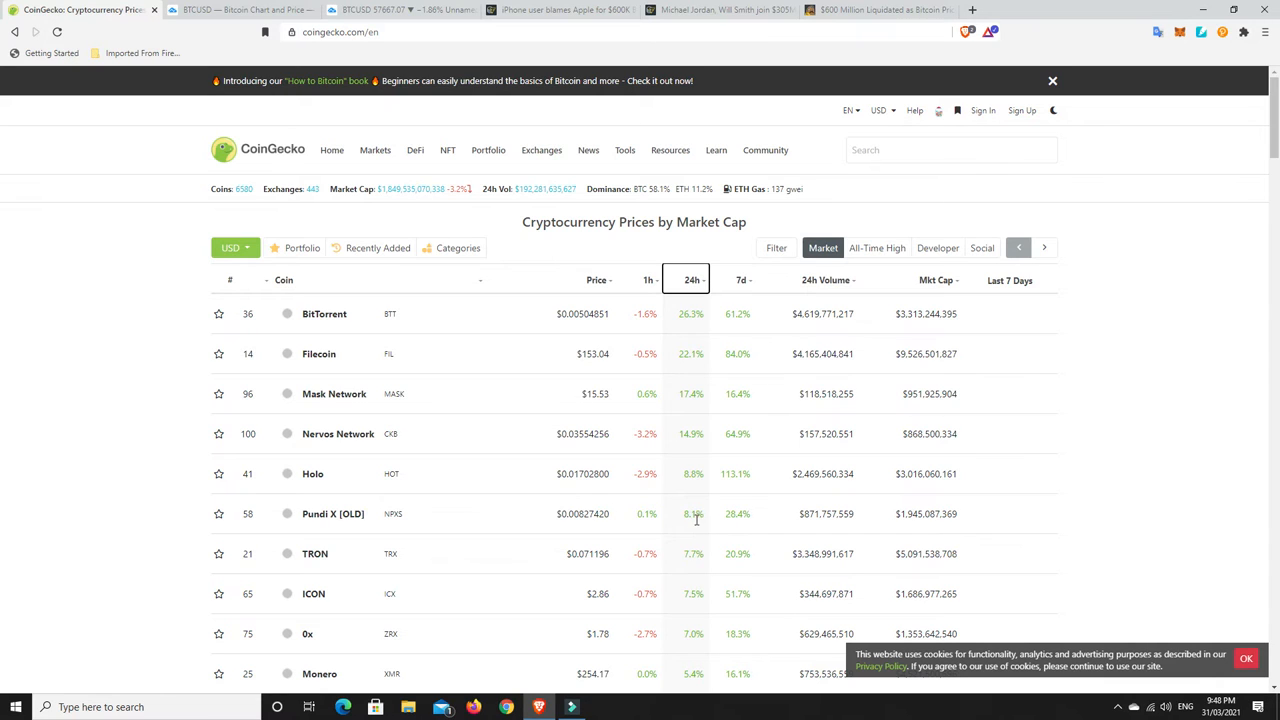
pyautogui.moveTo(687, 628)
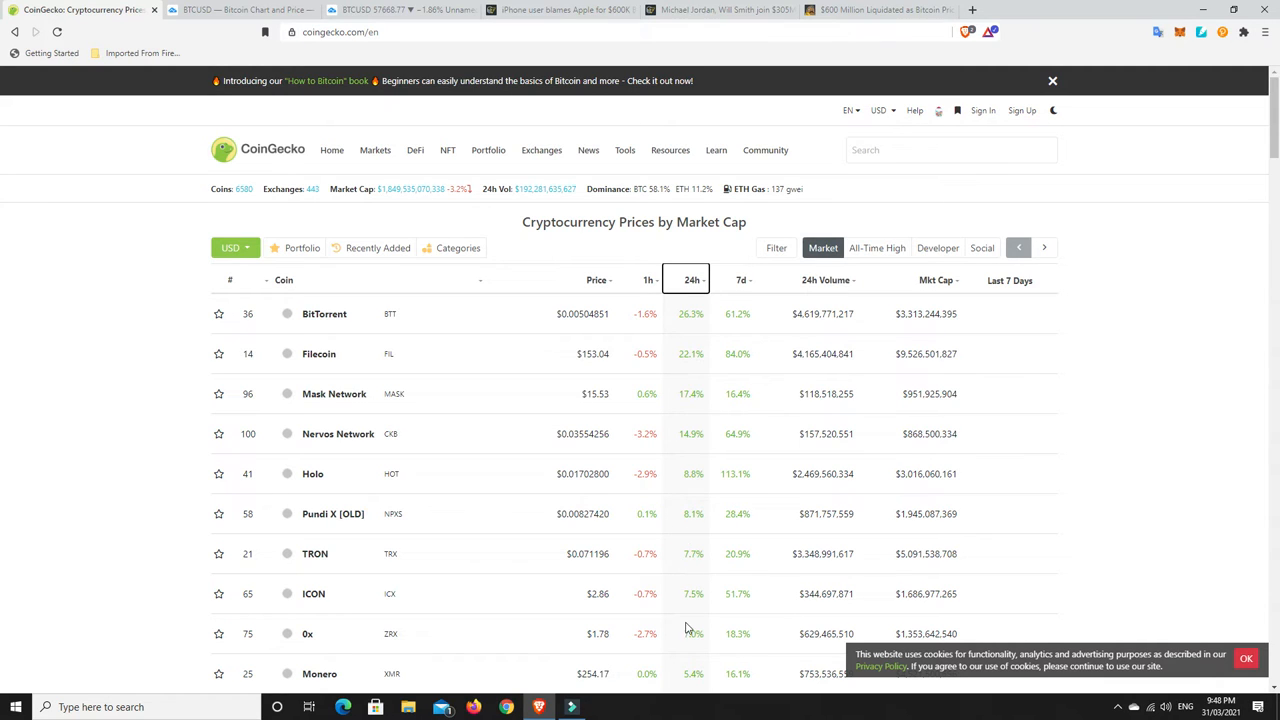
pyautogui.moveTo(714, 644)
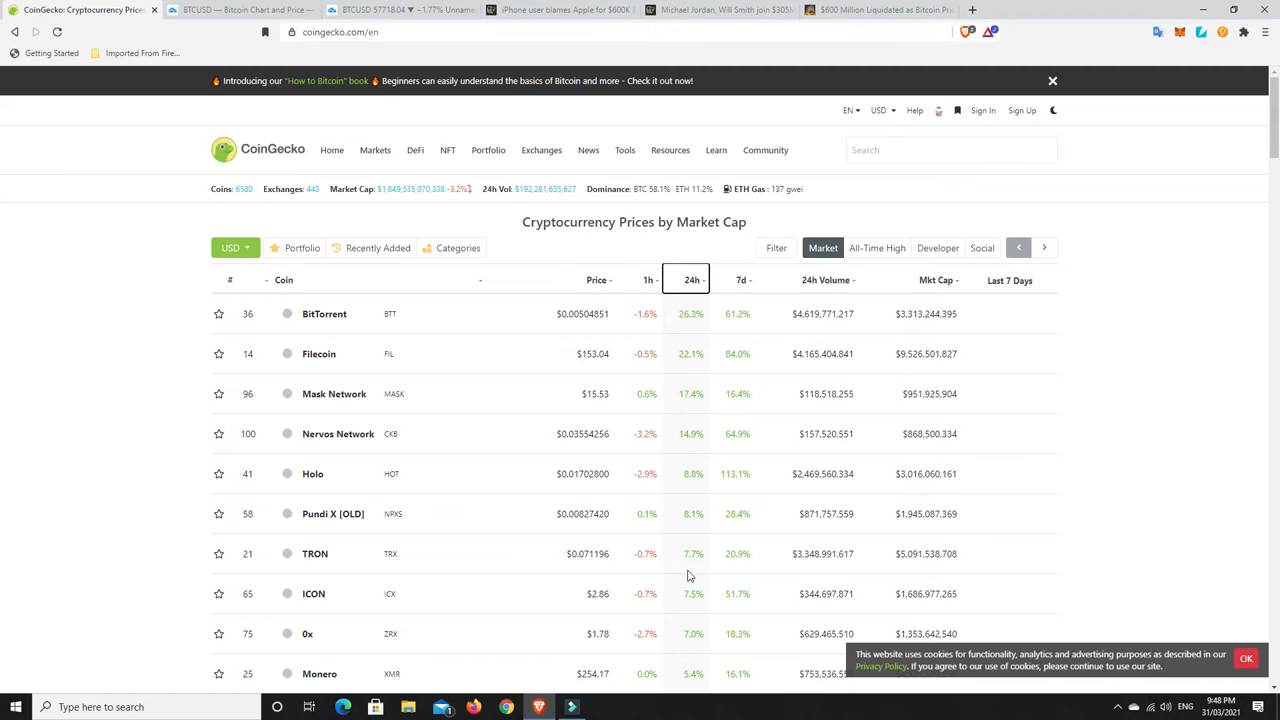
pyautogui.moveTo(693, 430)
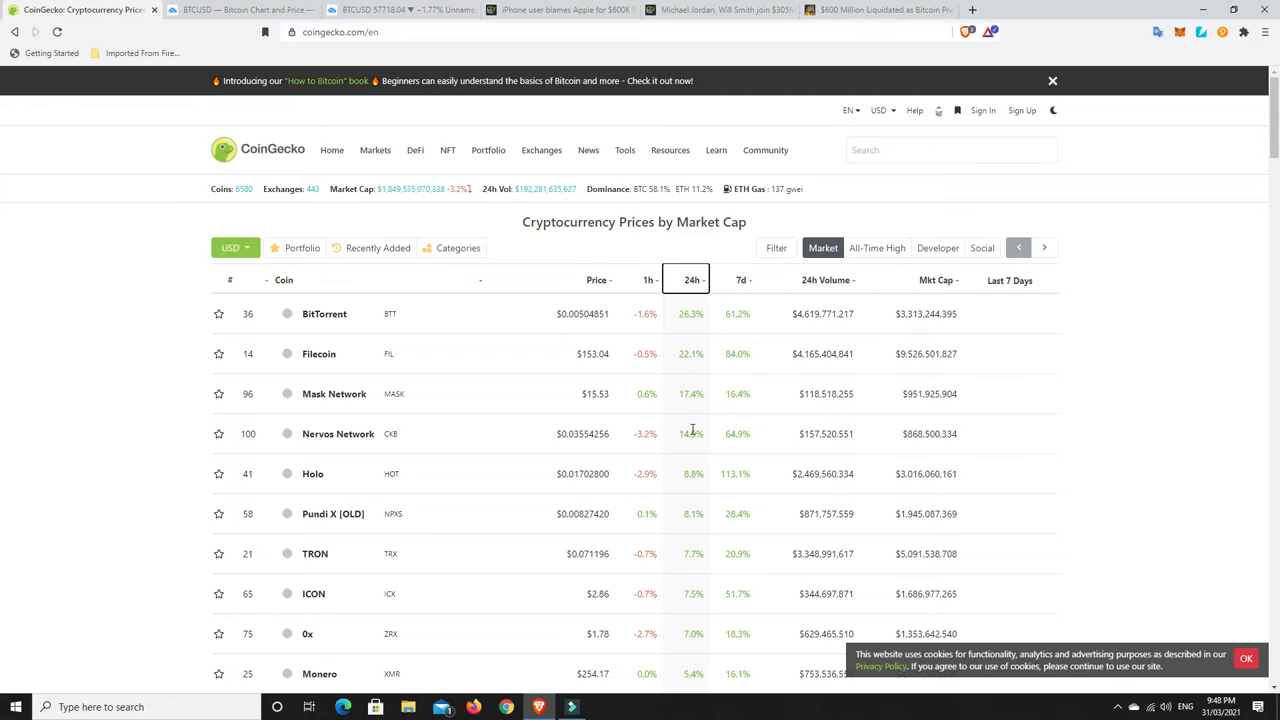
pyautogui.moveTo(694, 444)
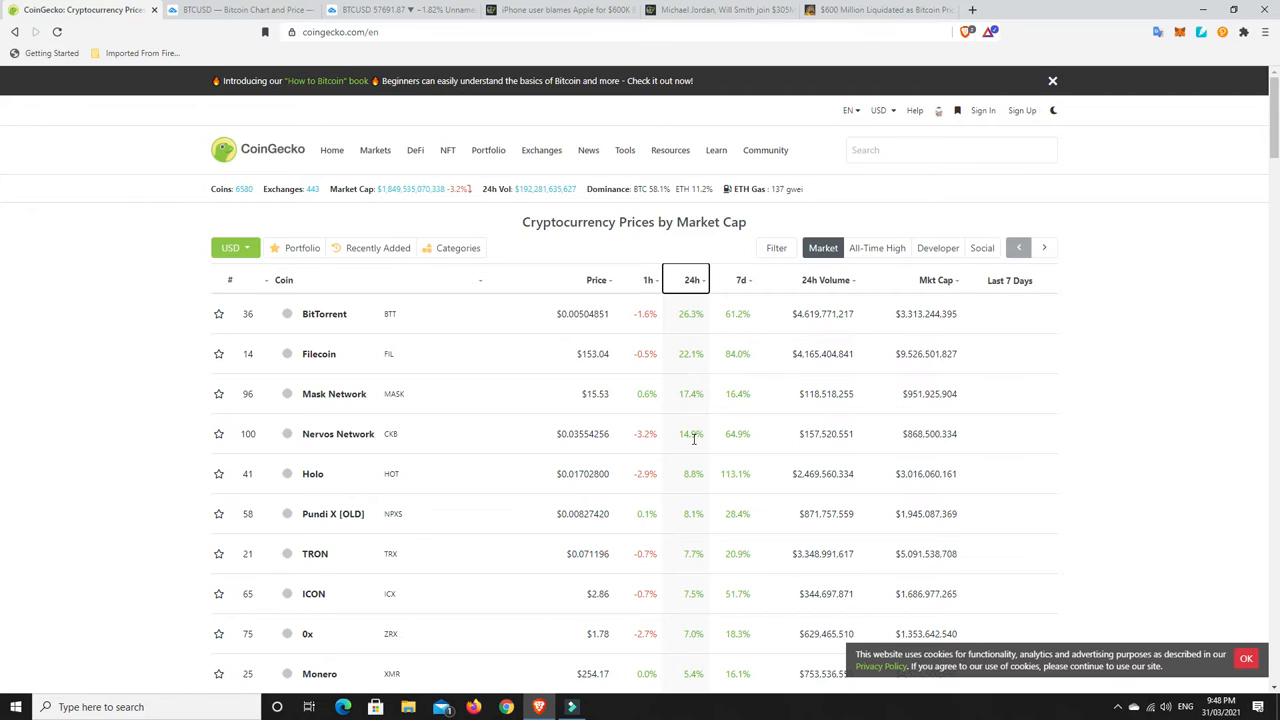
pyautogui.moveTo(678, 318)
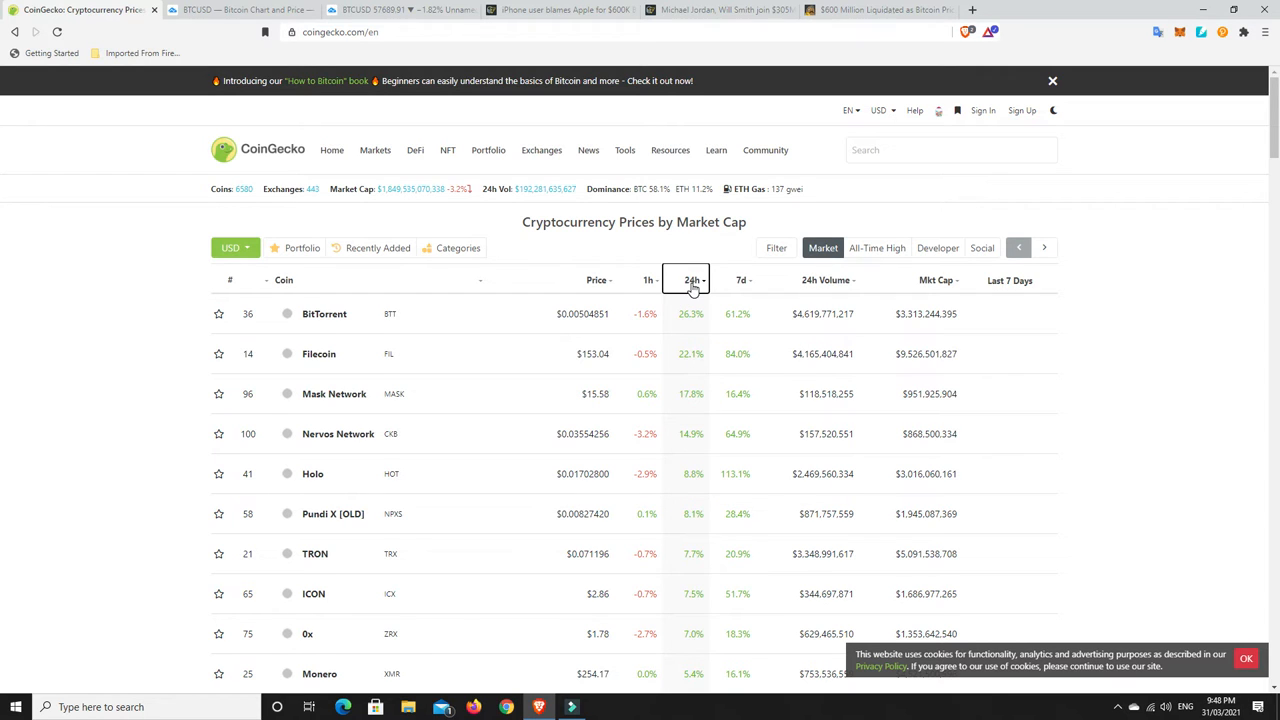
pyautogui.moveTo(690, 280)
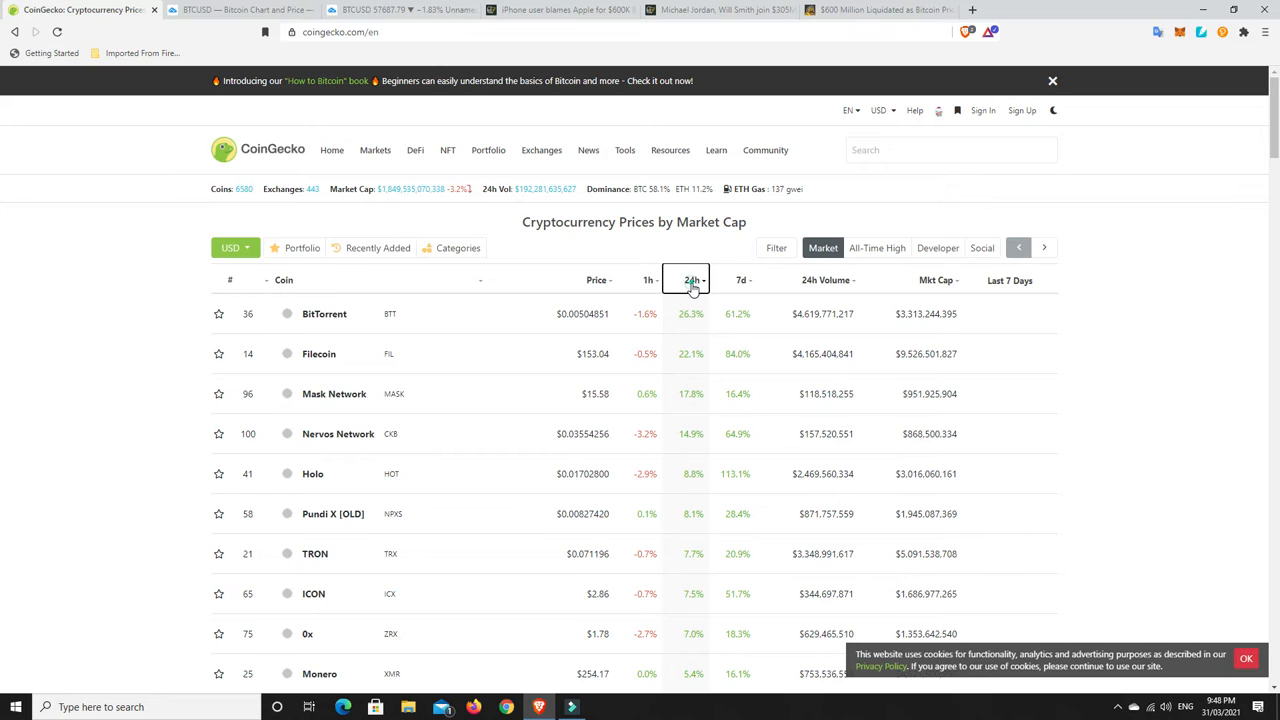
pyautogui.click(690, 280)
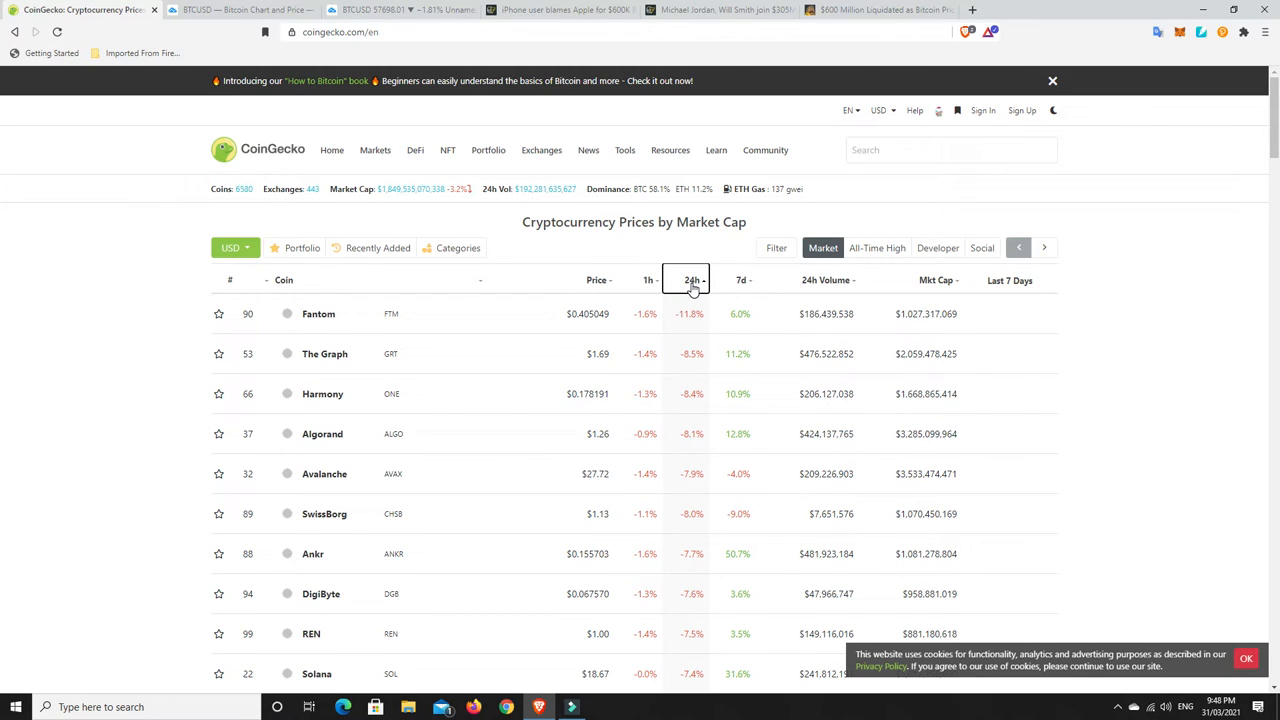
pyautogui.moveTo(318, 314)
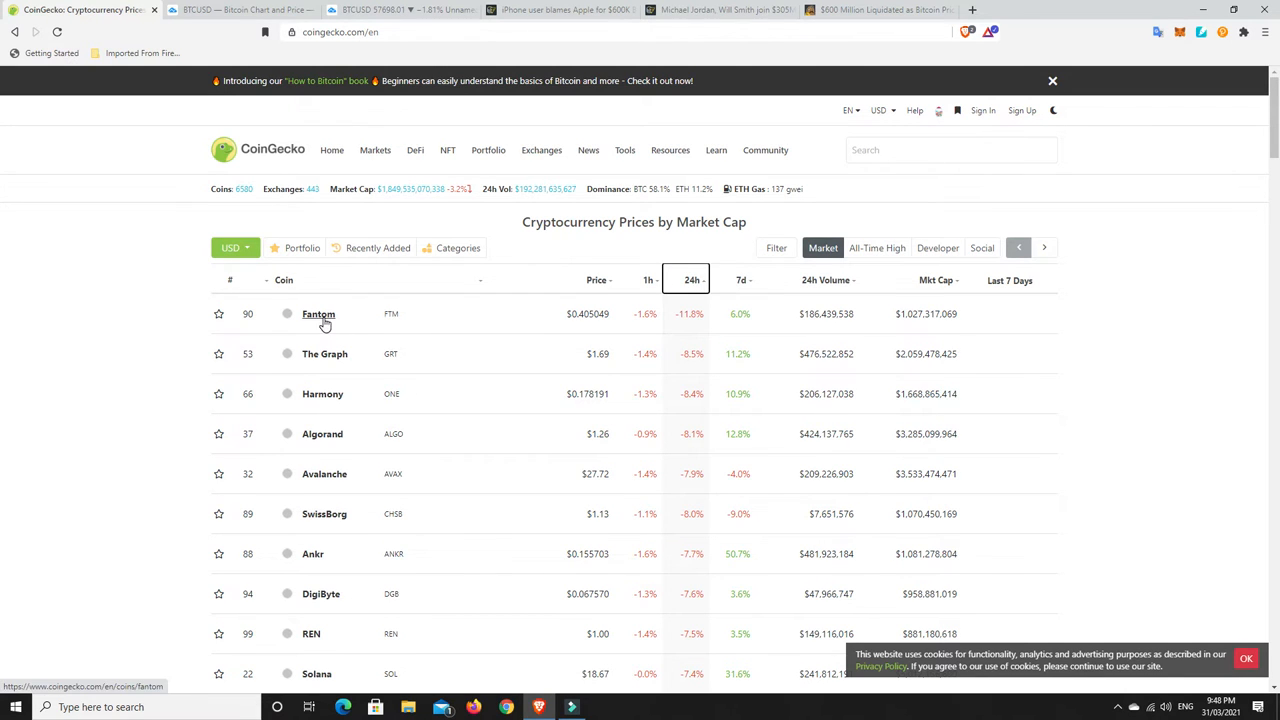
pyautogui.moveTo(690, 359)
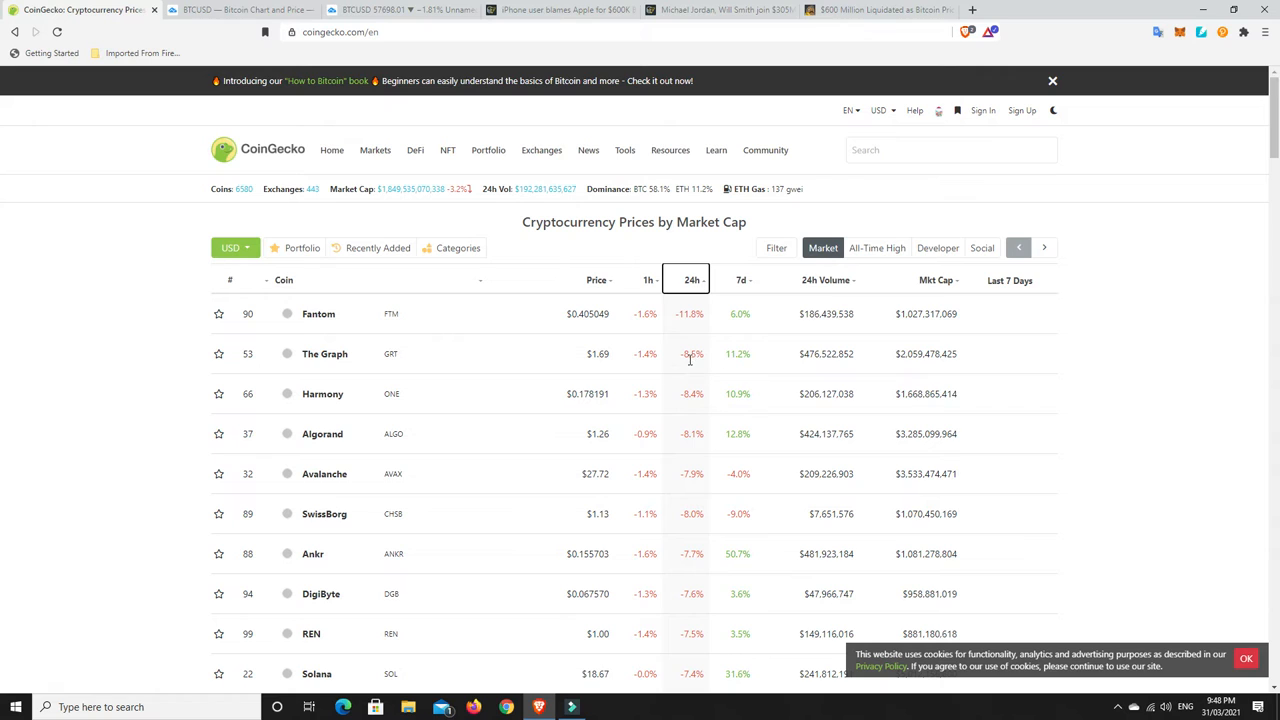
pyautogui.moveTo(613, 360)
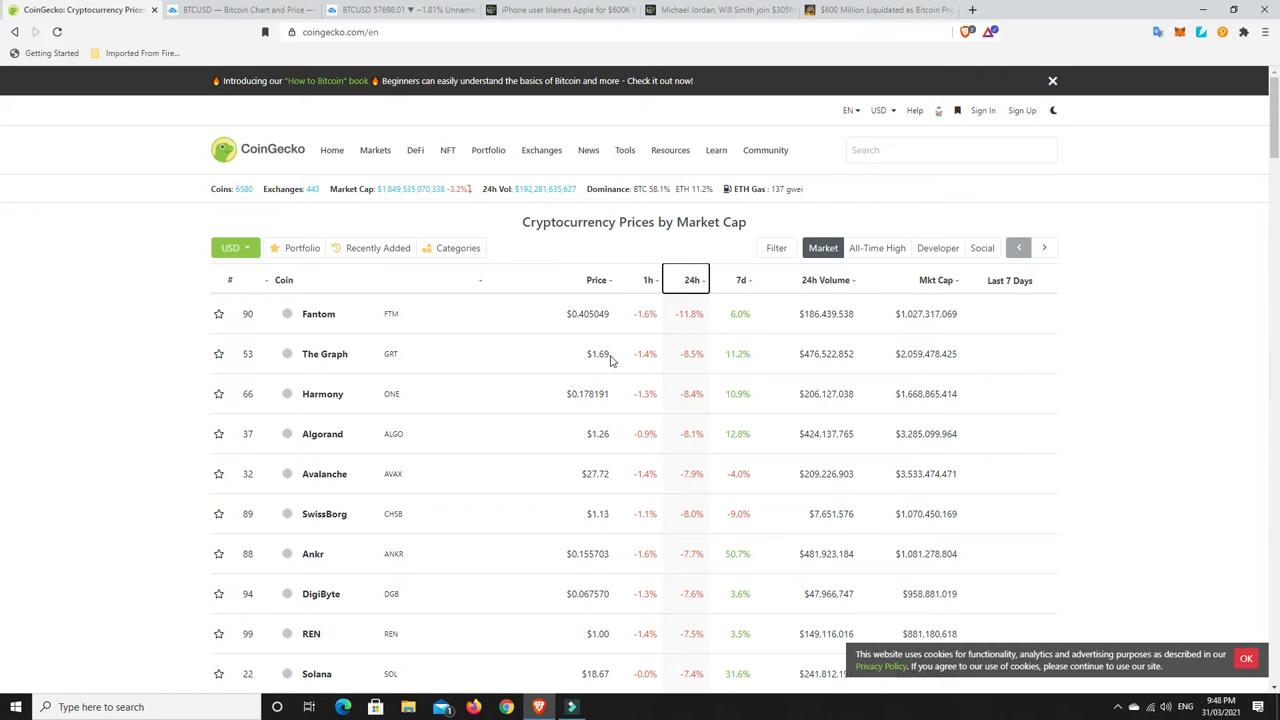
pyautogui.moveTo(632, 382)
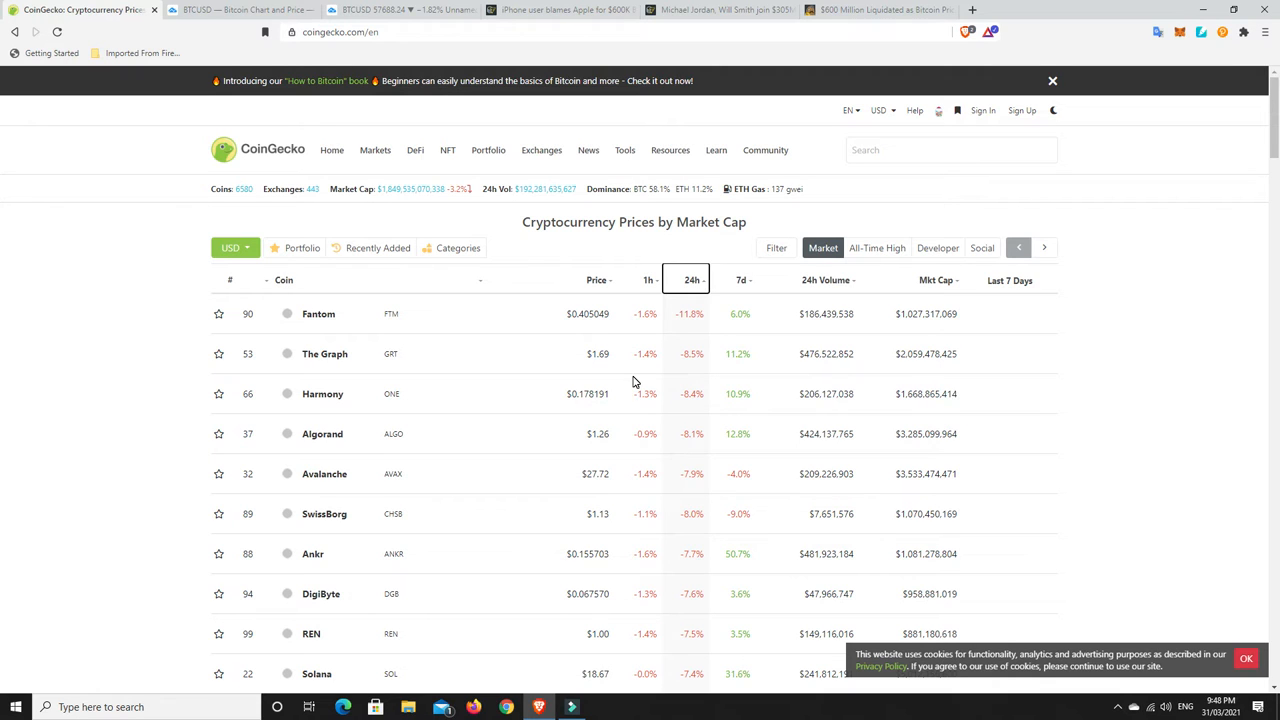
pyautogui.moveTo(700, 548)
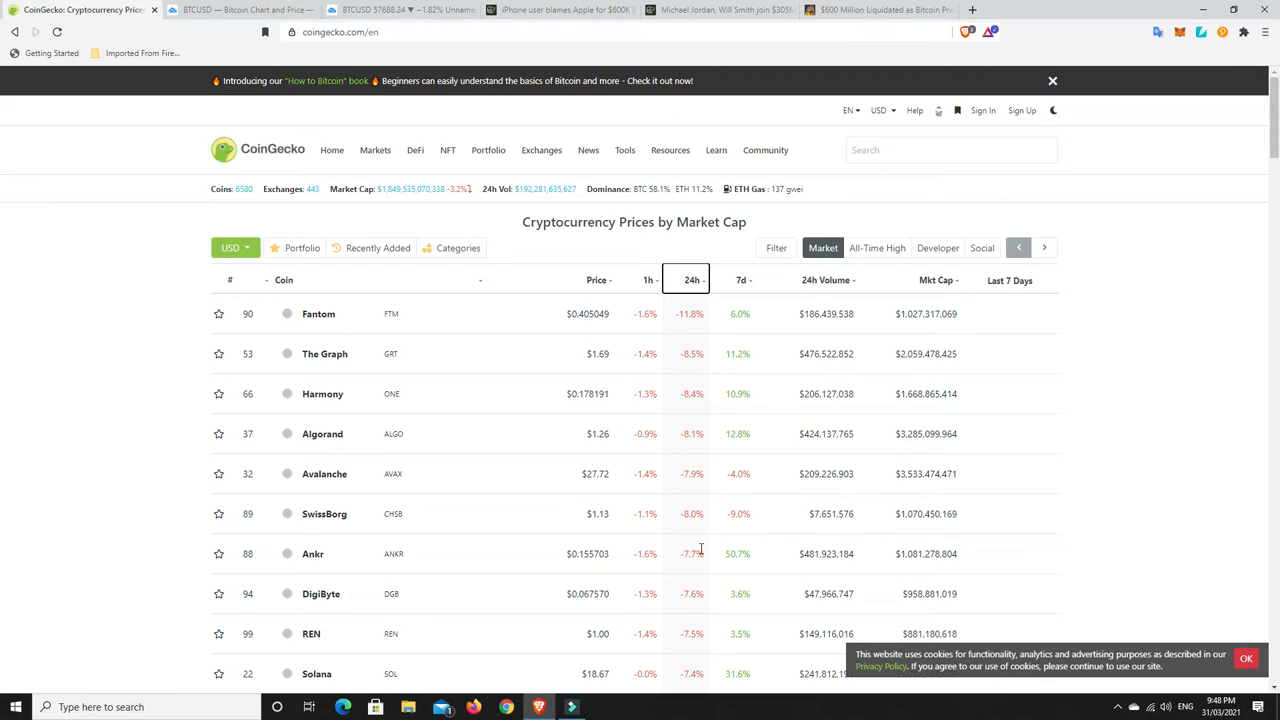
pyautogui.moveTo(707, 473)
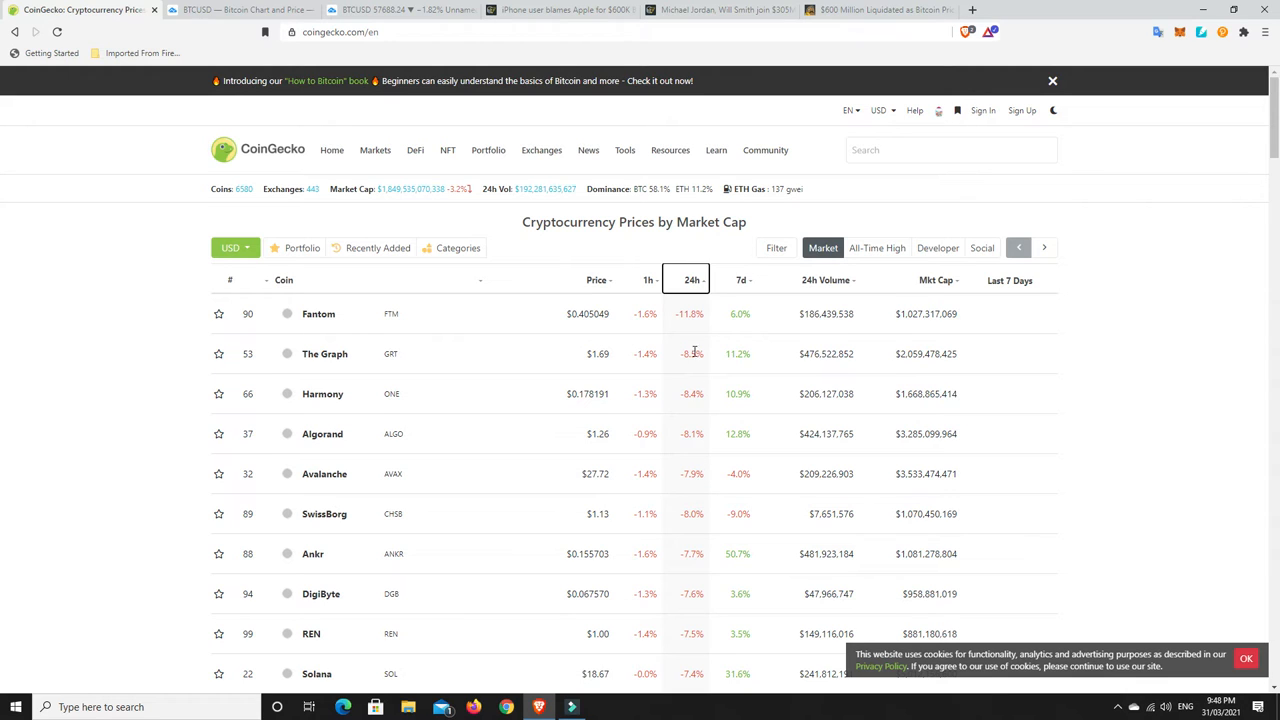
pyautogui.moveTo(696, 325)
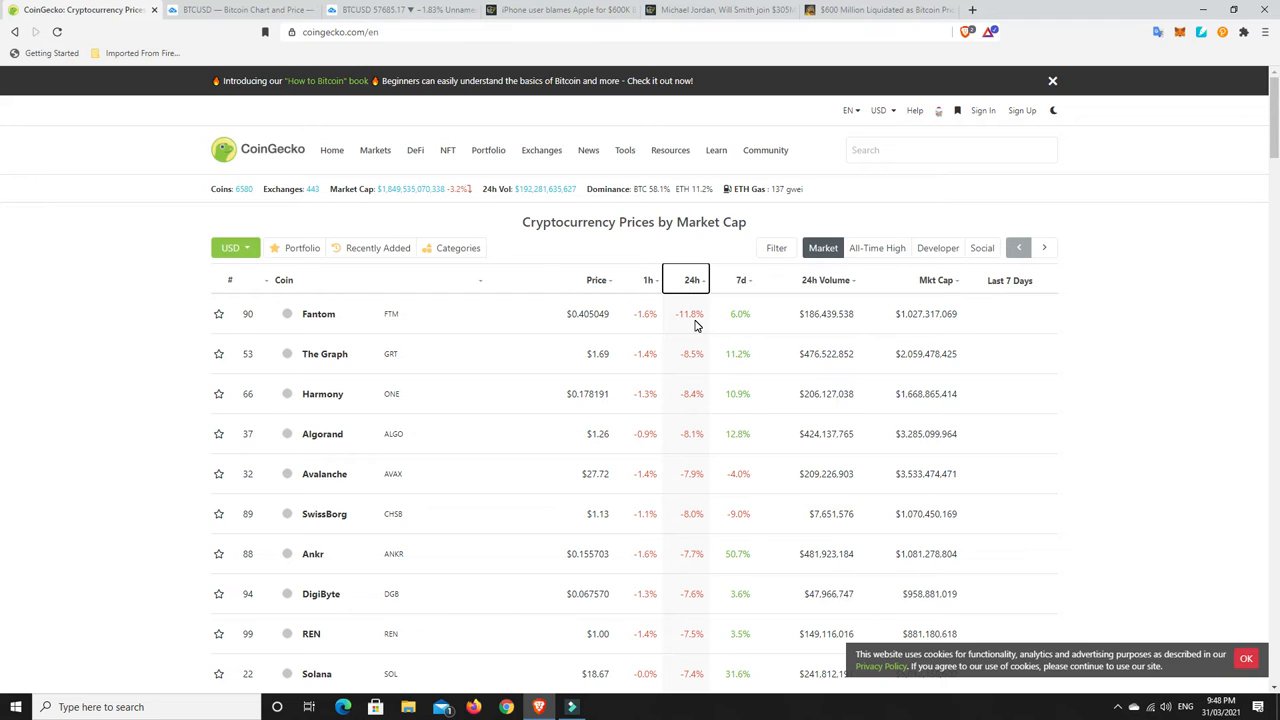
pyautogui.moveTo(690, 415)
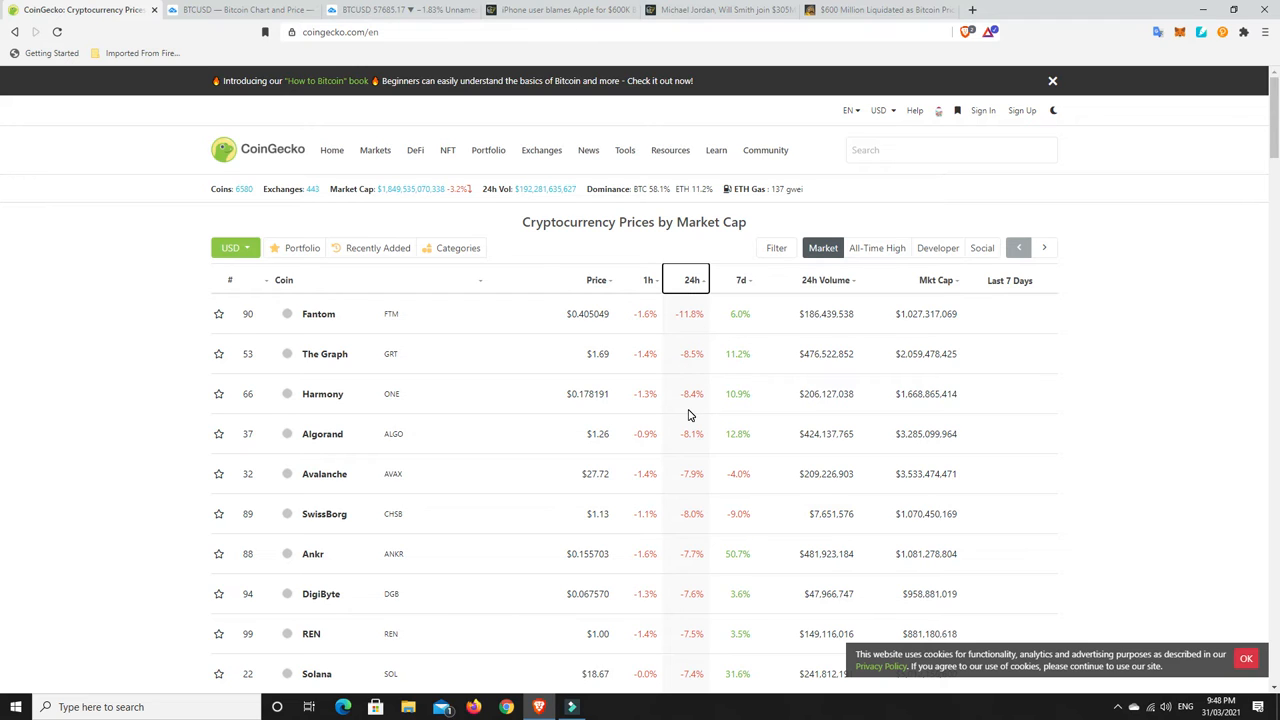
pyautogui.moveTo(703, 371)
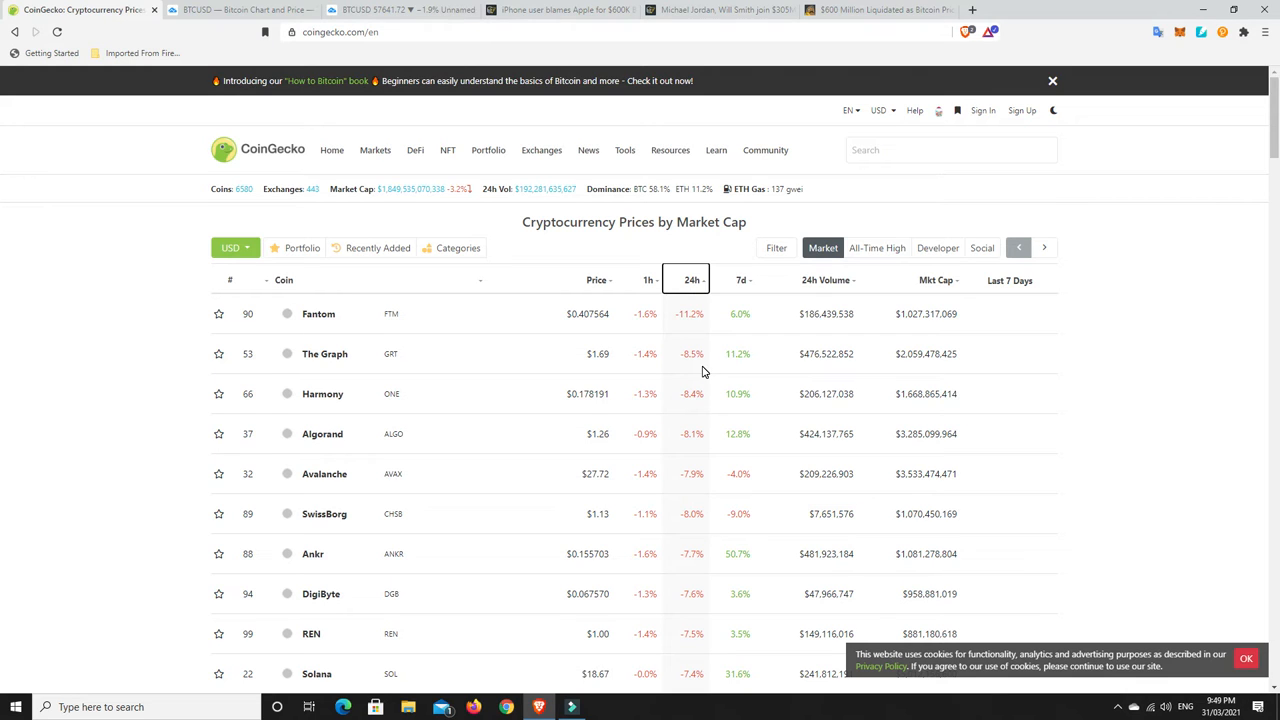
pyautogui.moveTo(698, 501)
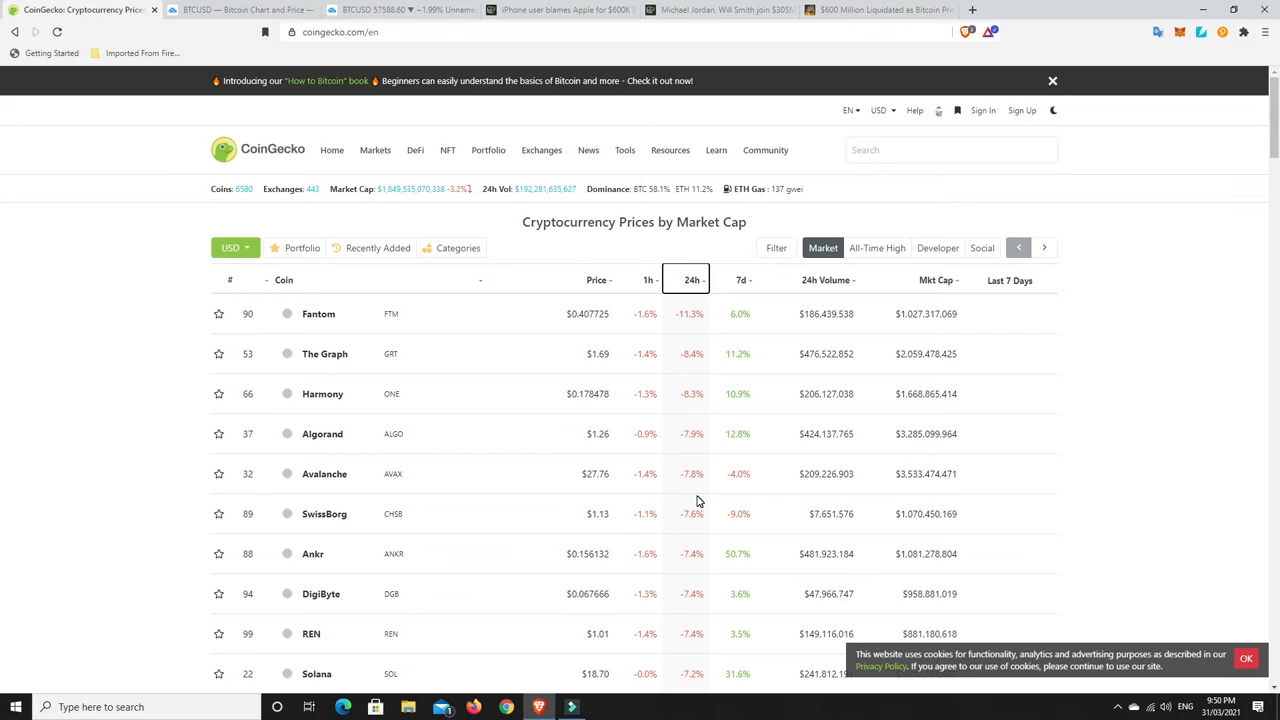
# Switch to the BTCUSD daily chart tab in TradingView.
pyautogui.click(400, 9)
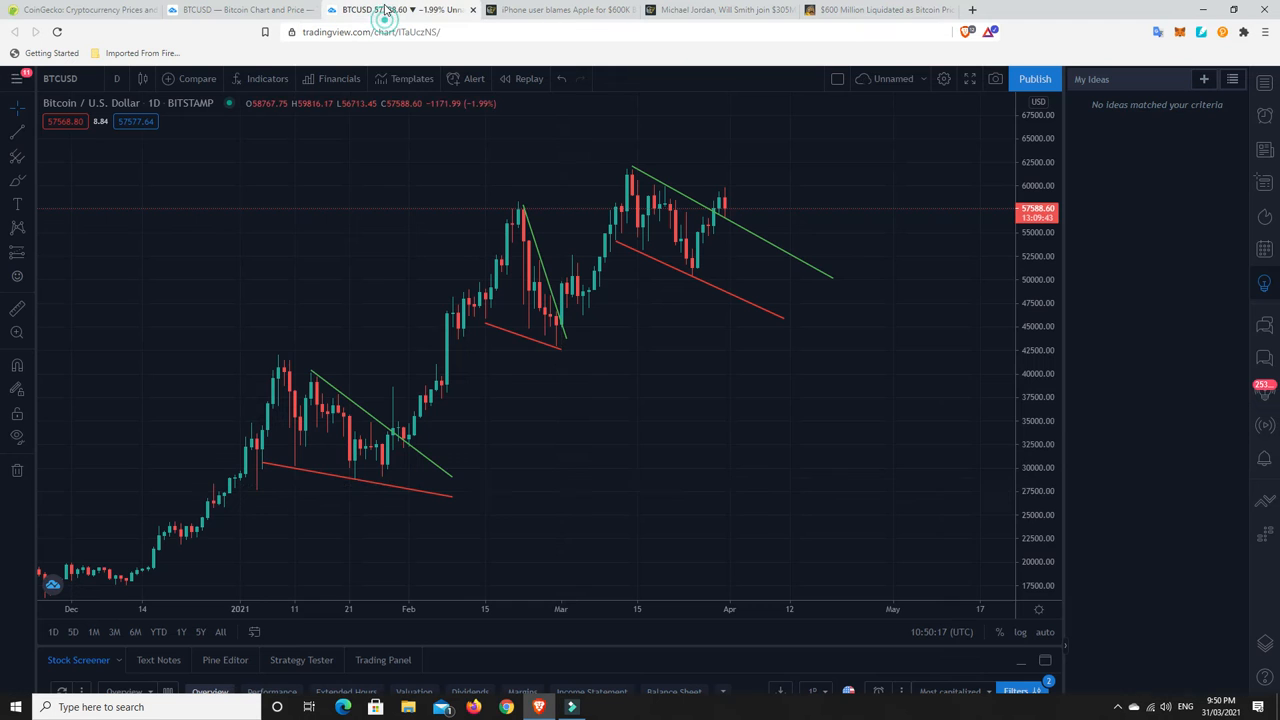
pyautogui.moveTo(658, 248)
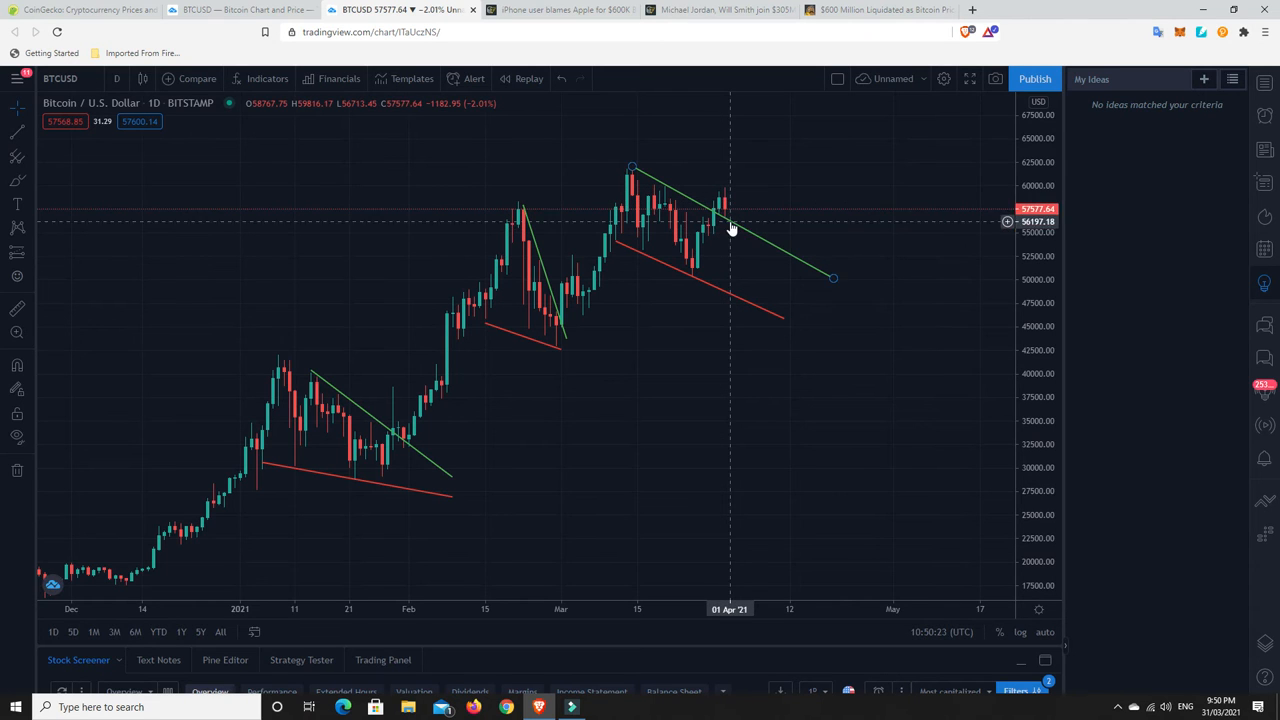
pyautogui.moveTo(728, 216)
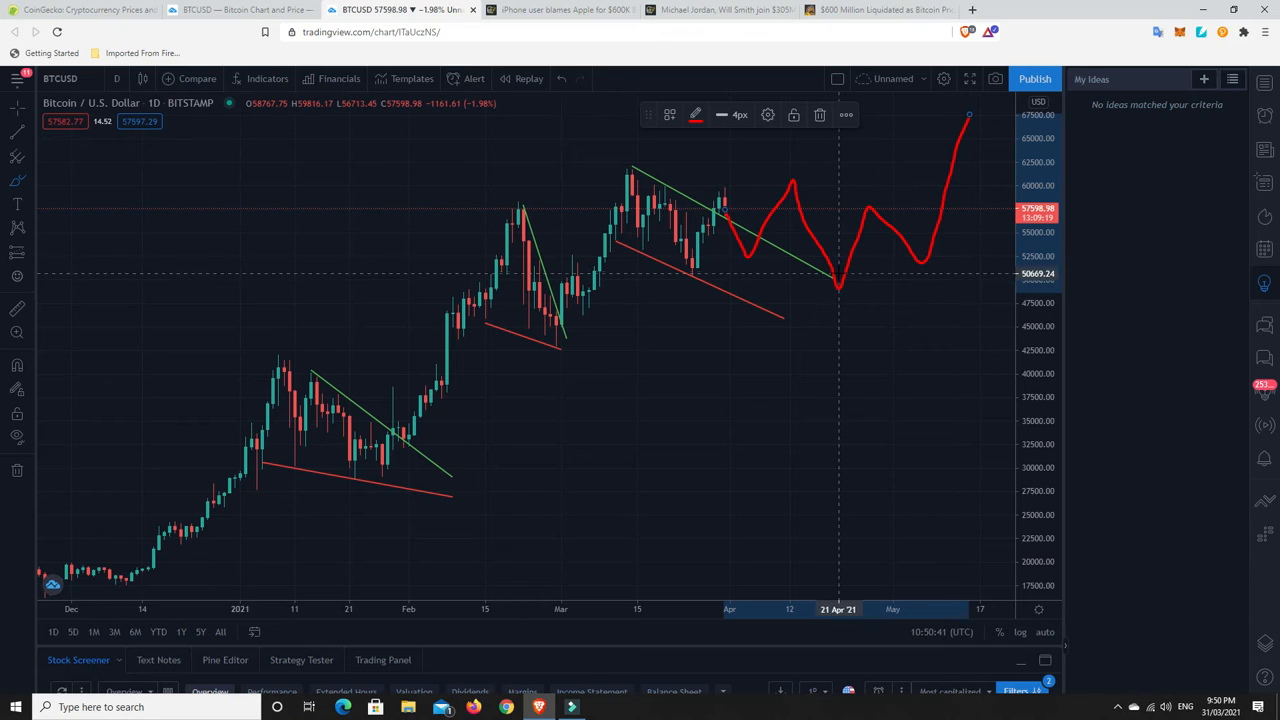
pyautogui.moveTo(808, 334)
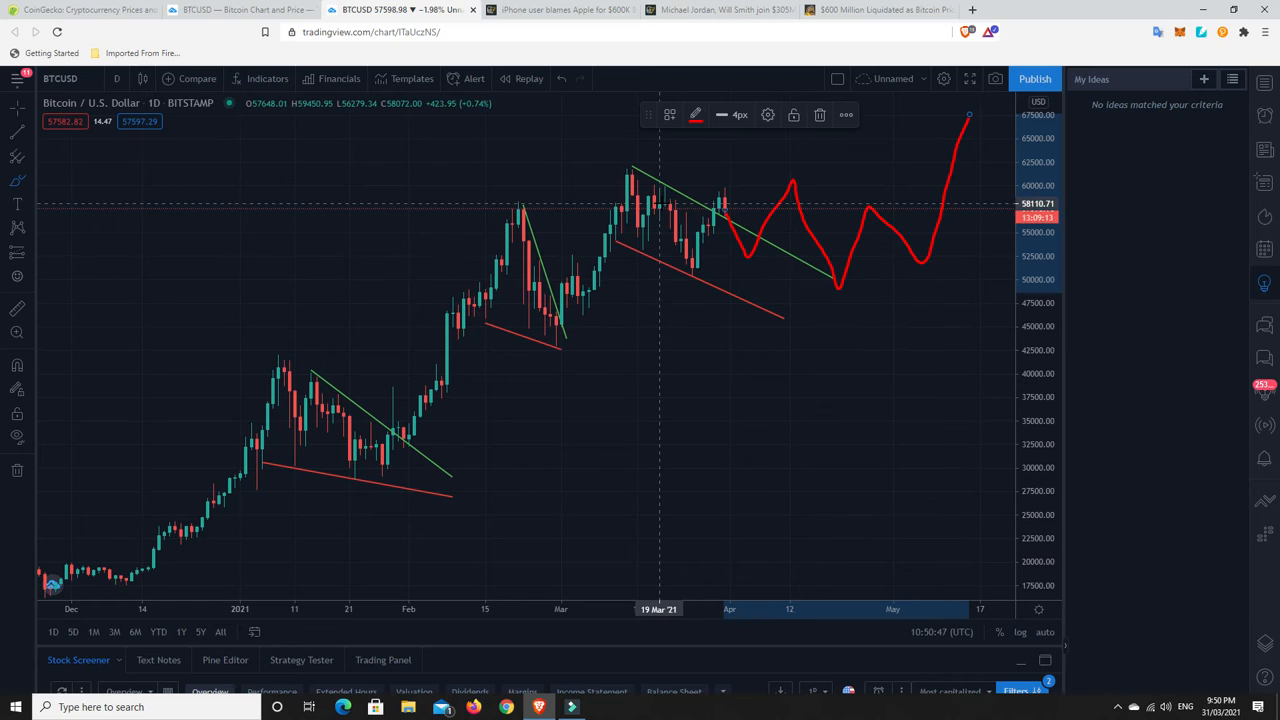
pyautogui.moveTo(666, 208)
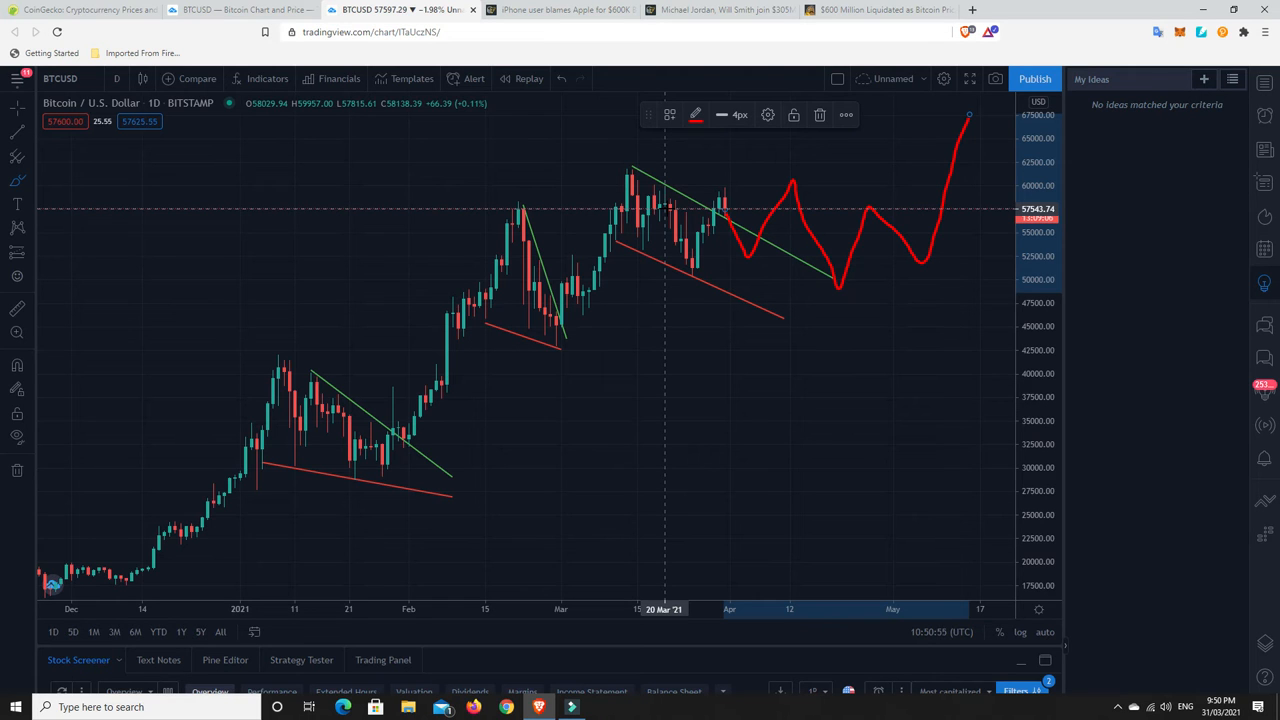
pyautogui.moveTo(670, 207)
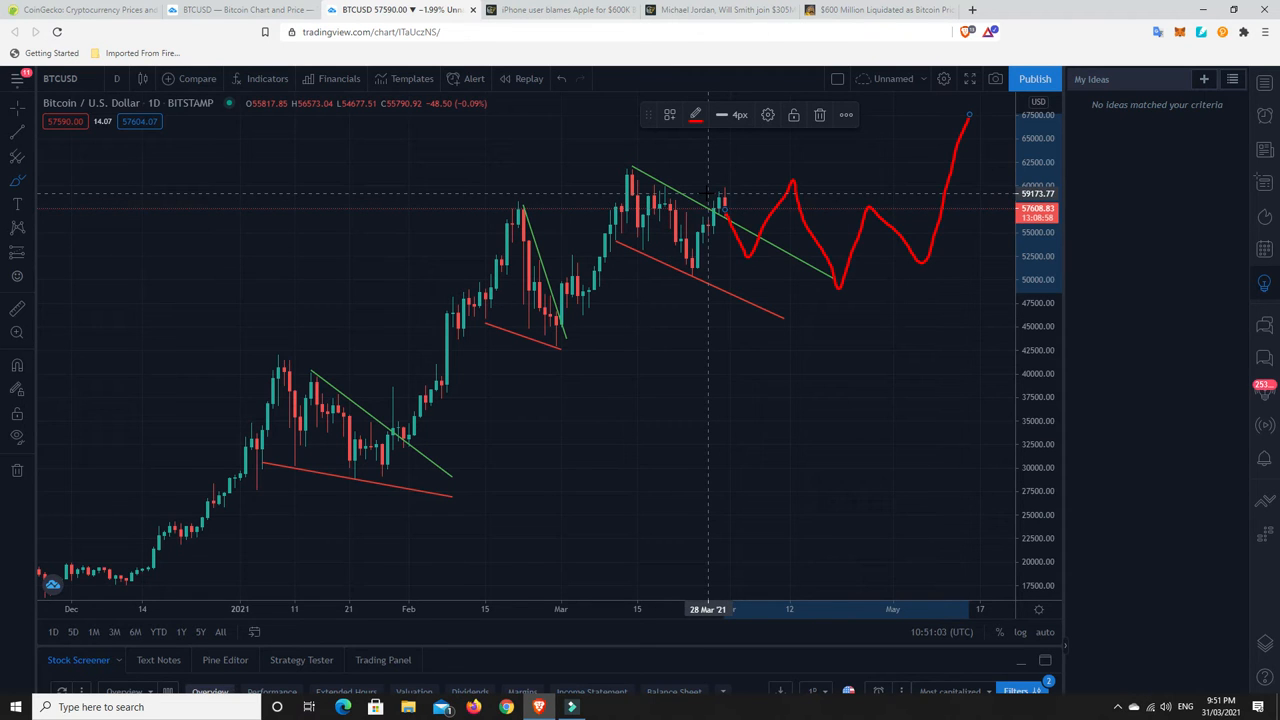
pyautogui.moveTo(745, 233)
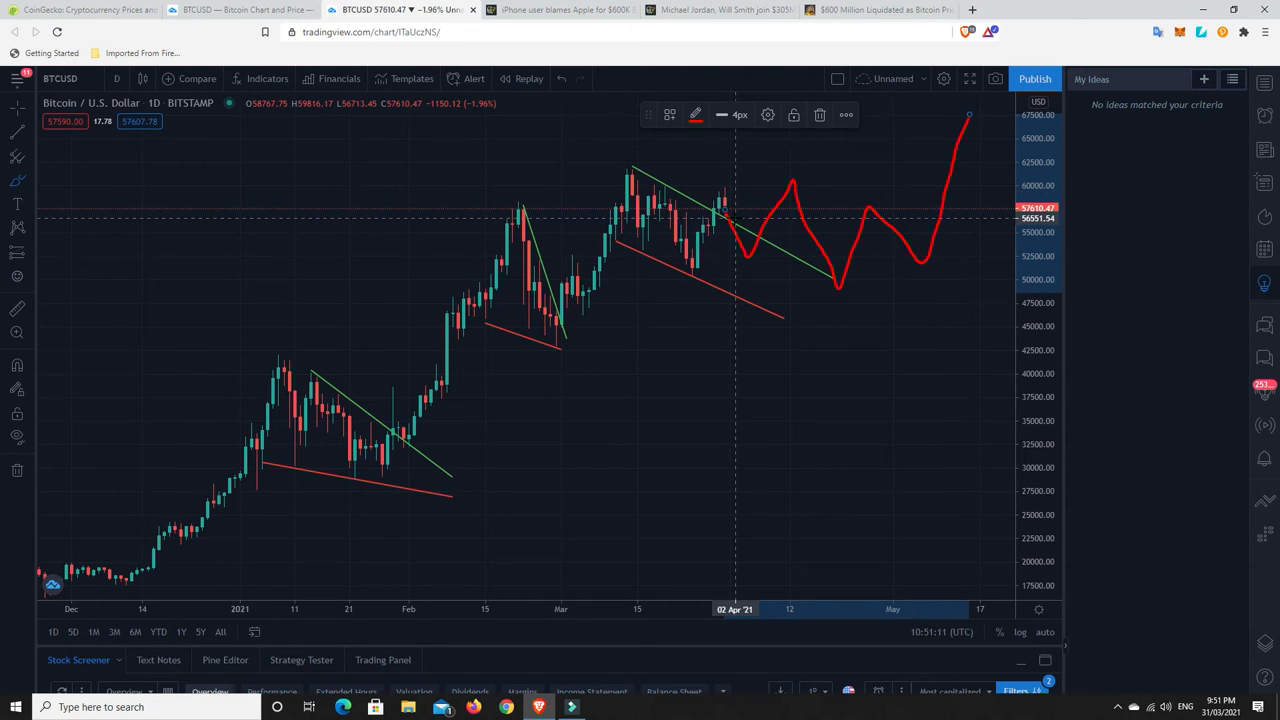
pyautogui.moveTo(740, 215)
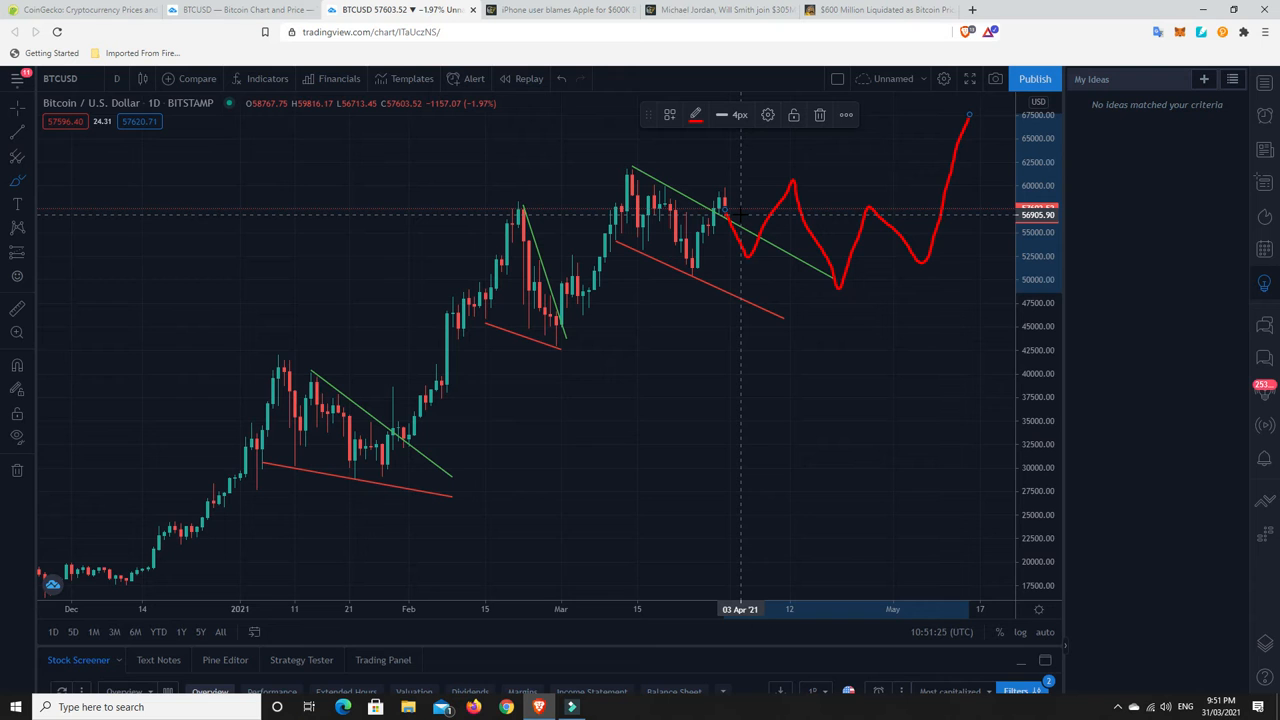
pyautogui.moveTo(800, 186)
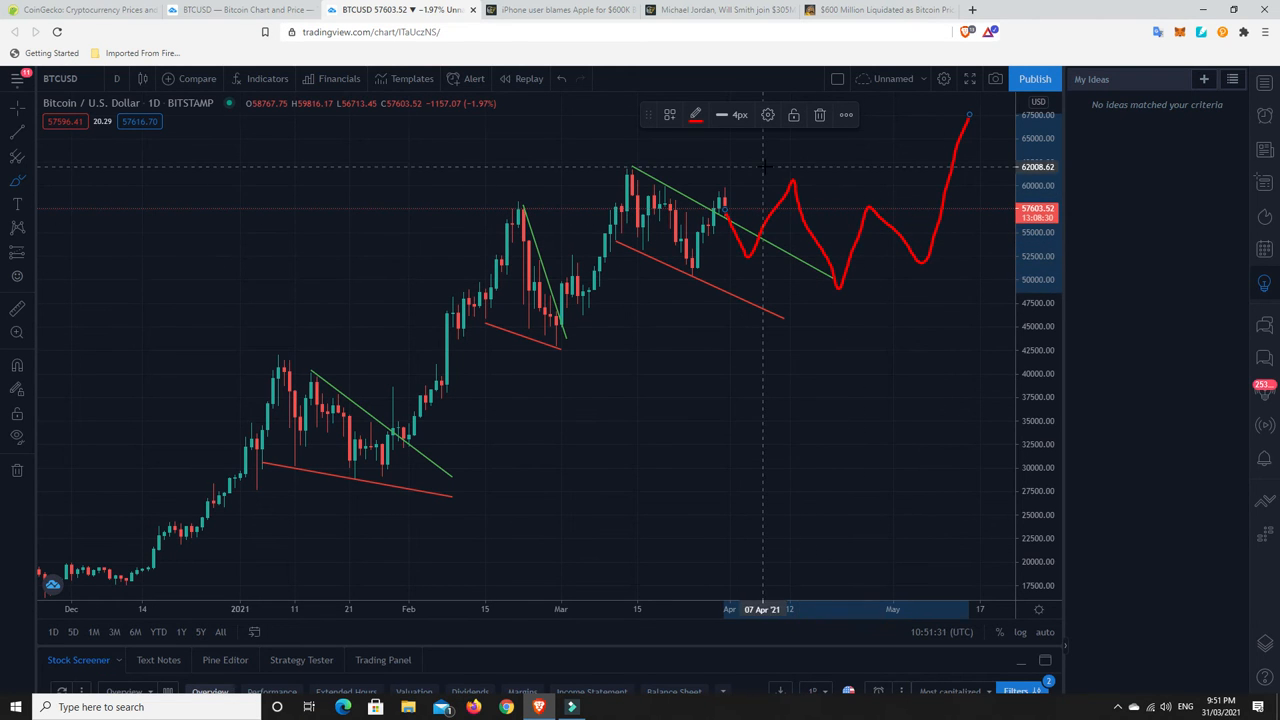
pyautogui.moveTo(838, 290)
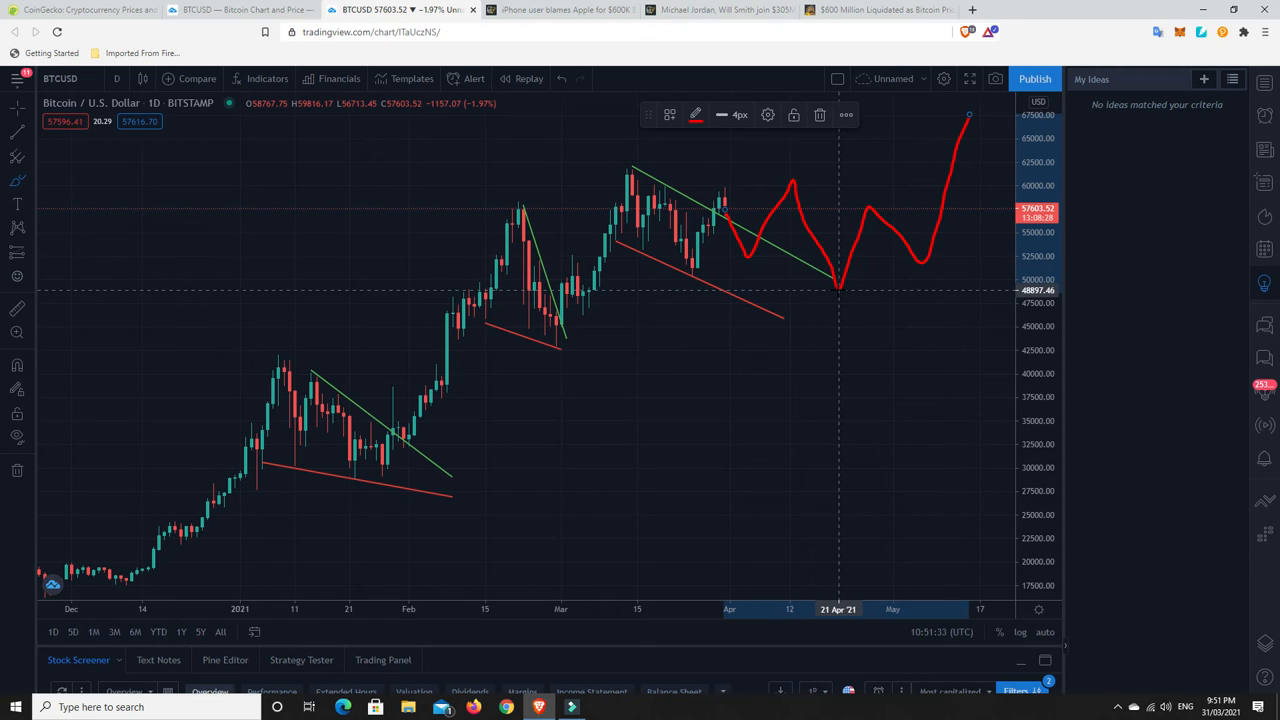
pyautogui.moveTo(855, 234)
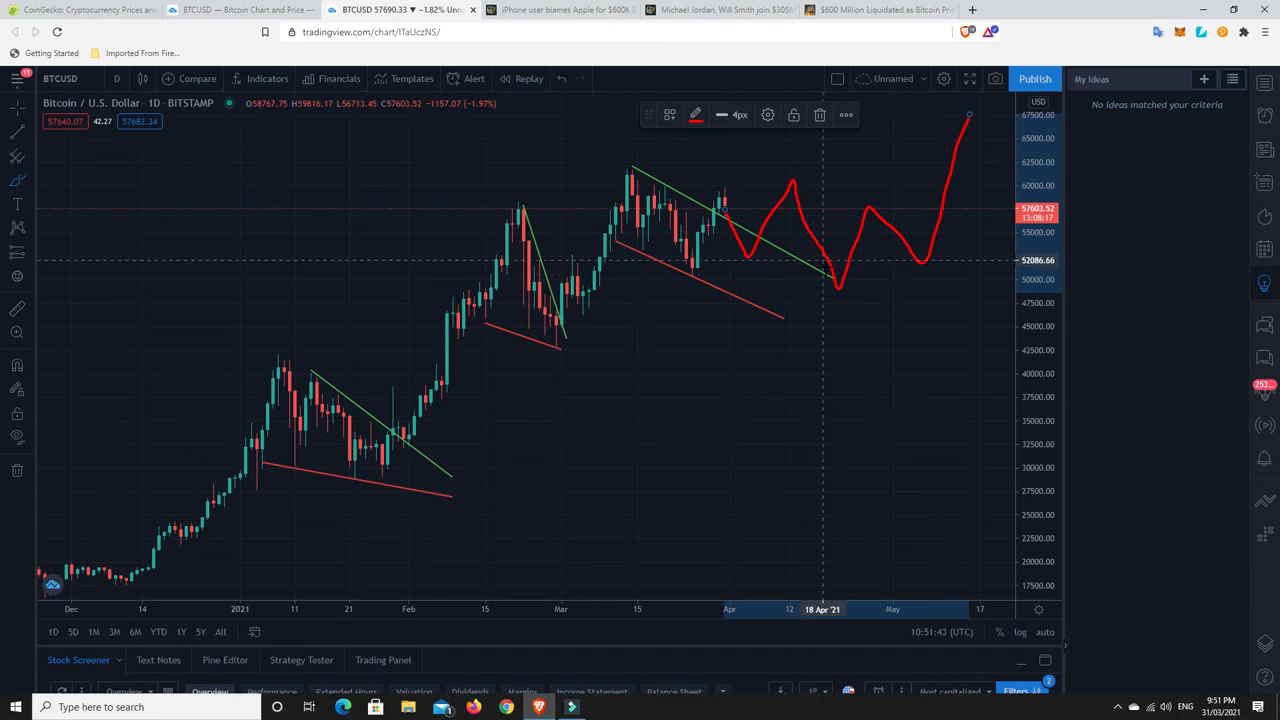
pyautogui.moveTo(838, 289)
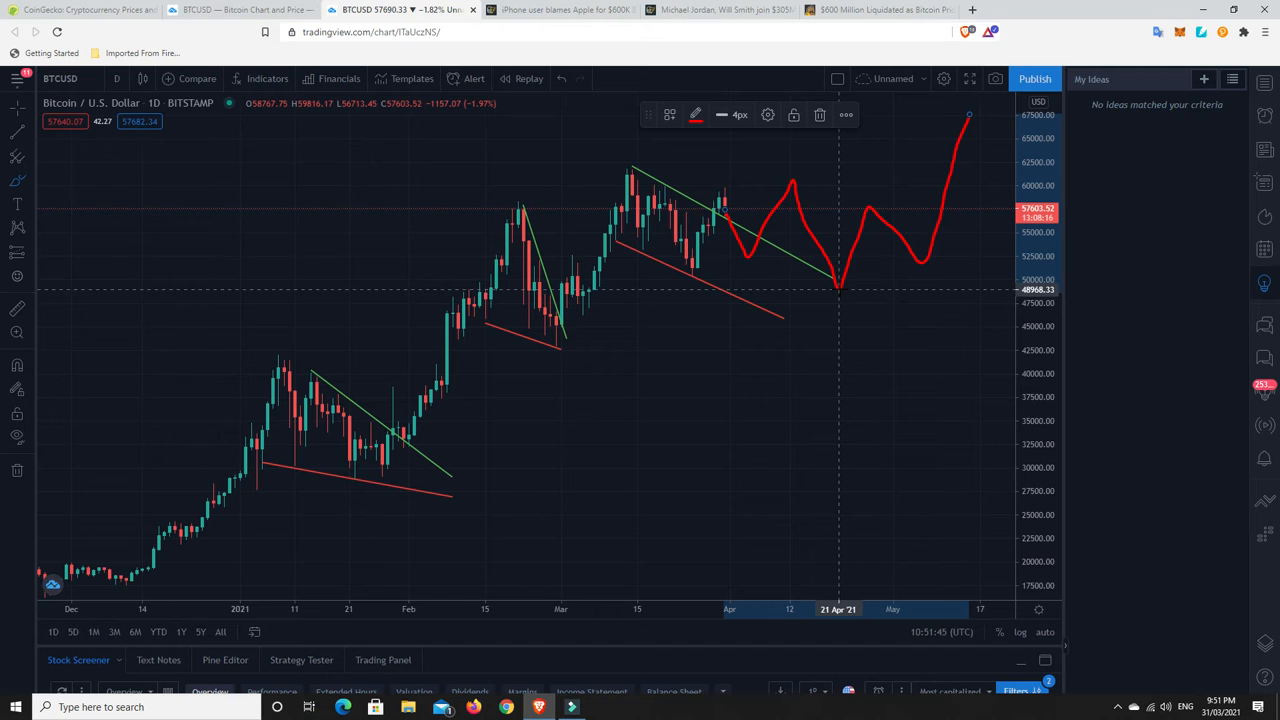
pyautogui.moveTo(828, 265)
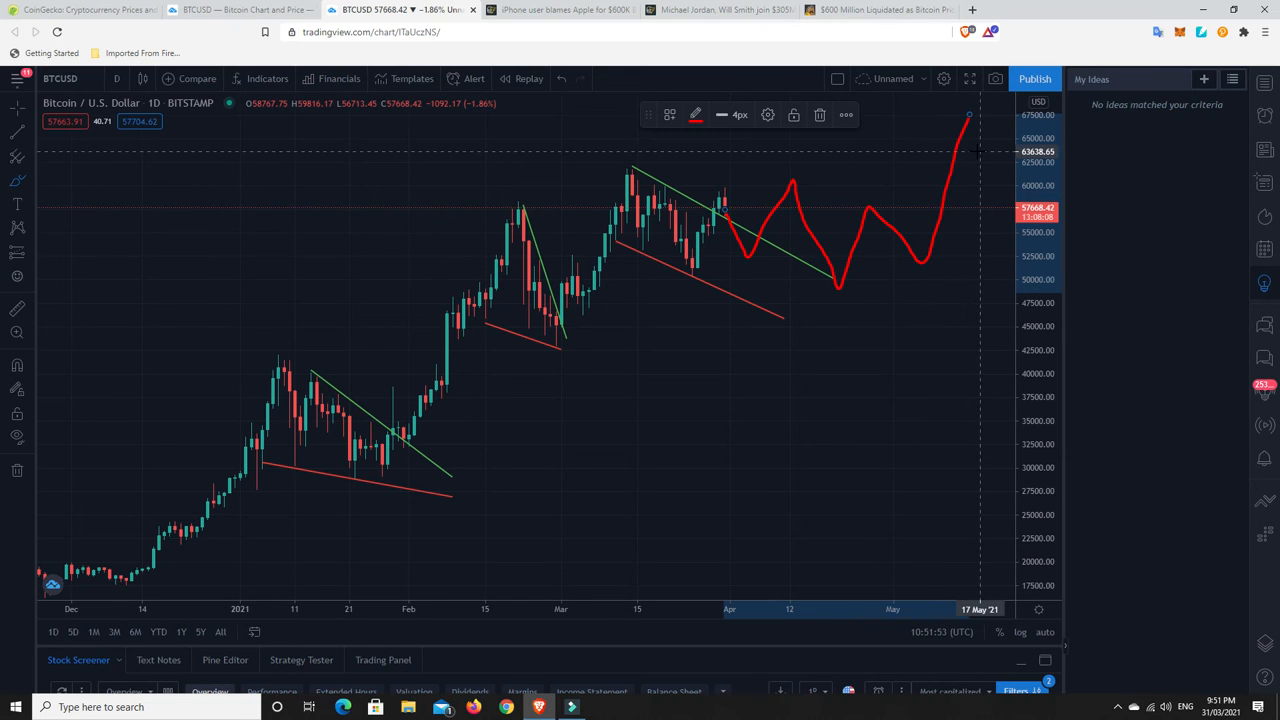
pyautogui.moveTo(805, 246)
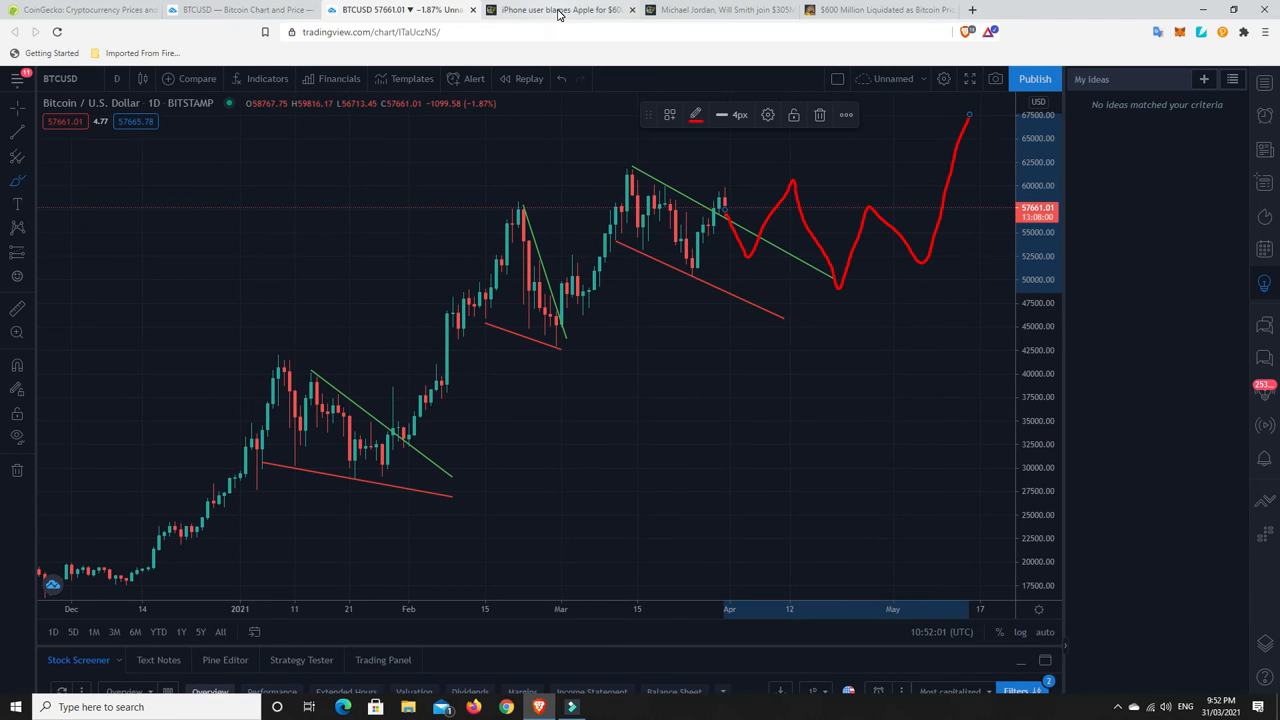
pyautogui.moveTo(720, 9)
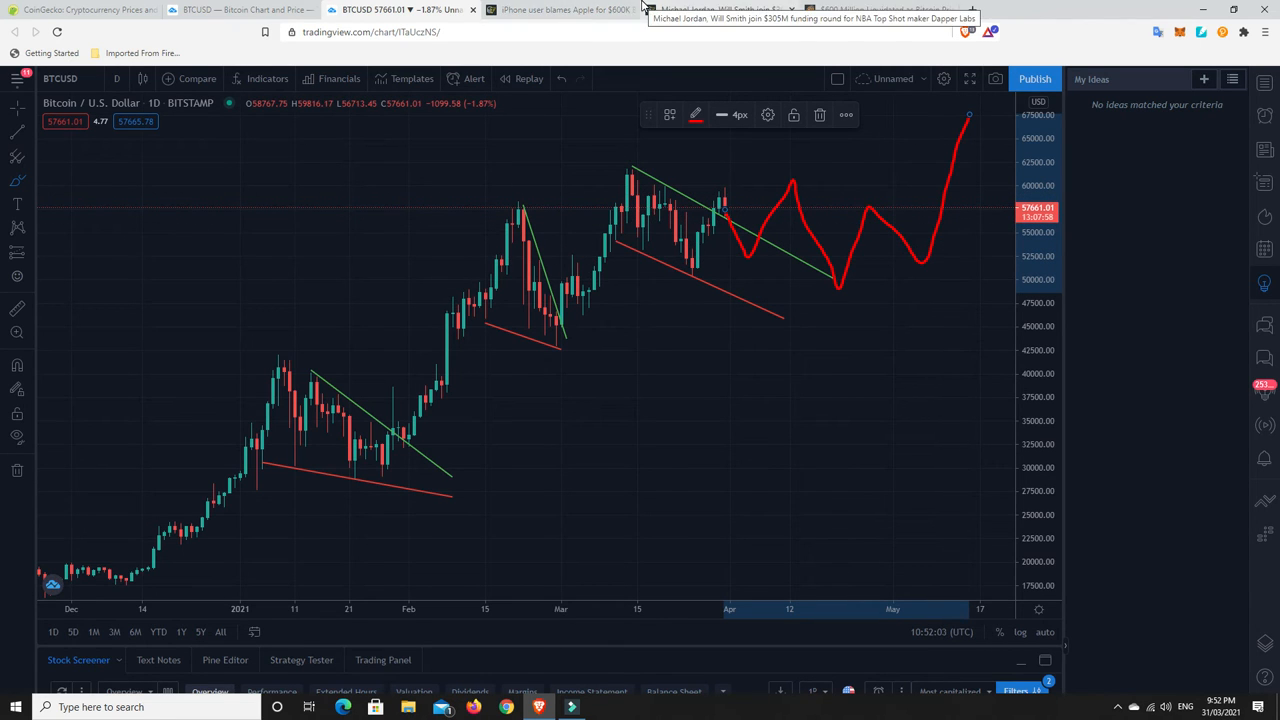
# Switch to the 'iPhone user blames Apple' tab and scroll through the $600K theft article.
pyautogui.click(560, 9)
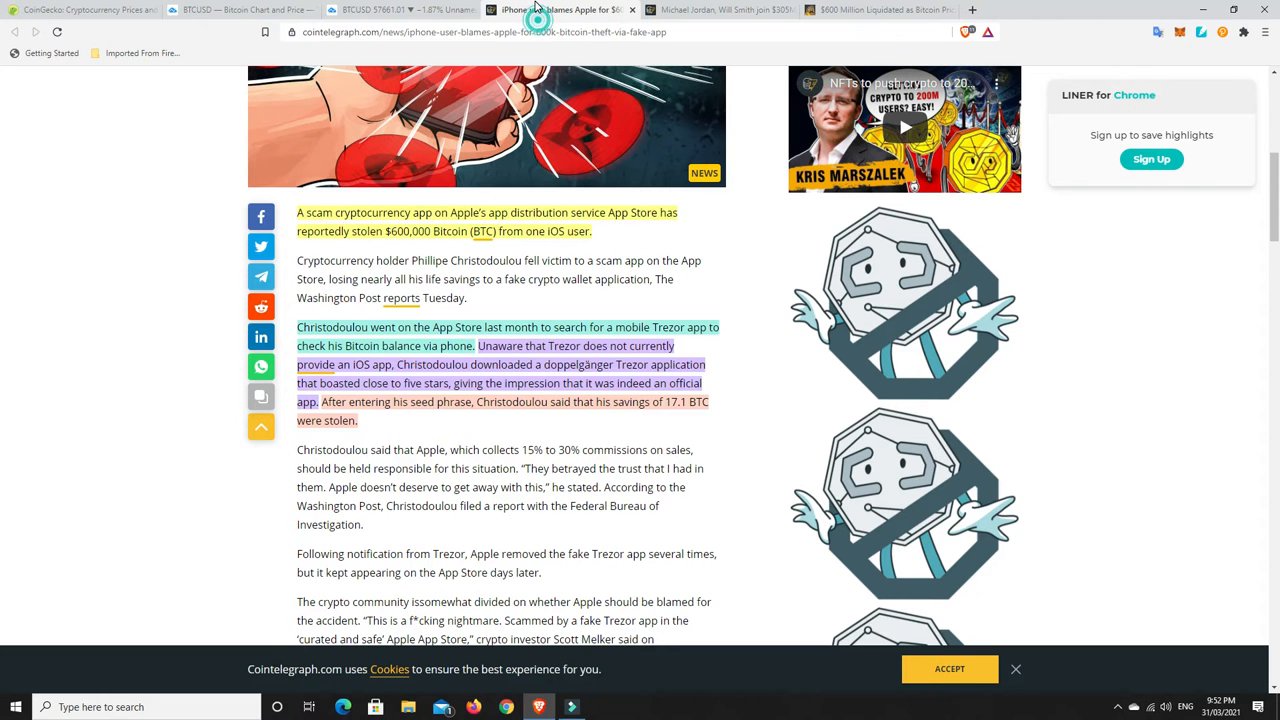
pyautogui.scroll(3)
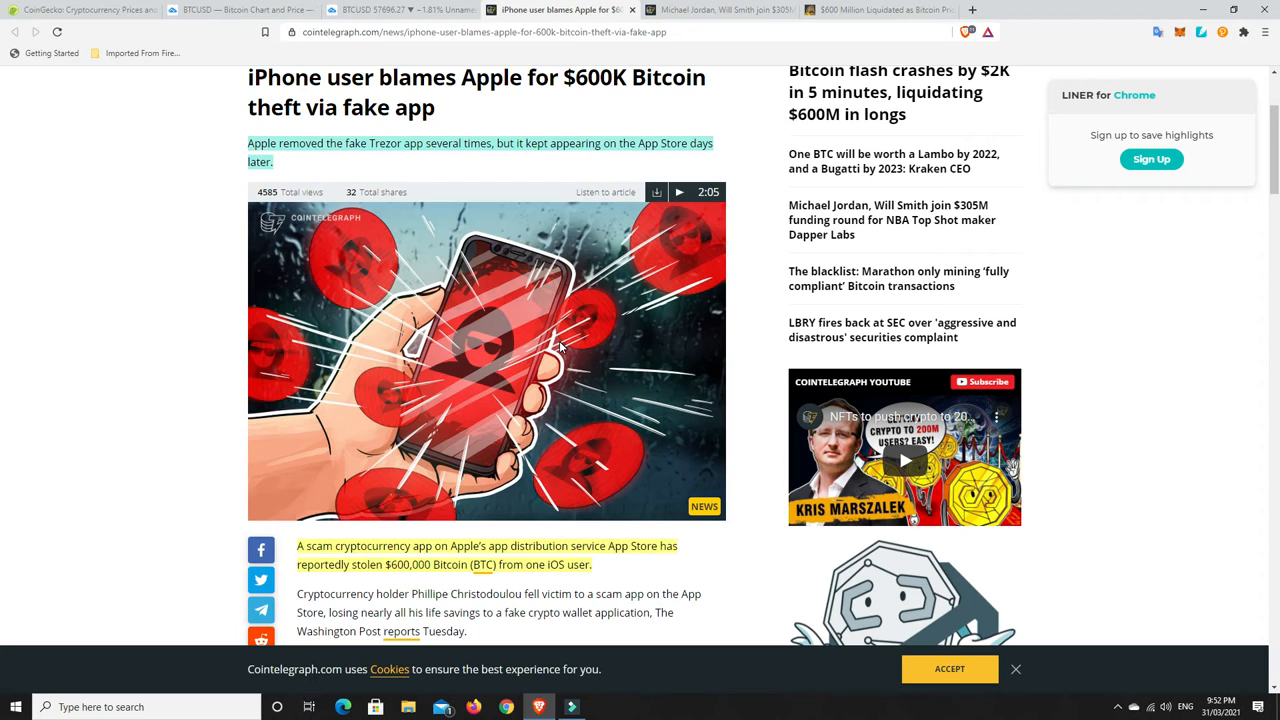
pyautogui.moveTo(563, 347)
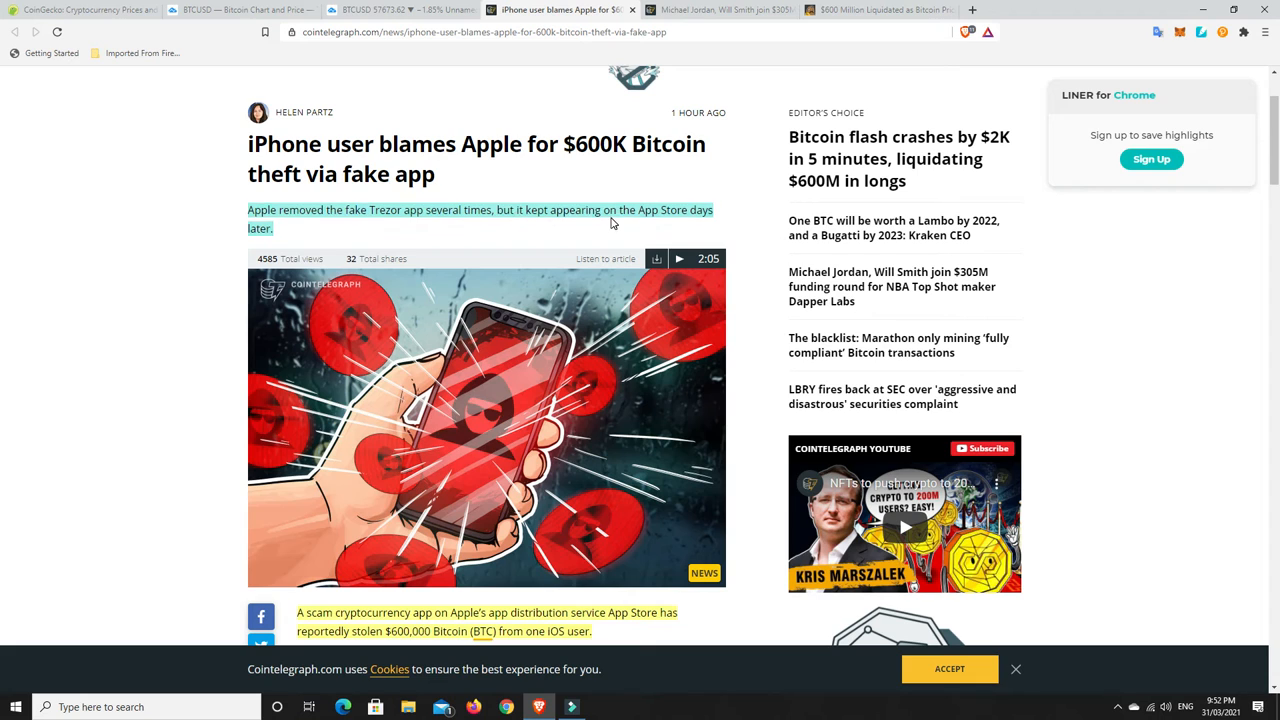
pyautogui.moveTo(276, 236)
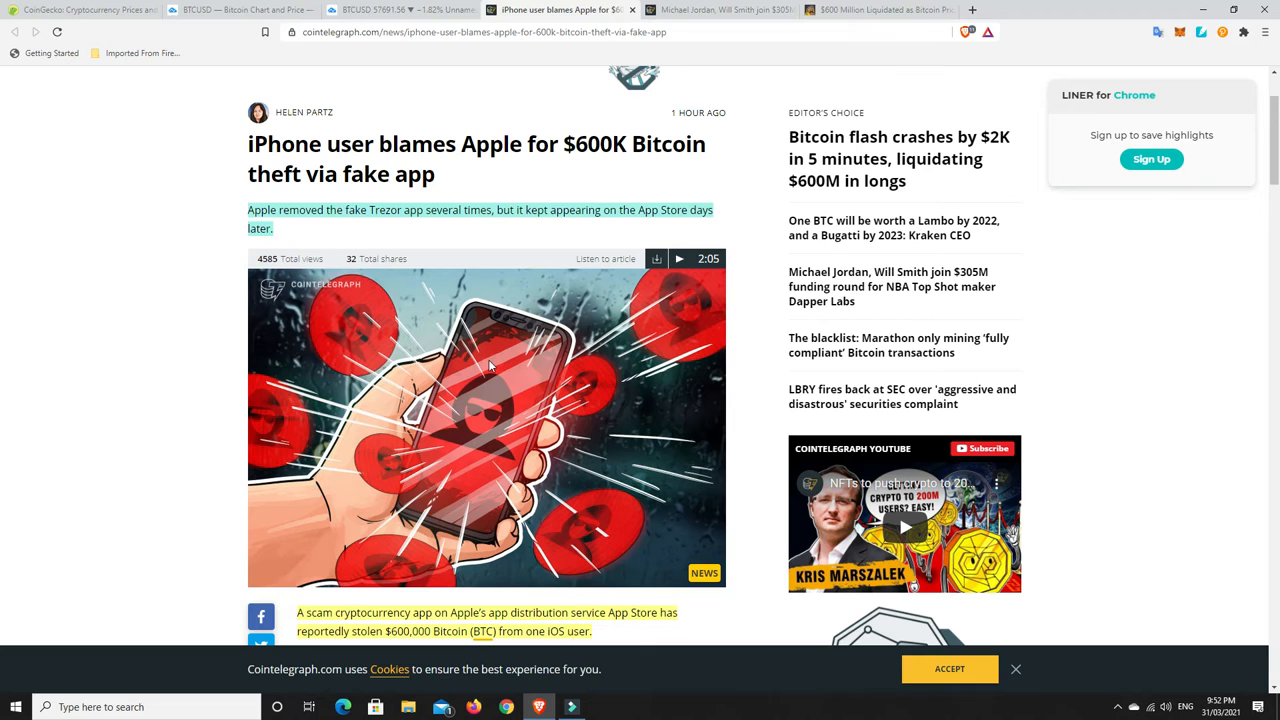
pyautogui.scroll(-3)
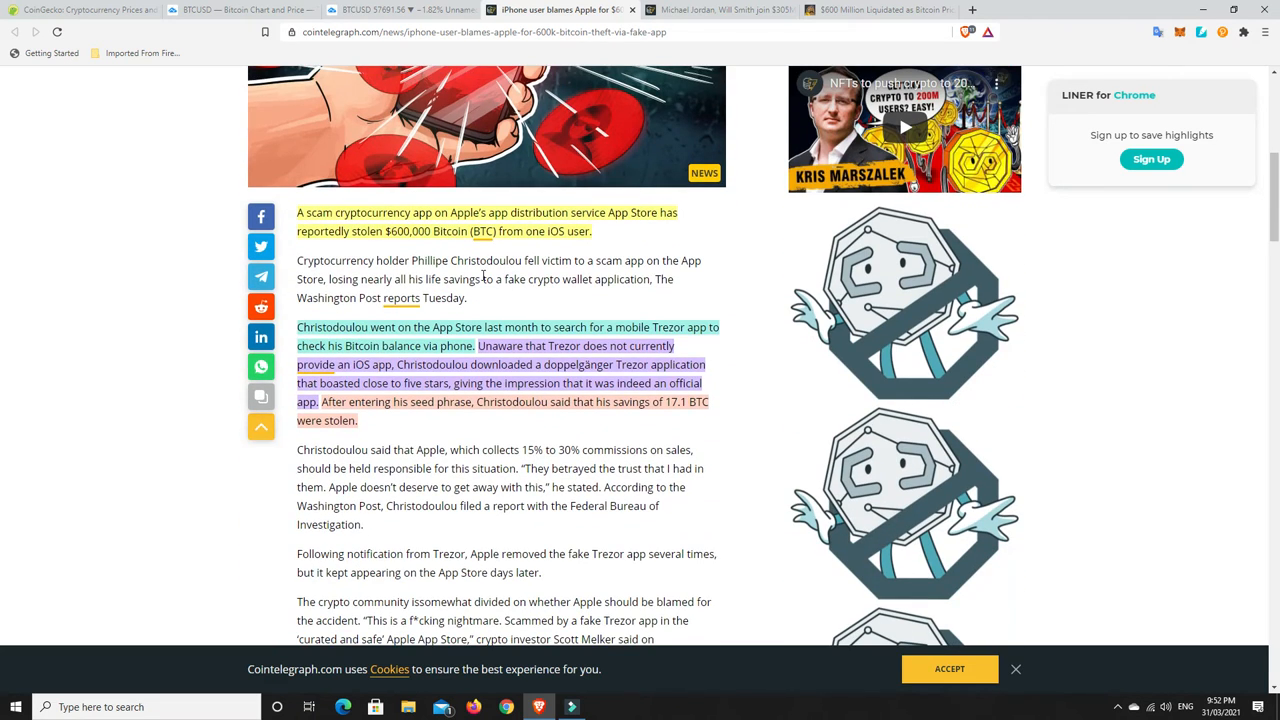
pyautogui.moveTo(534, 297)
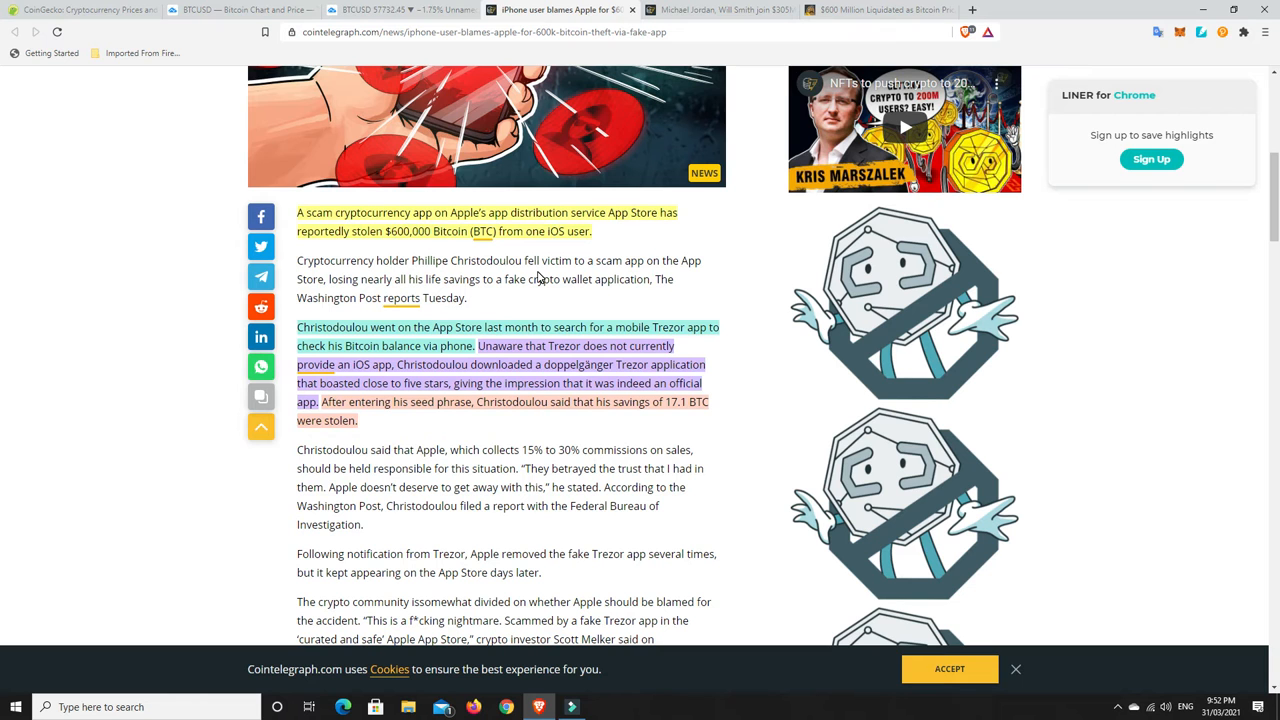
pyautogui.moveTo(533, 277)
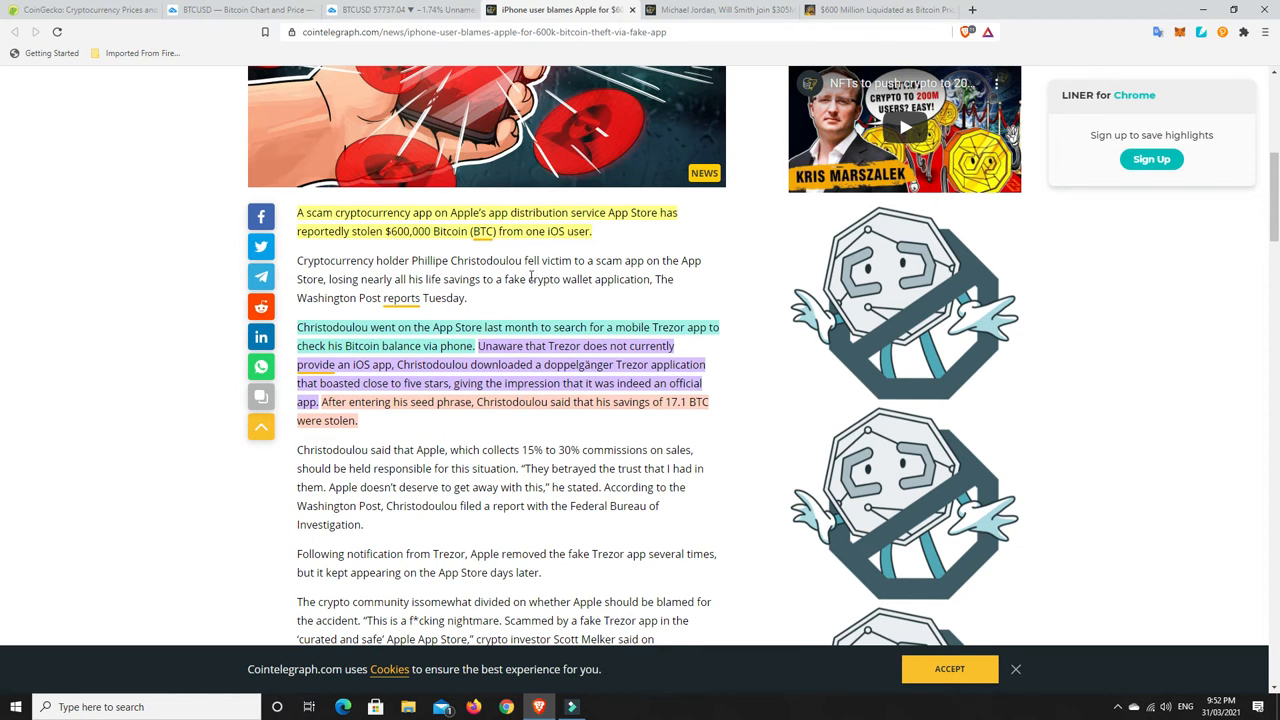
pyautogui.scroll(-3)
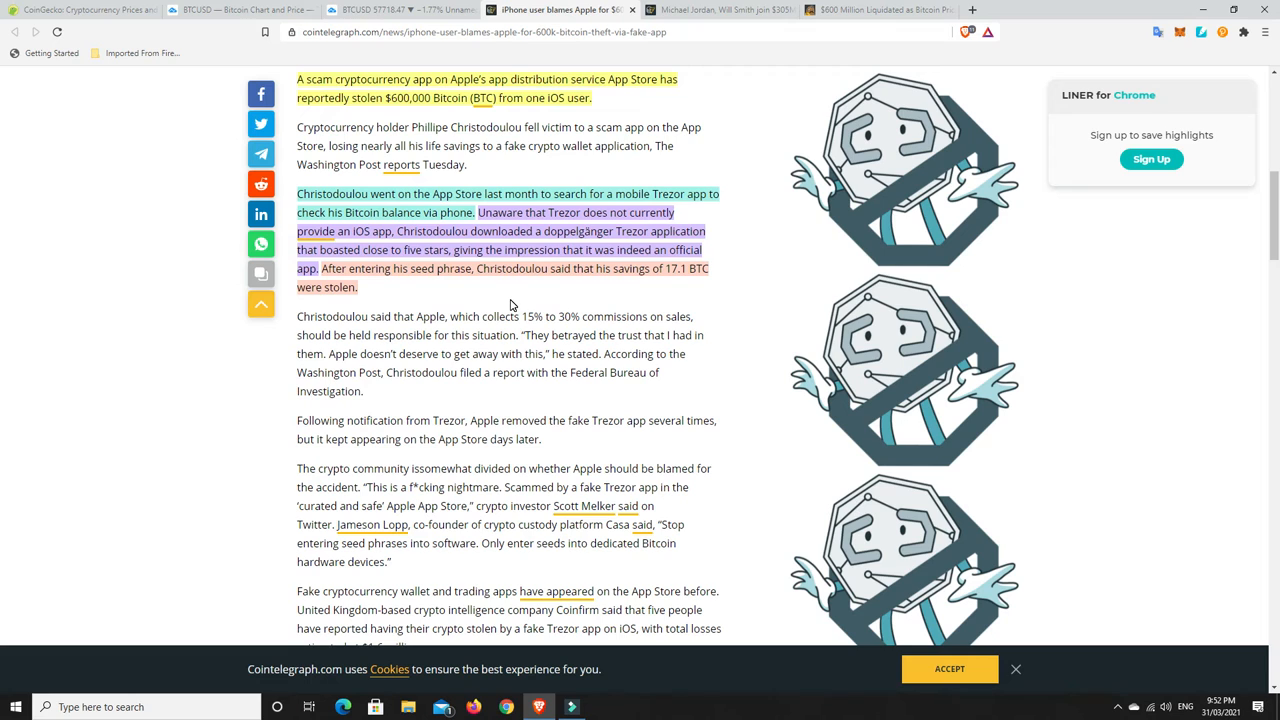
pyautogui.moveTo(537, 290)
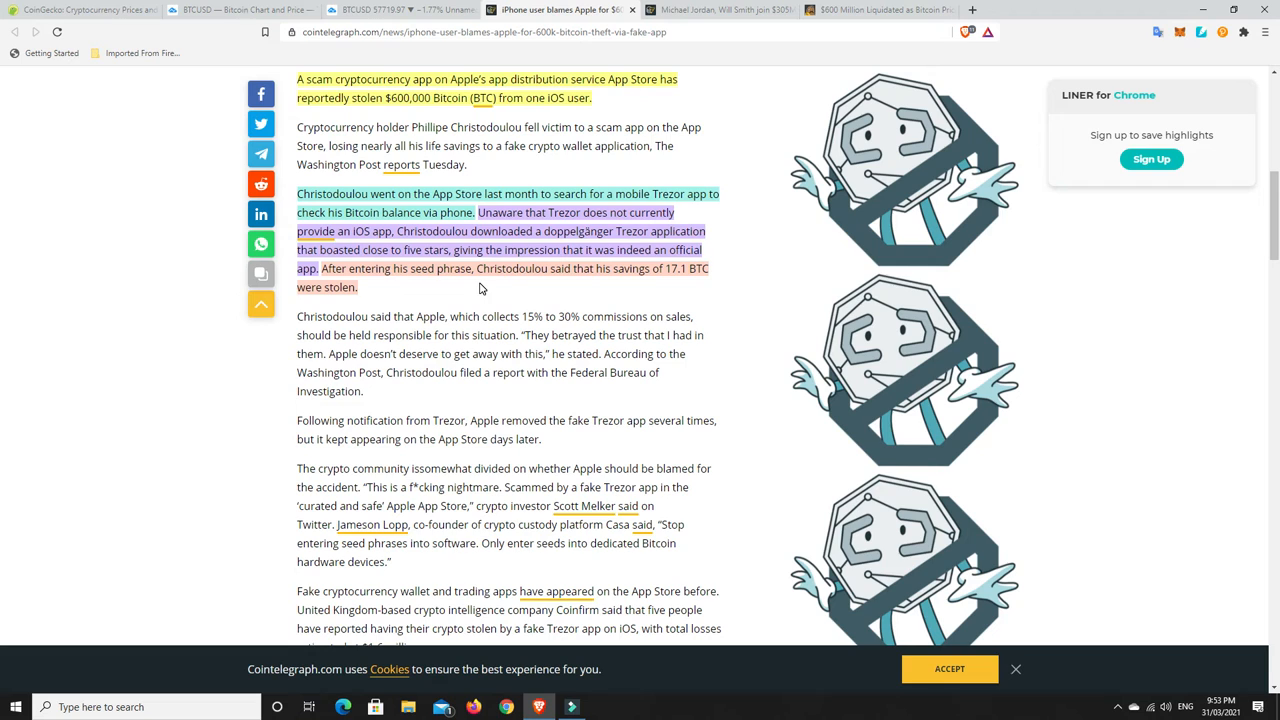
pyautogui.moveTo(532, 285)
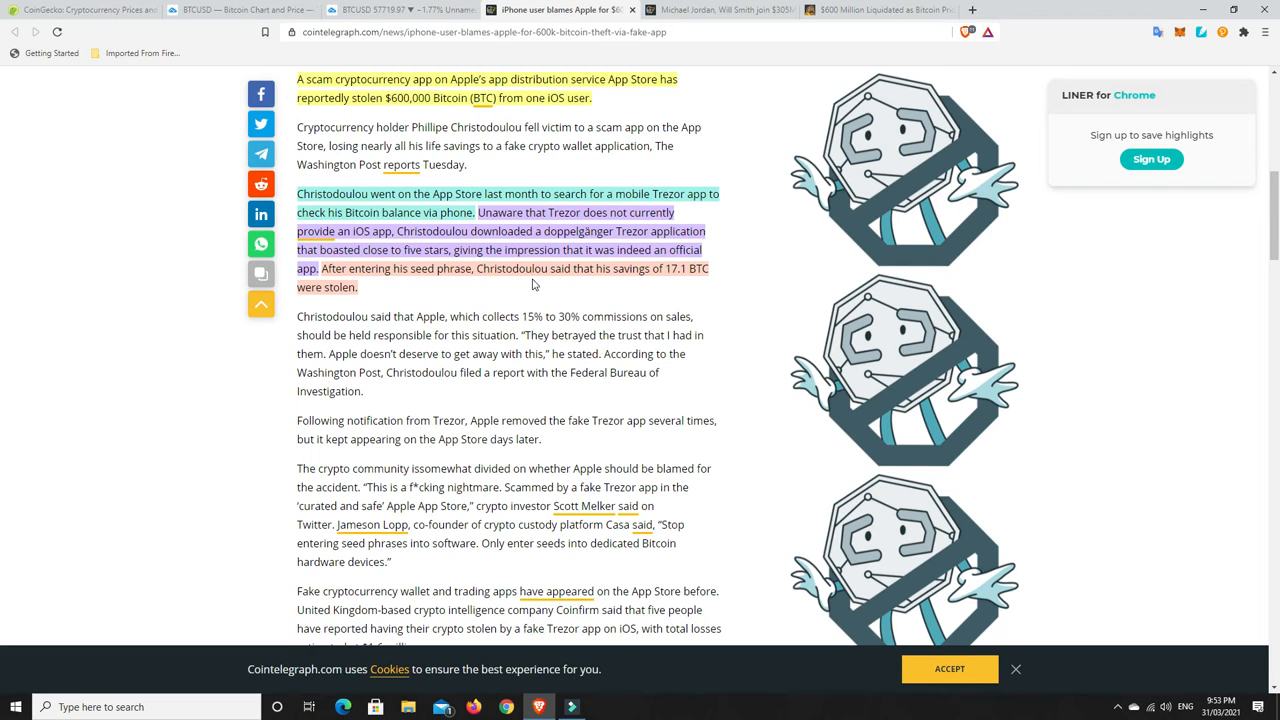
pyautogui.moveTo(371, 287)
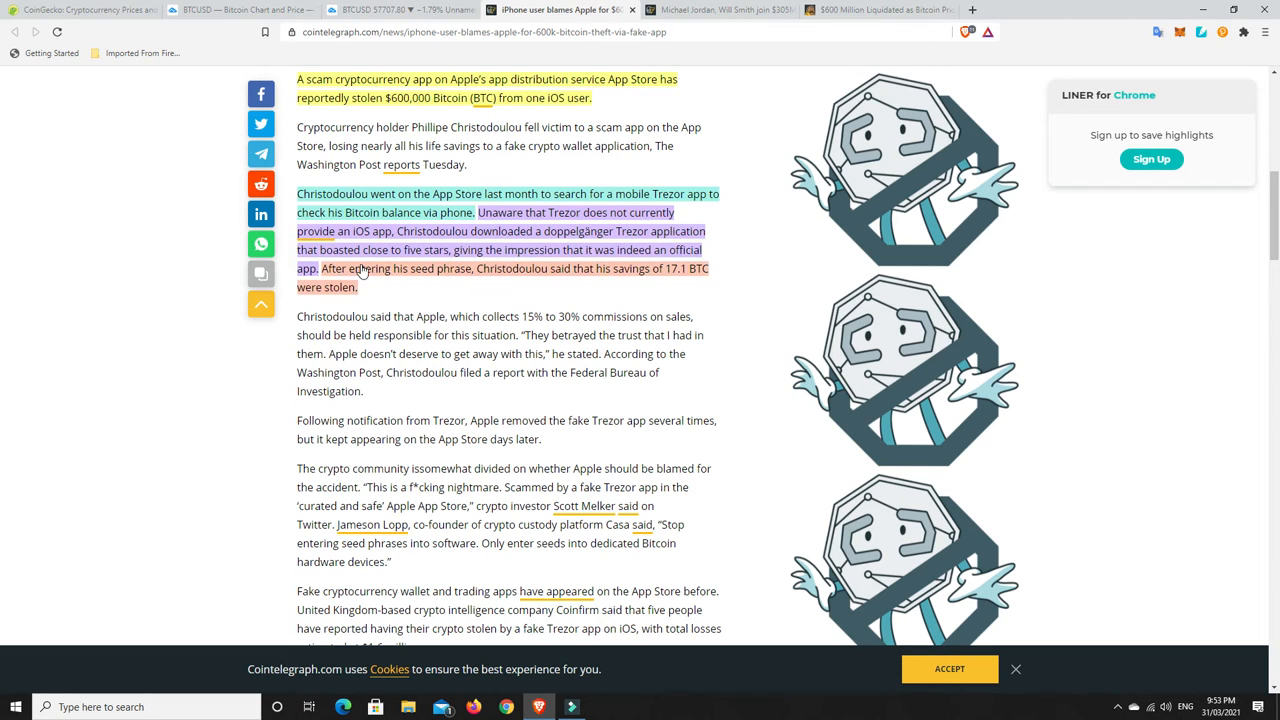
pyautogui.moveTo(458, 280)
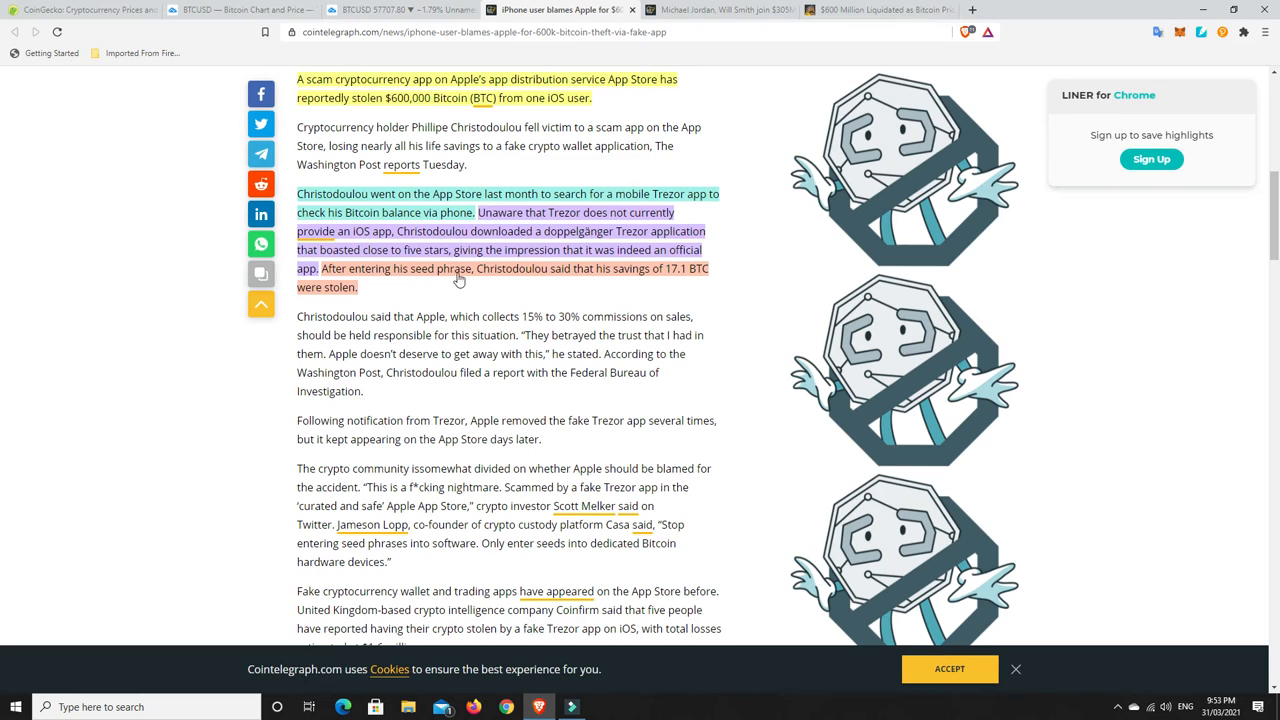
pyautogui.moveTo(684, 273)
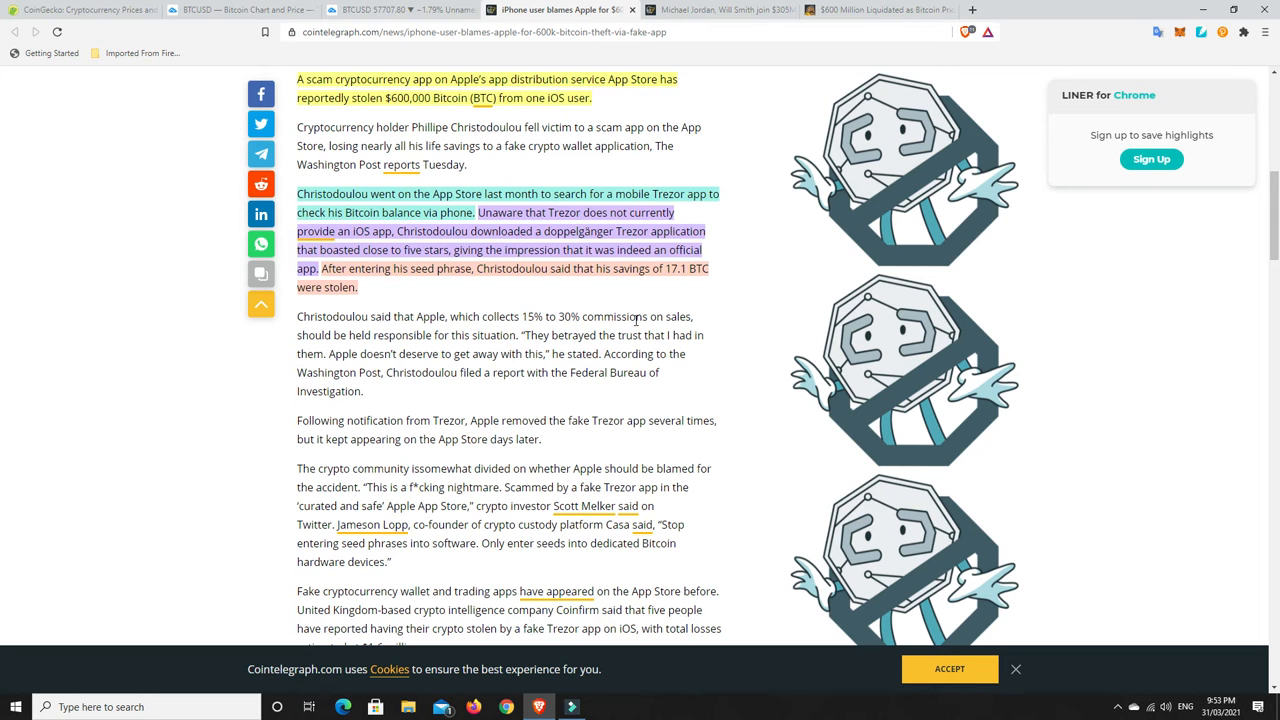
pyautogui.moveTo(630, 330)
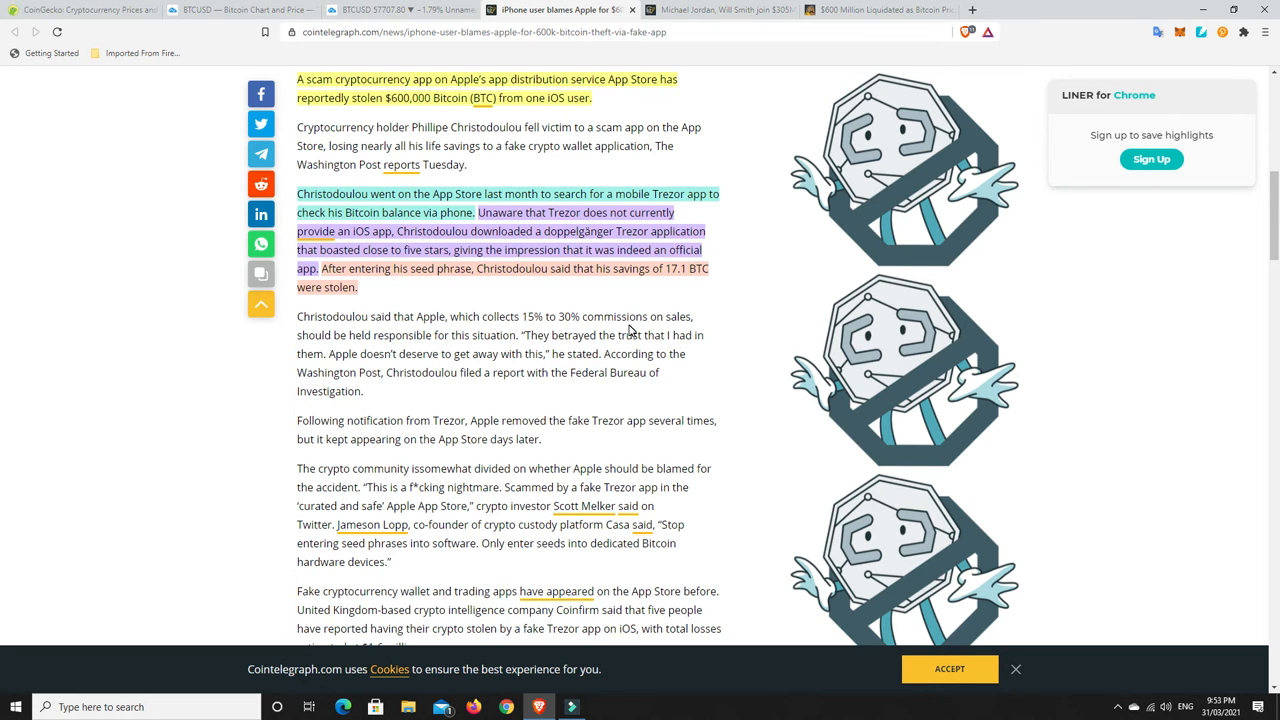
pyautogui.scroll(-3)
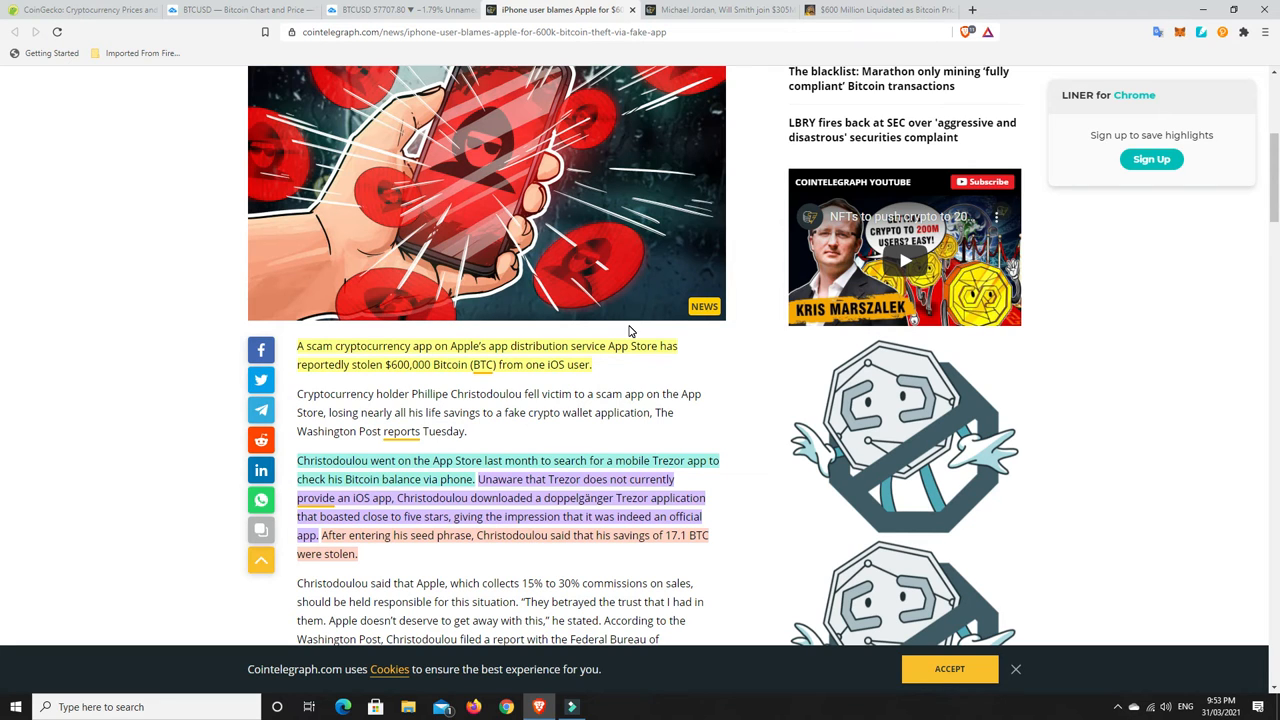
pyautogui.moveTo(608, 313)
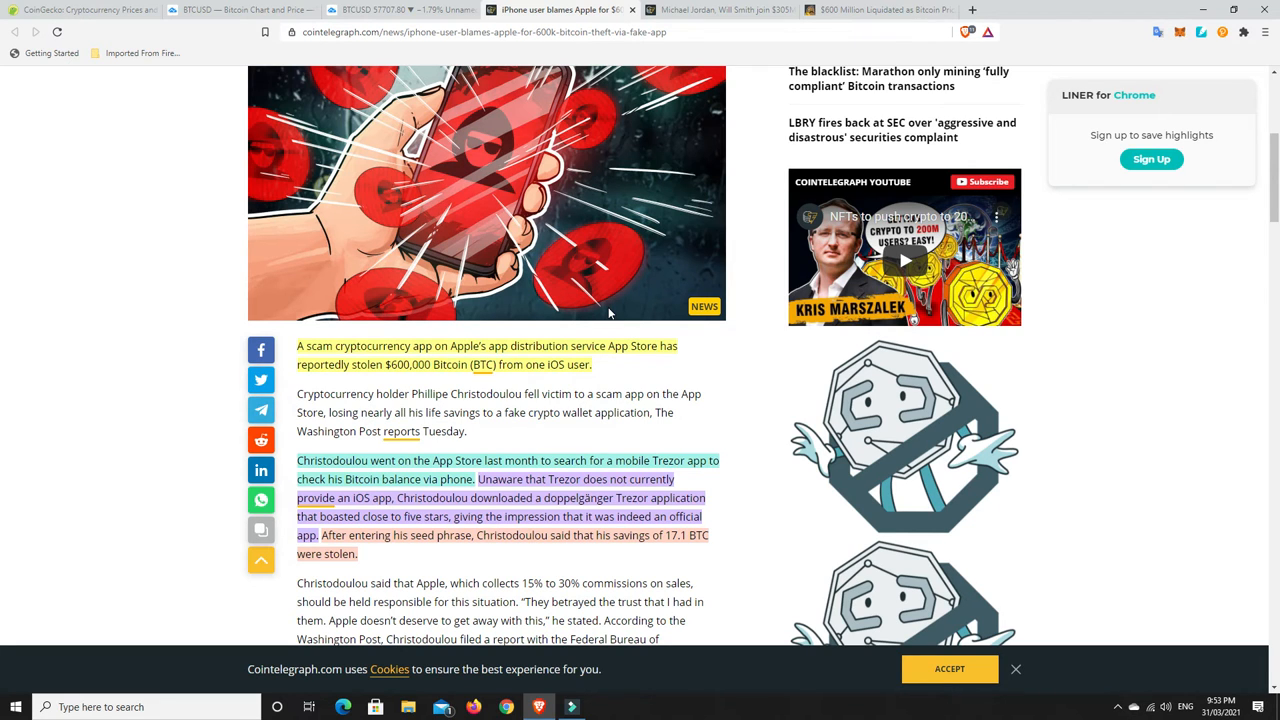
pyautogui.moveTo(107, 103)
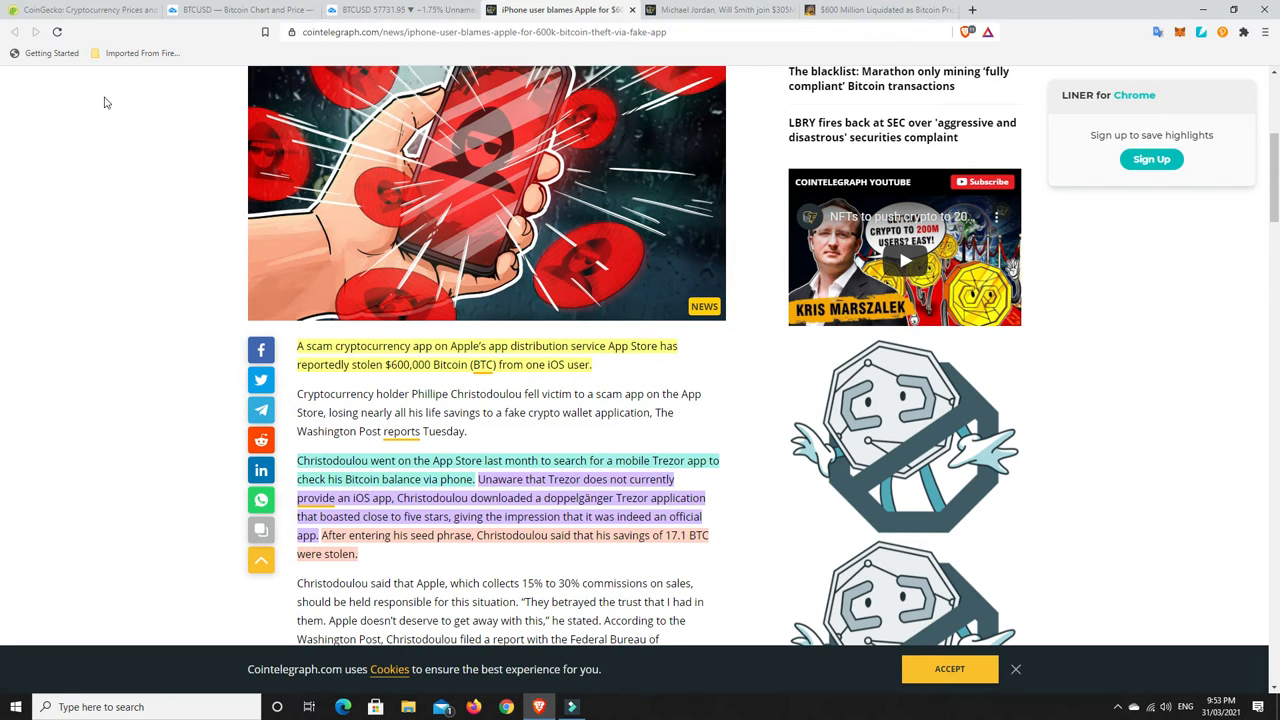
pyautogui.moveTo(645, 211)
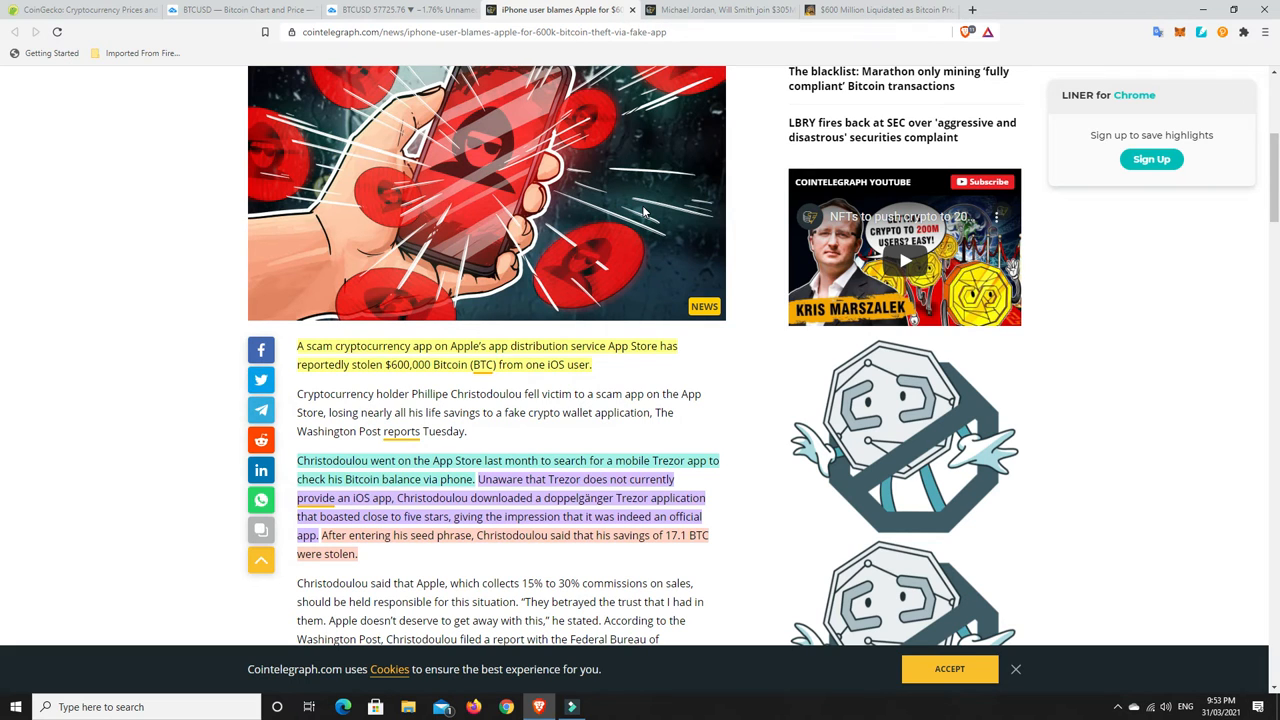
pyautogui.moveTo(389, 50)
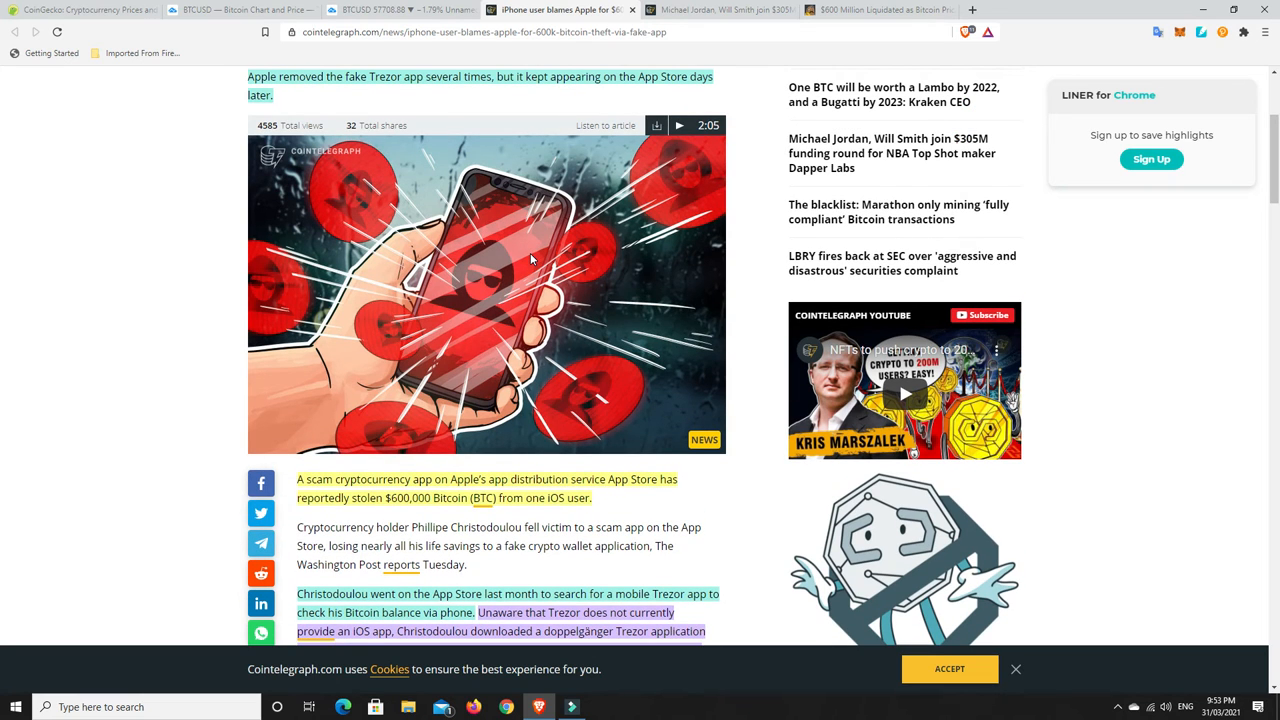
pyautogui.moveTo(542, 262)
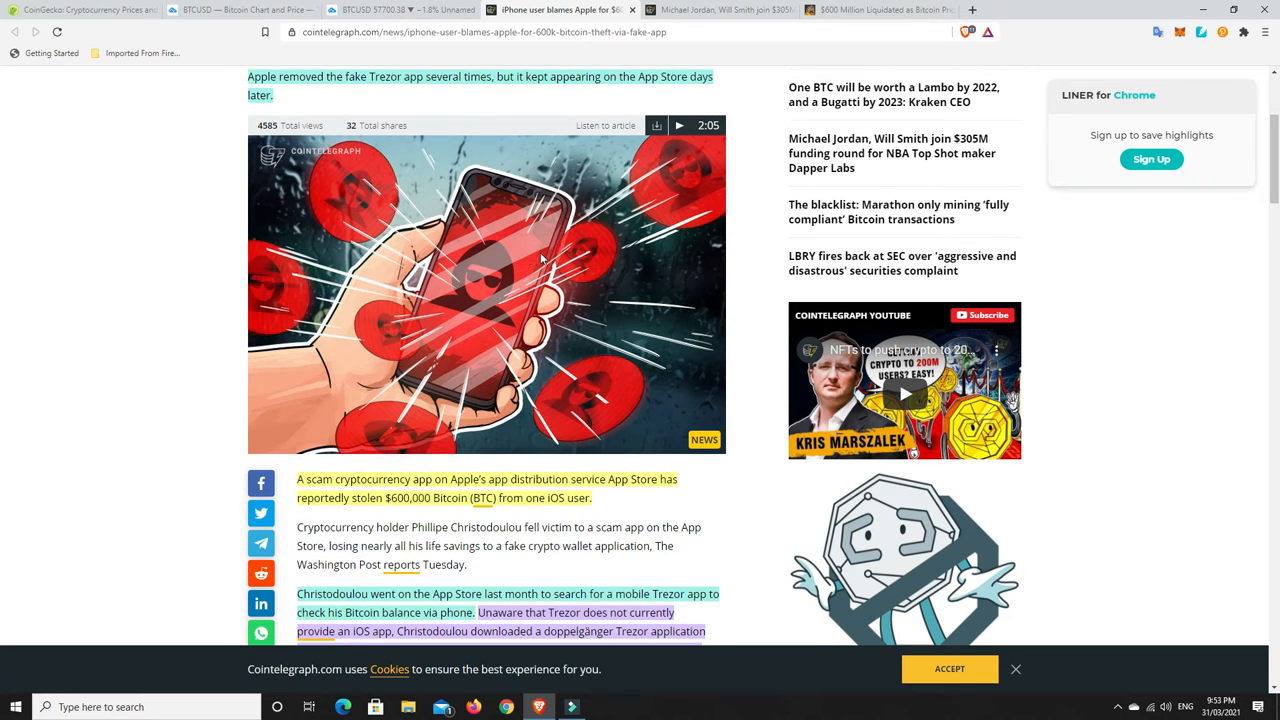
pyautogui.moveTo(423, 515)
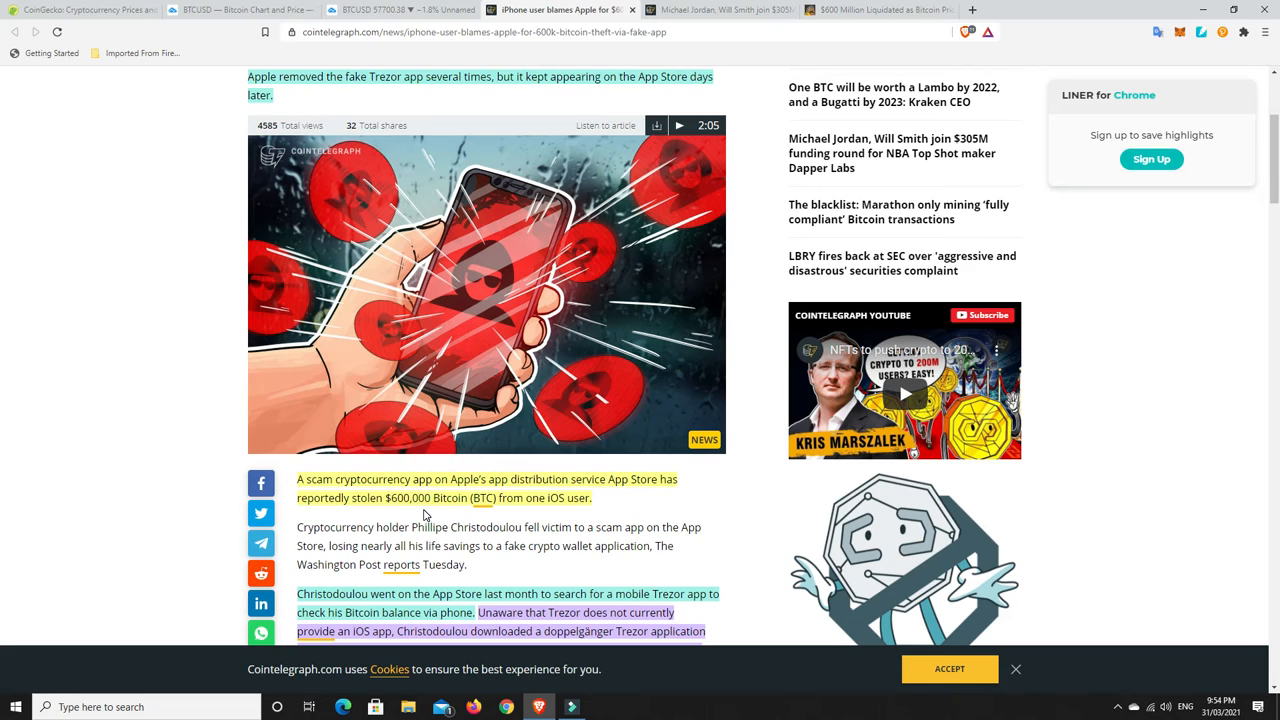
pyautogui.moveTo(465, 490)
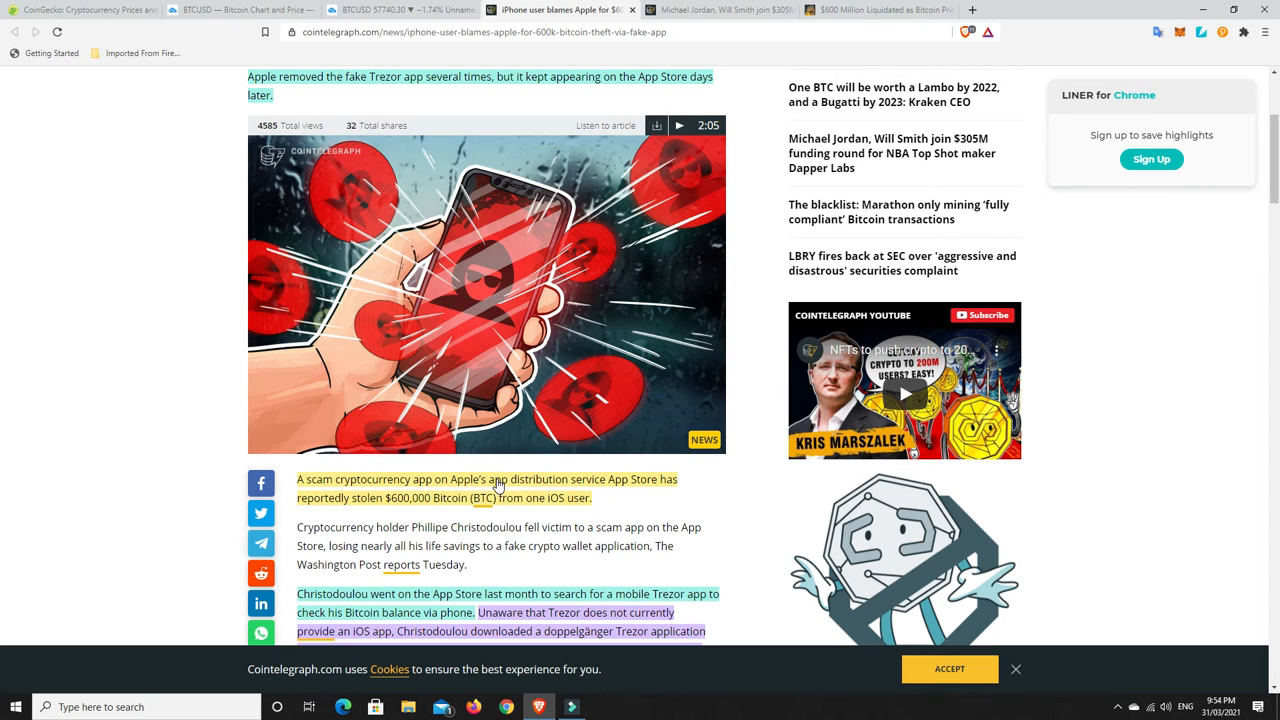
pyautogui.moveTo(450, 490)
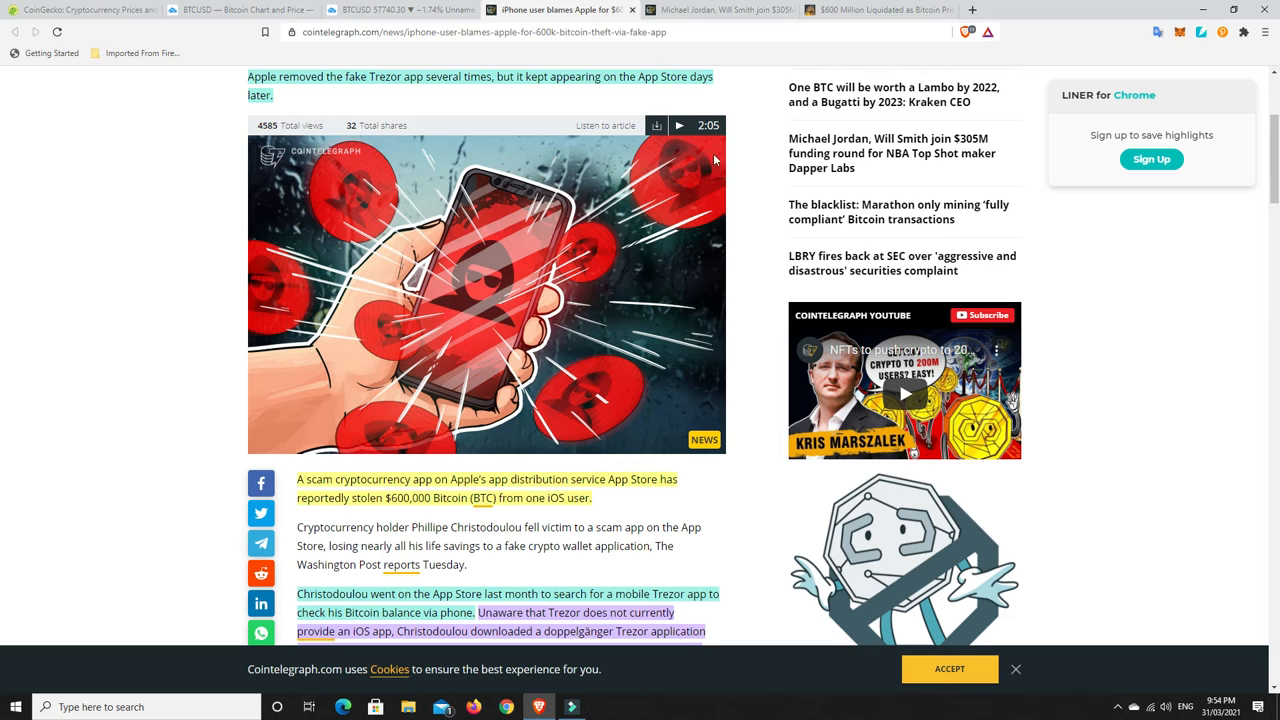
# Switch to the 'Michael Jordan, Will Smith join $305M' Dapper Labs article tab.
pyautogui.click(720, 9)
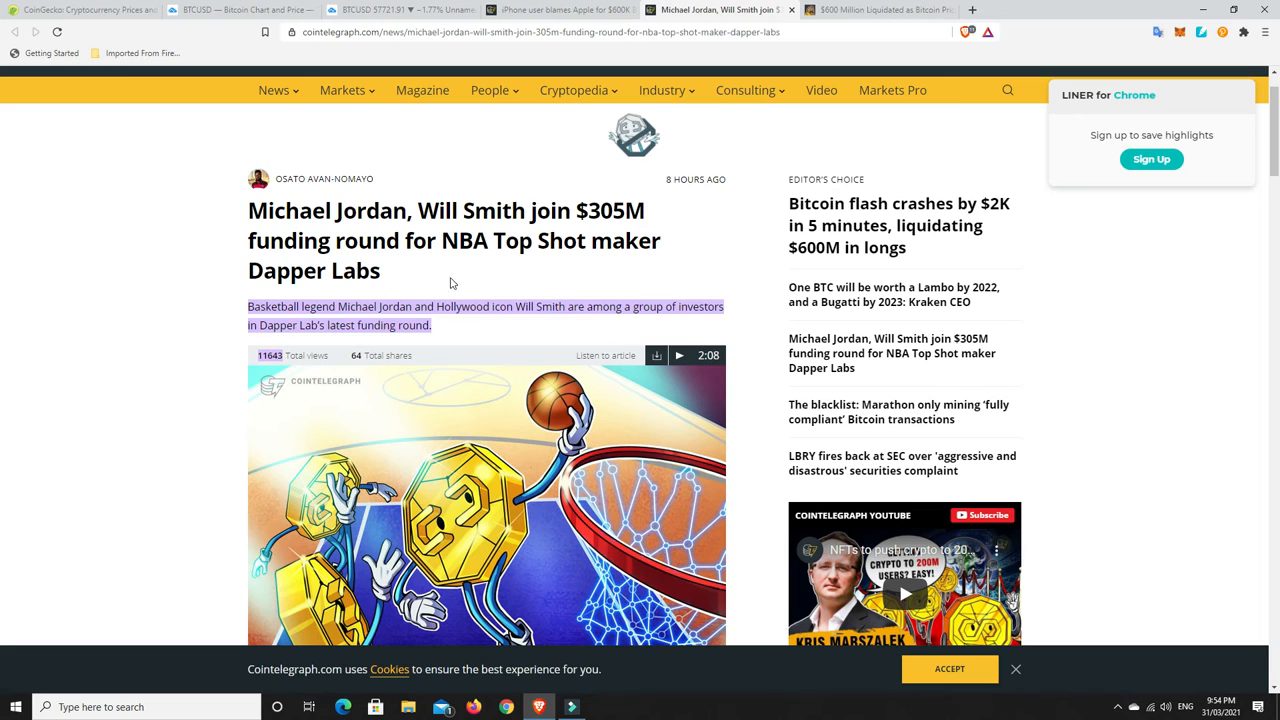
pyautogui.moveTo(557, 321)
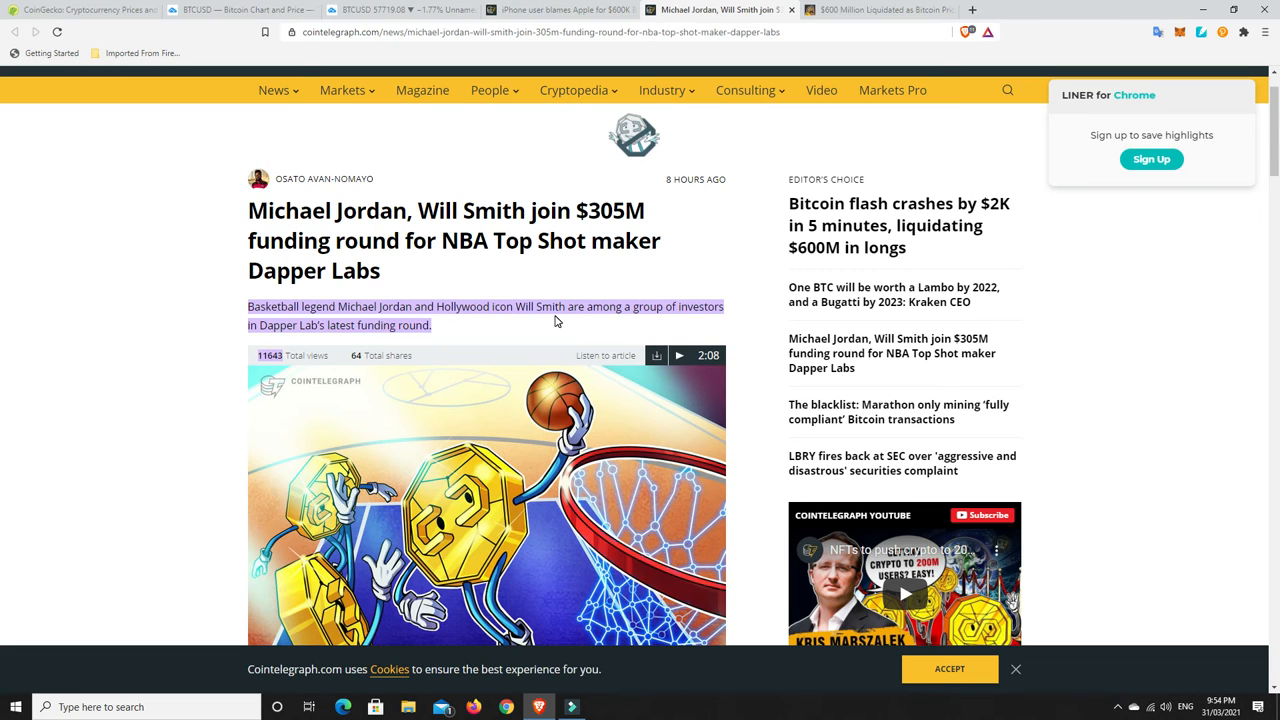
pyautogui.moveTo(290, 349)
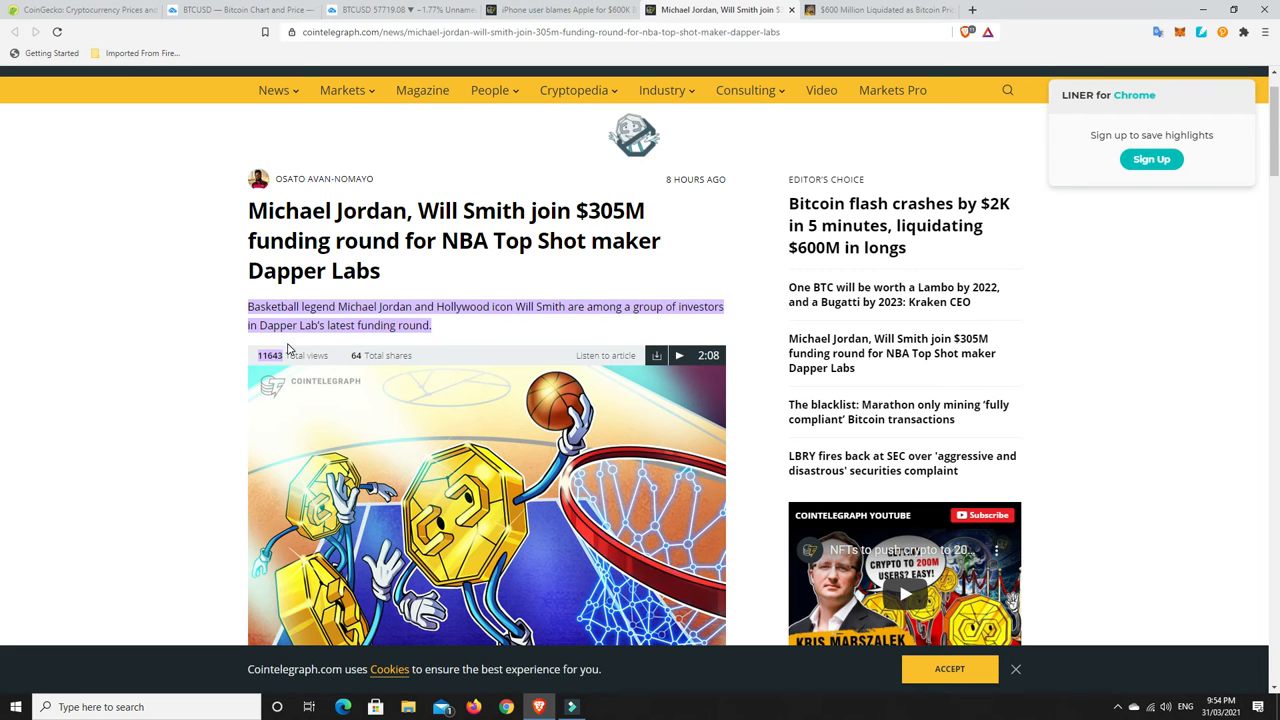
pyautogui.moveTo(517, 283)
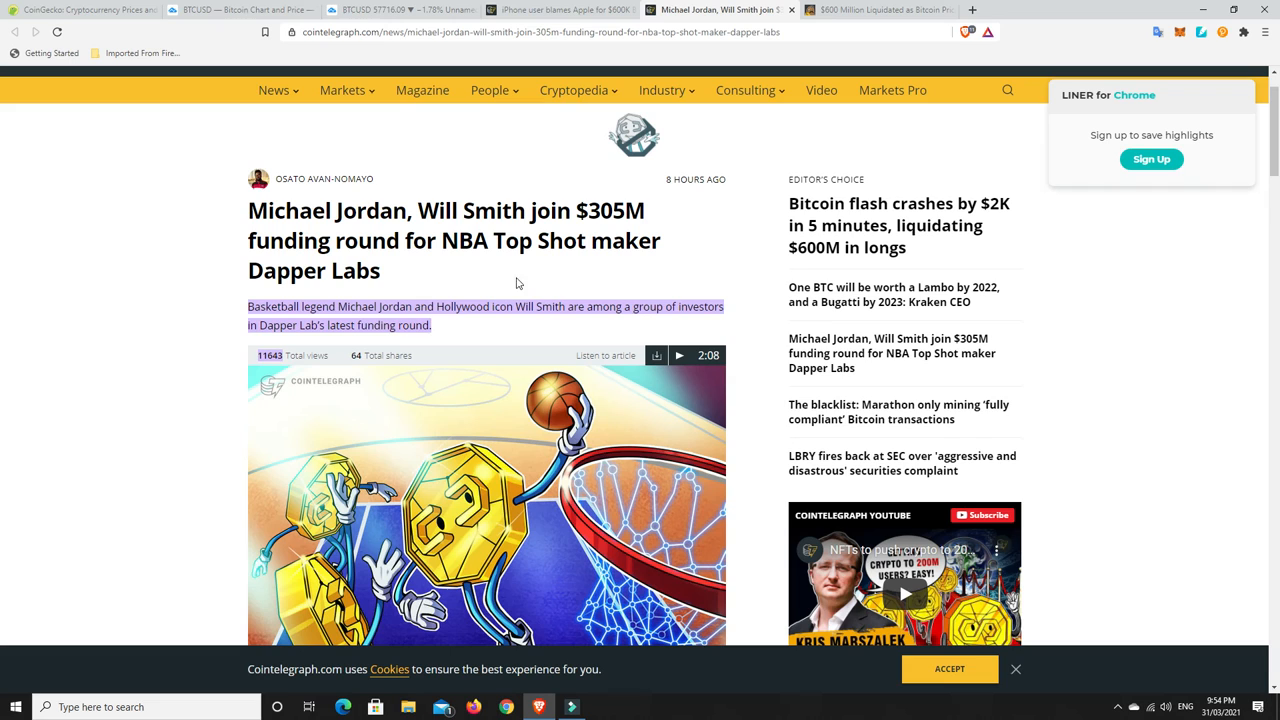
pyautogui.moveTo(628, 218)
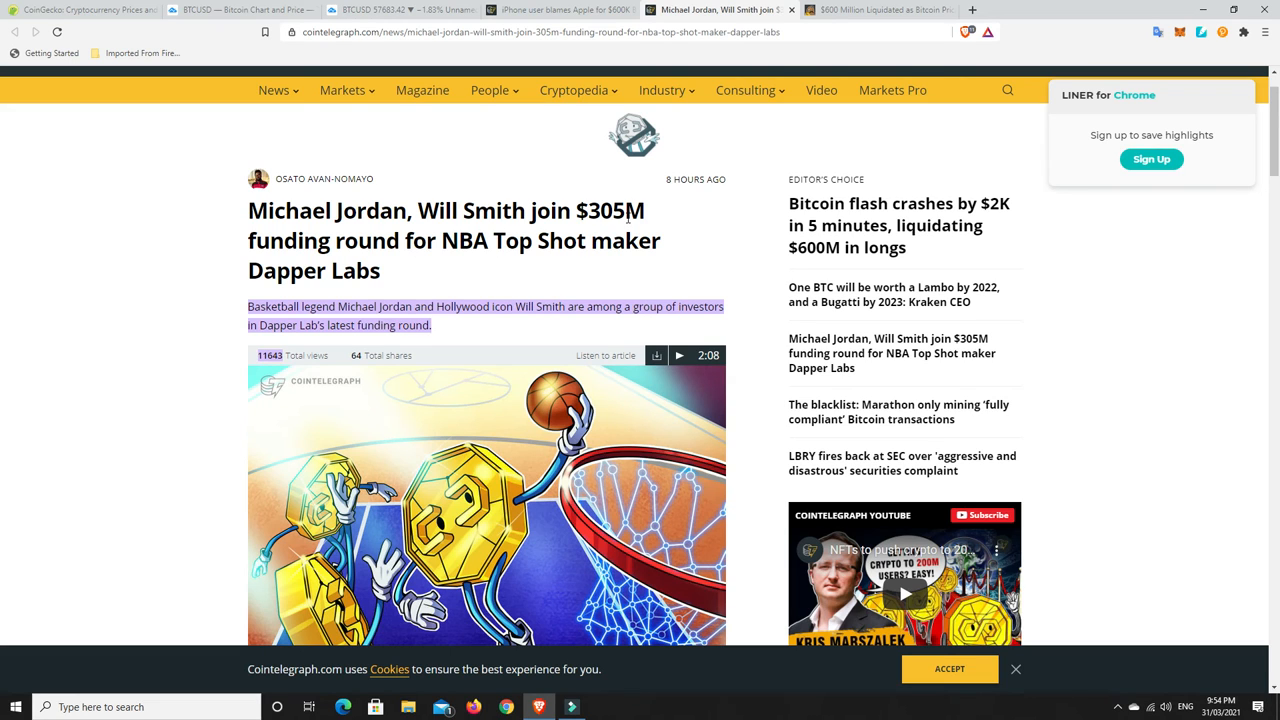
pyautogui.moveTo(600, 240)
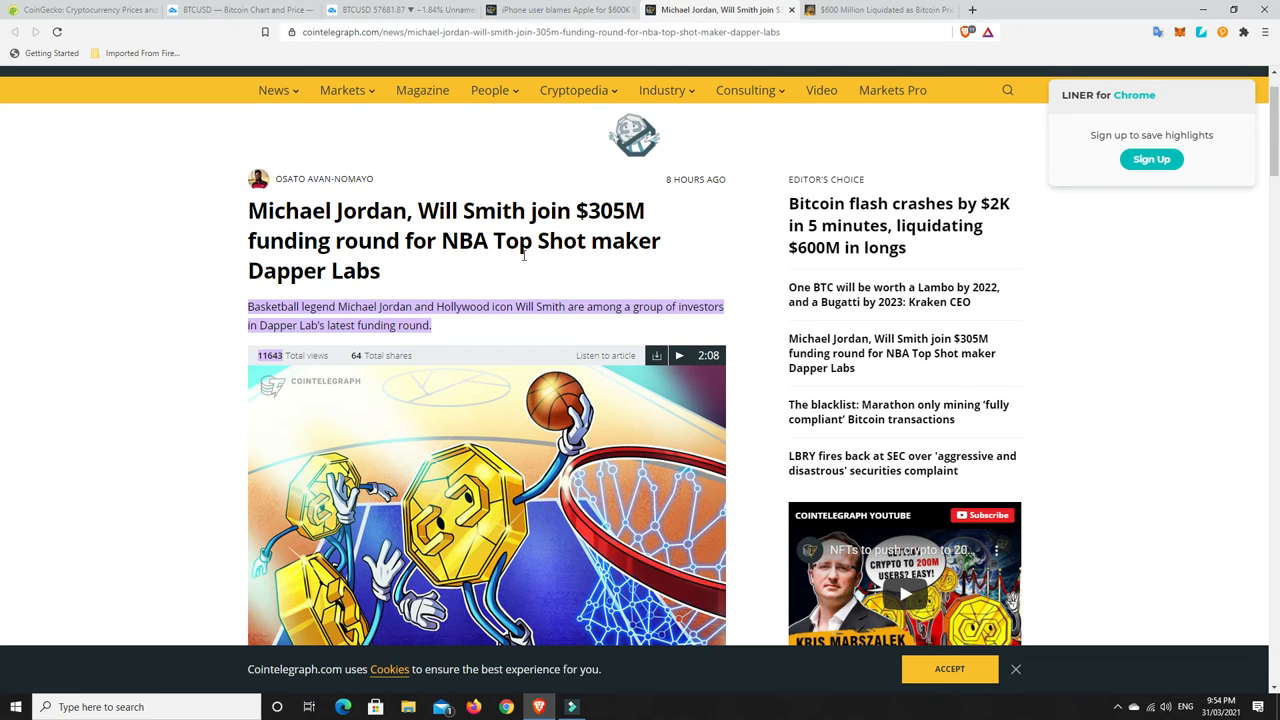
pyautogui.scroll(-3)
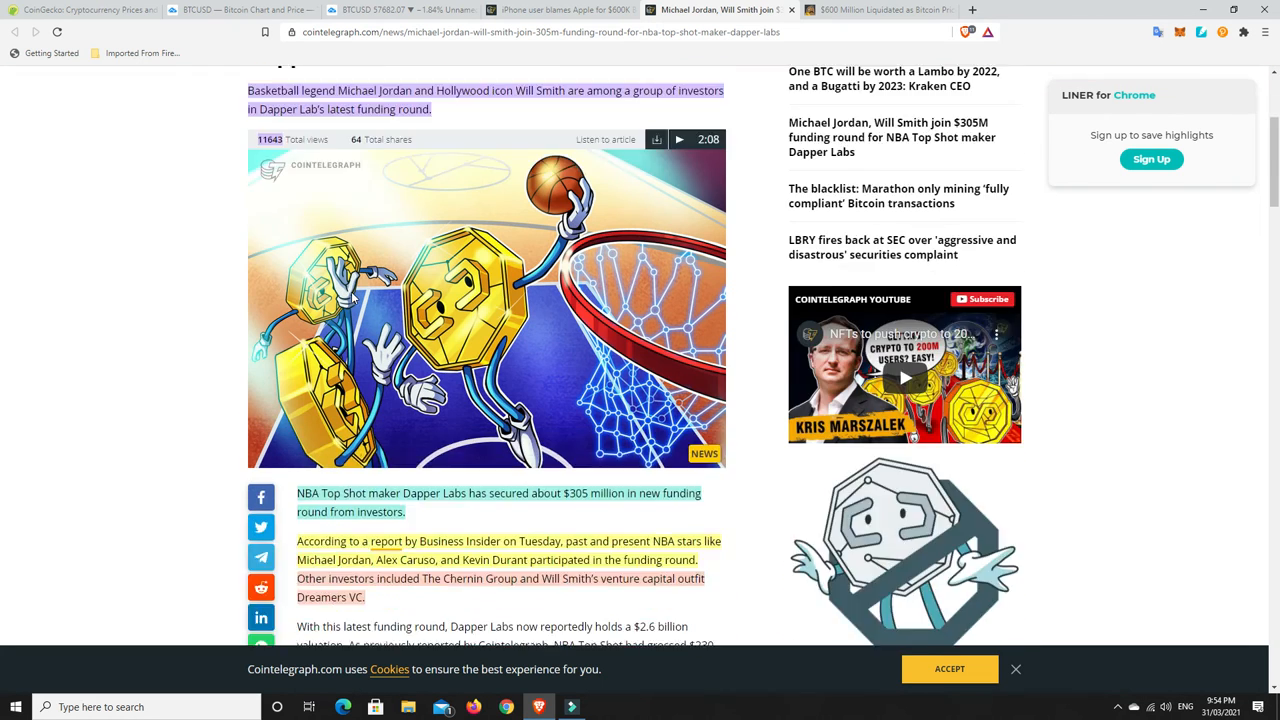
pyautogui.scroll(-3)
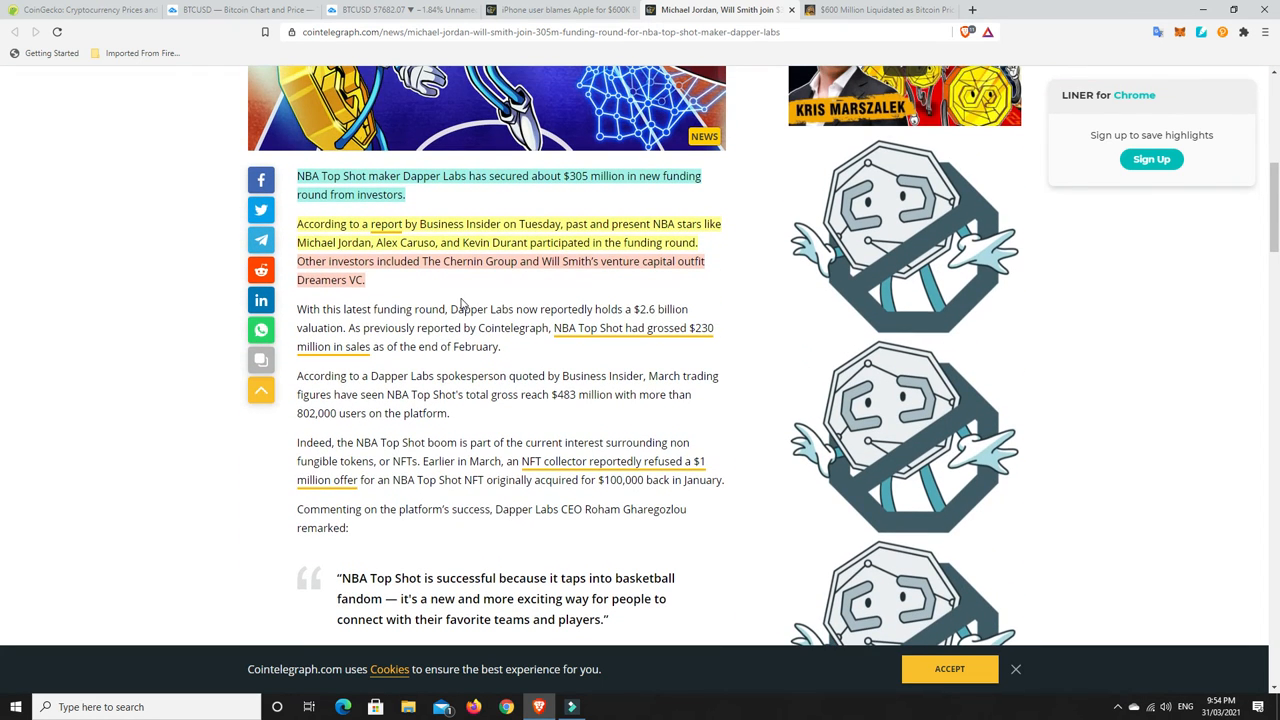
pyautogui.moveTo(536, 281)
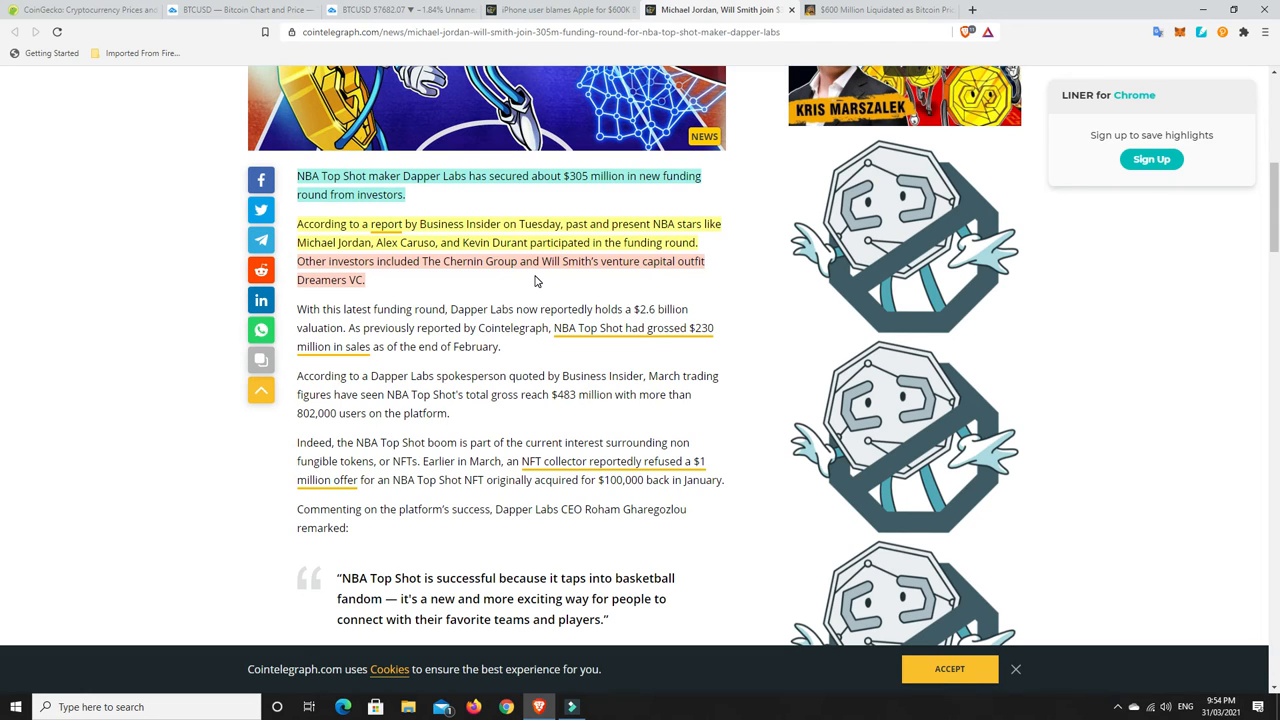
pyautogui.moveTo(494, 306)
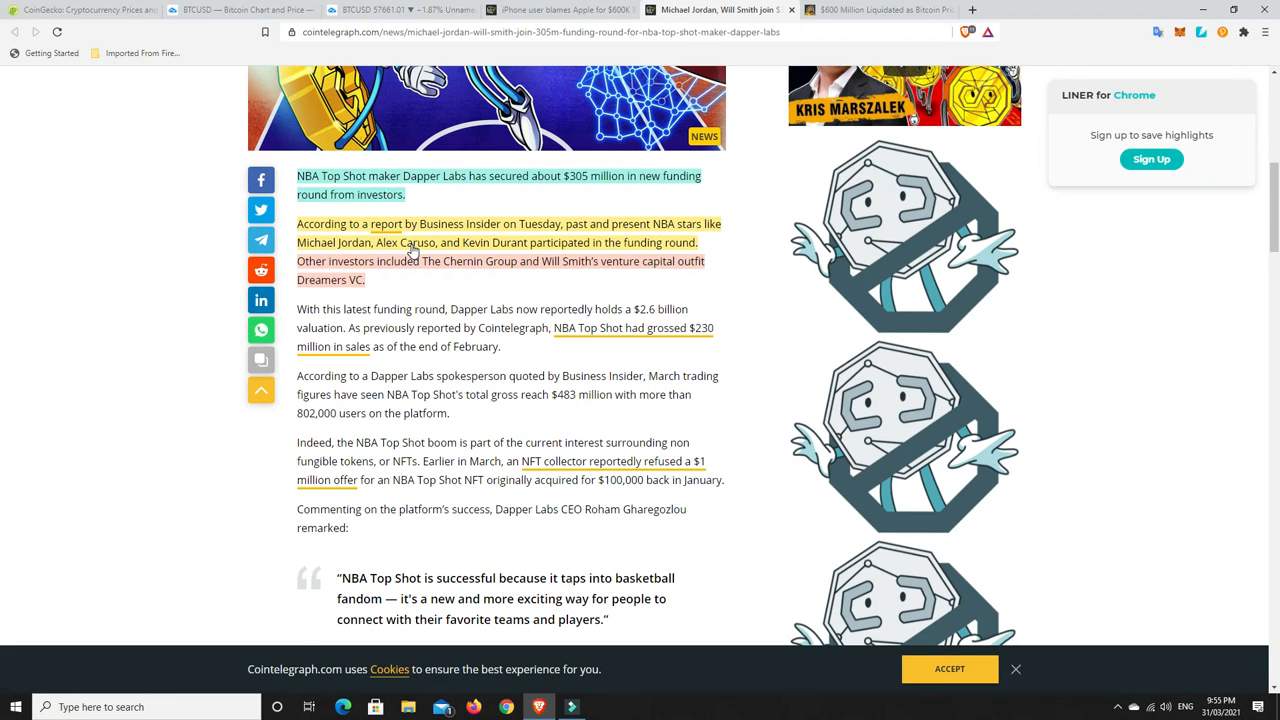
pyautogui.moveTo(642, 247)
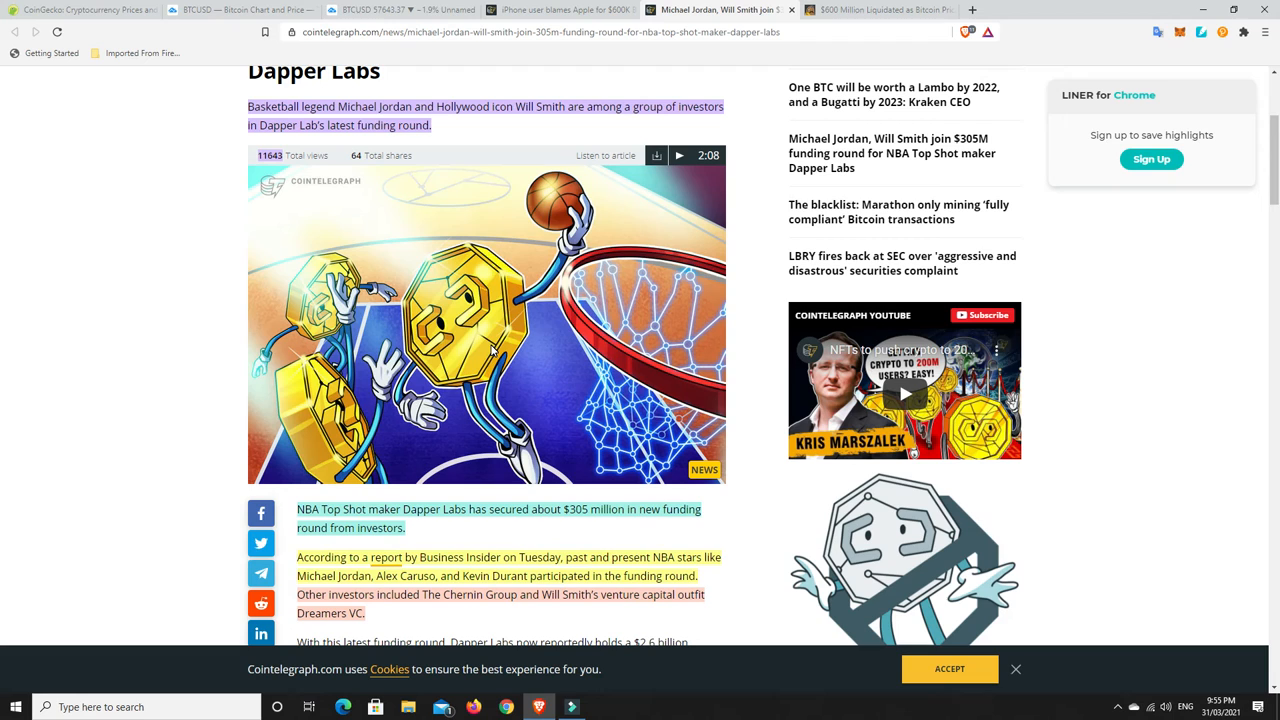
pyautogui.moveTo(550, 375)
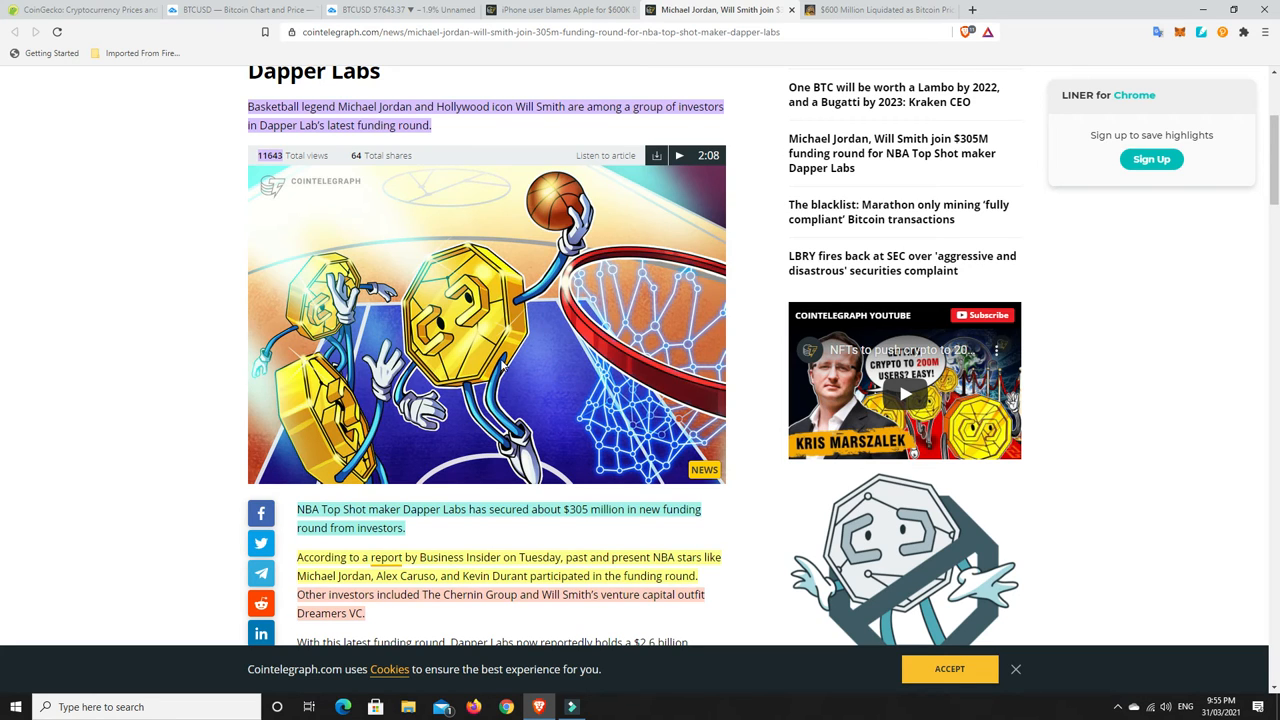
pyautogui.moveTo(520, 351)
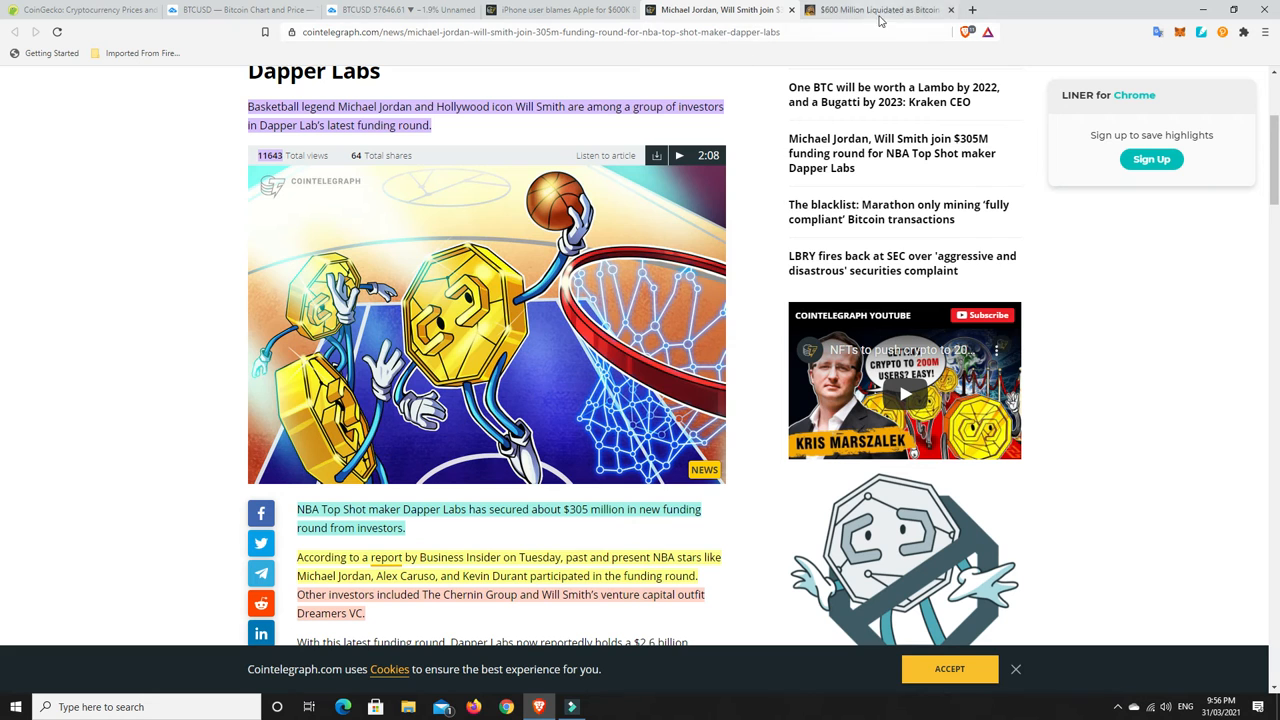
# Switch to the '$600 Million Liquidated' CryptoPotato tab and scroll down to its BTC/USD chart.
pyautogui.click(870, 9)
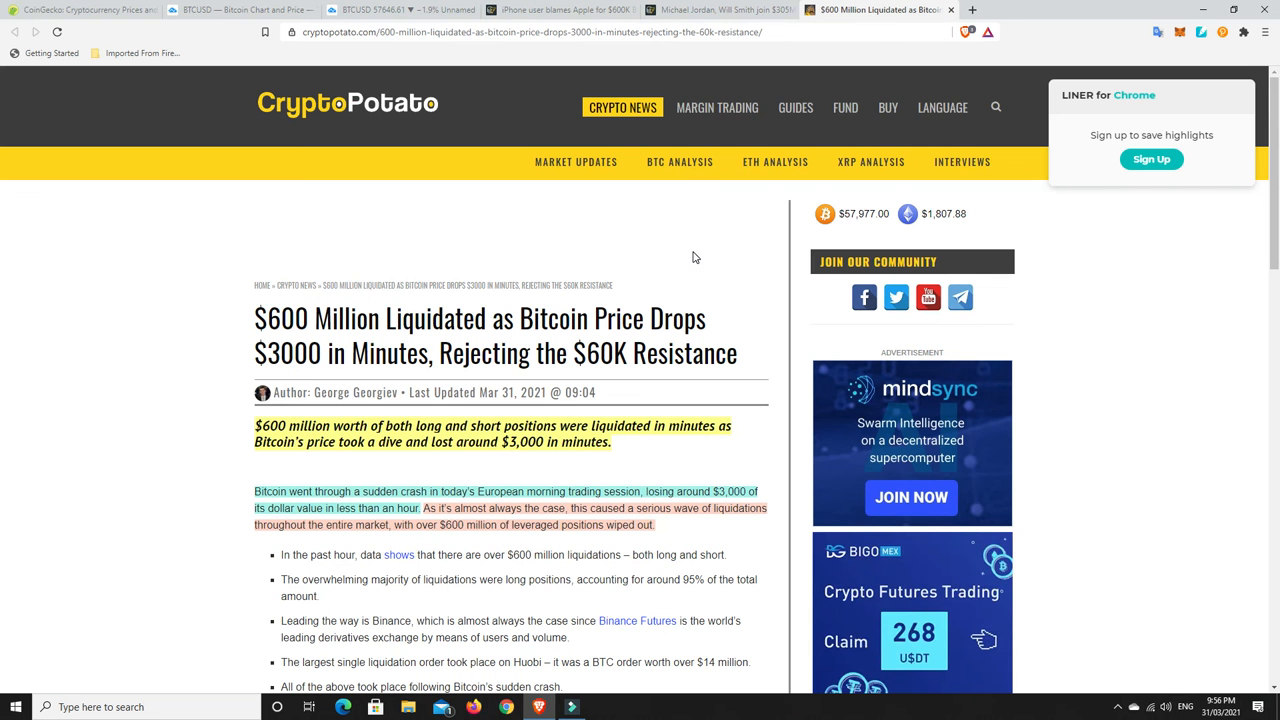
pyautogui.scroll(-3)
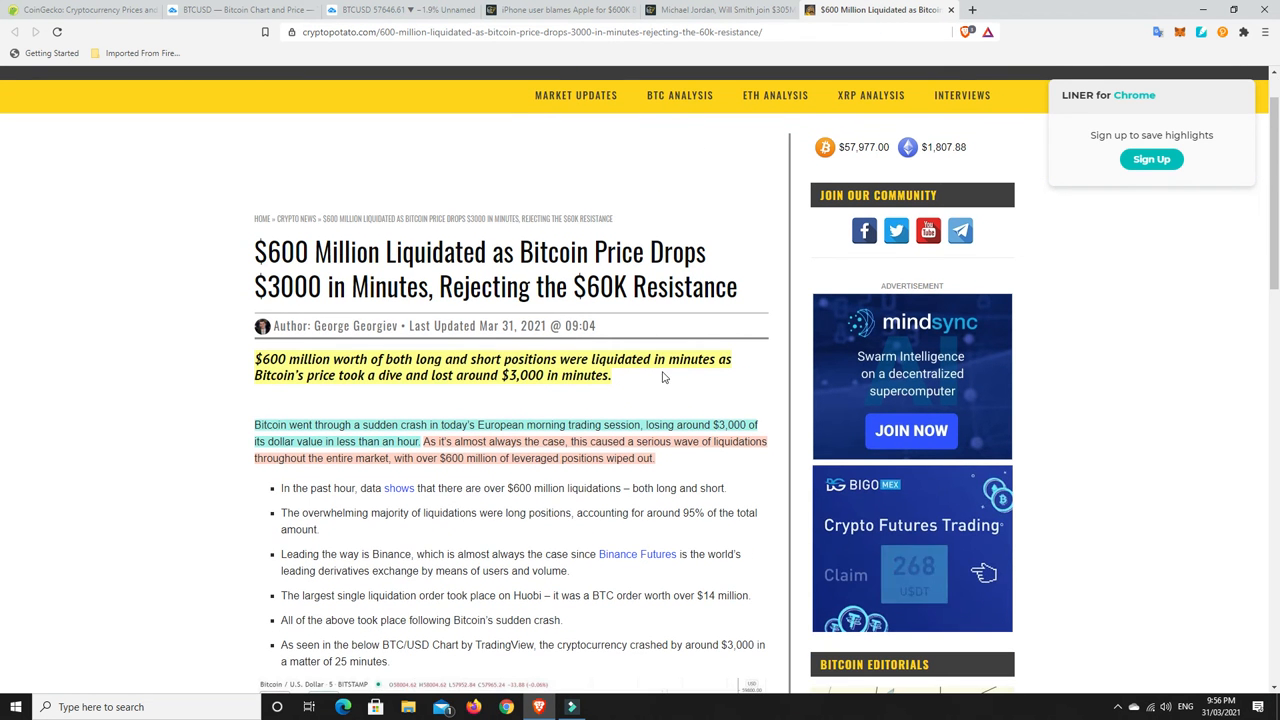
pyautogui.scroll(-3)
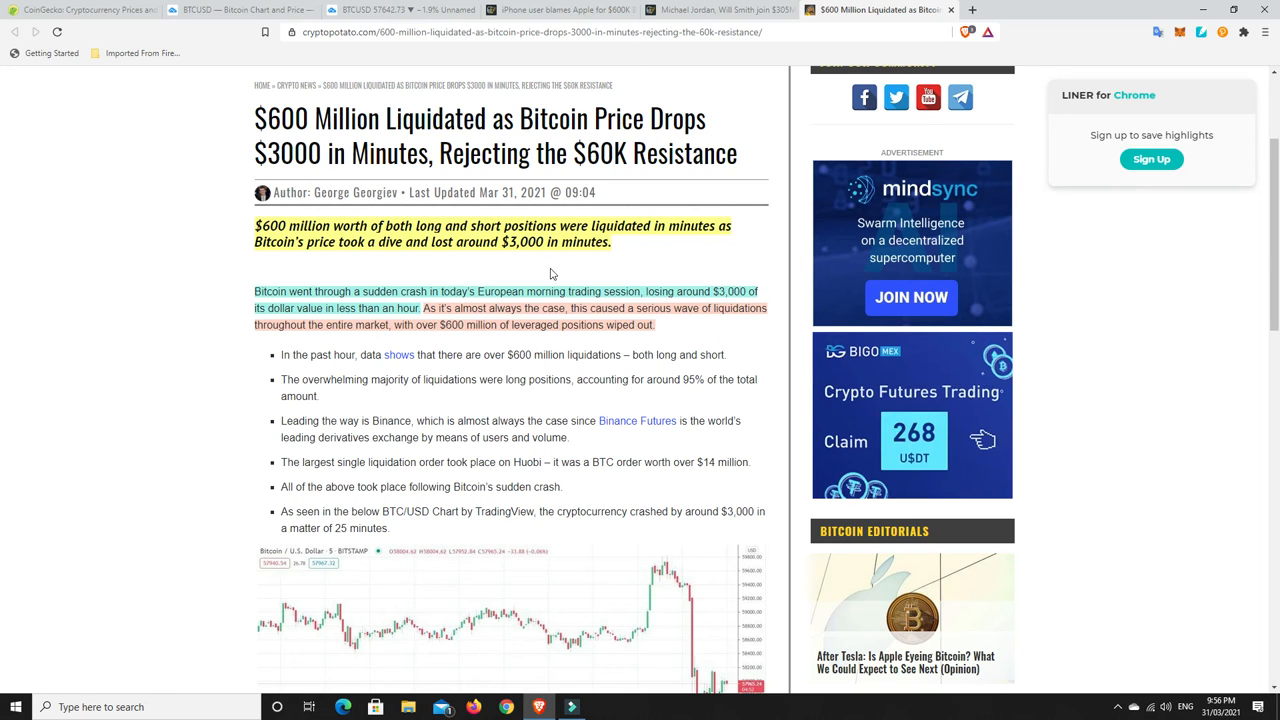
pyautogui.moveTo(463, 303)
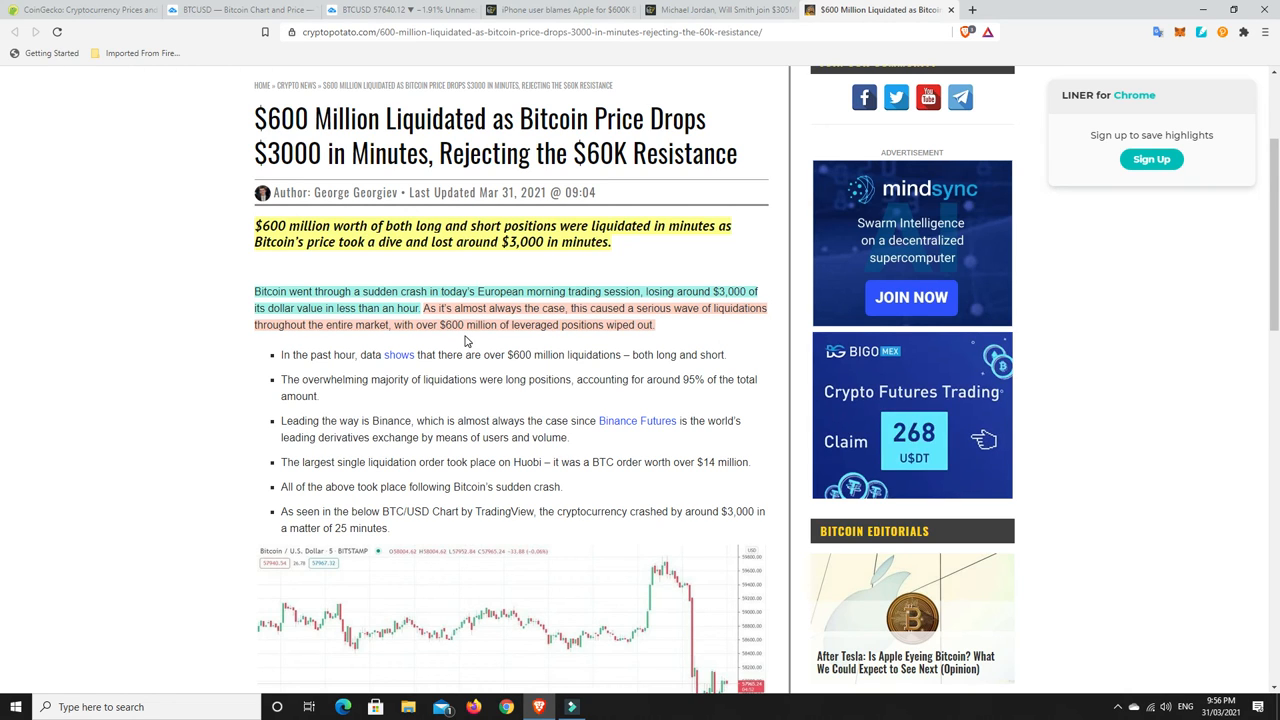
pyautogui.moveTo(620, 337)
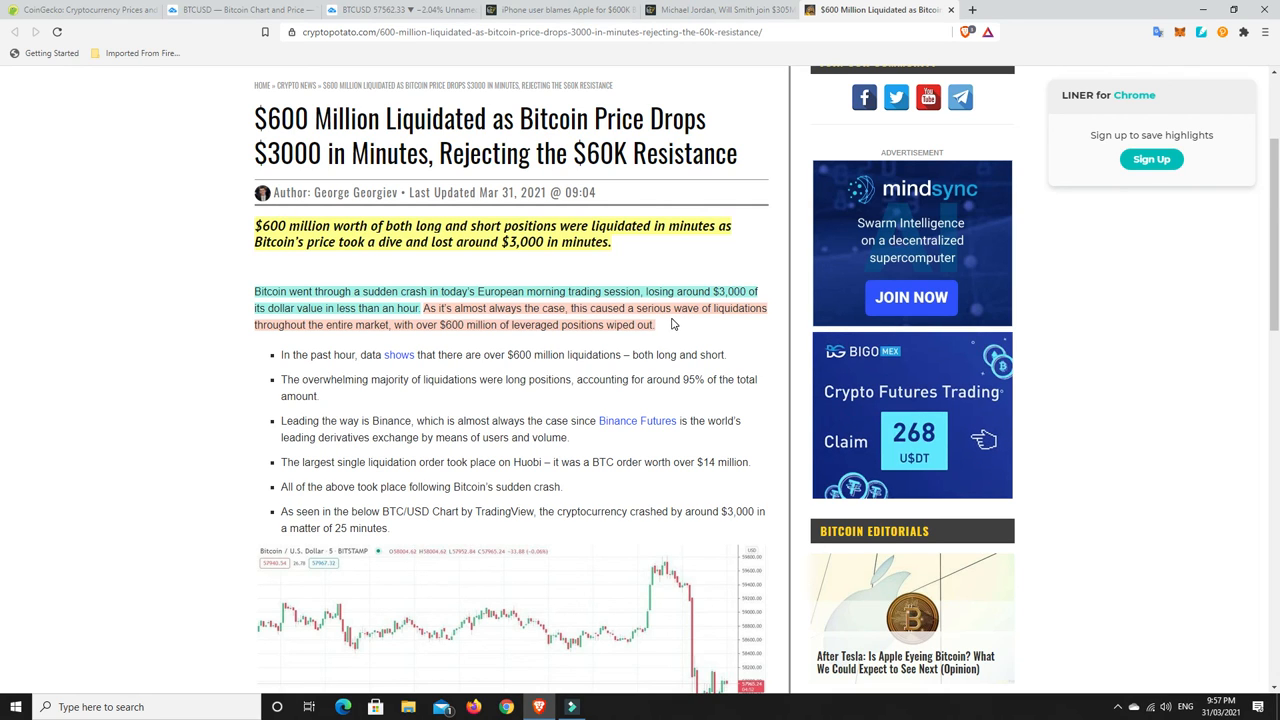
pyautogui.moveTo(504, 345)
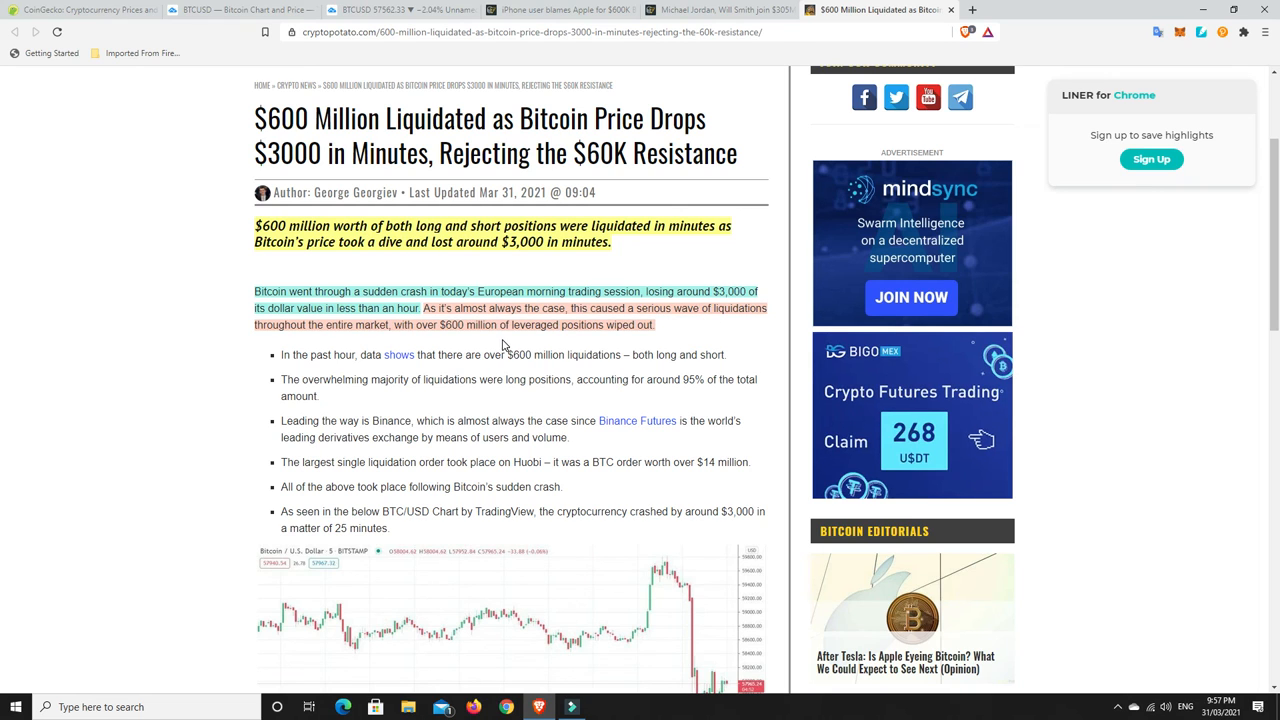